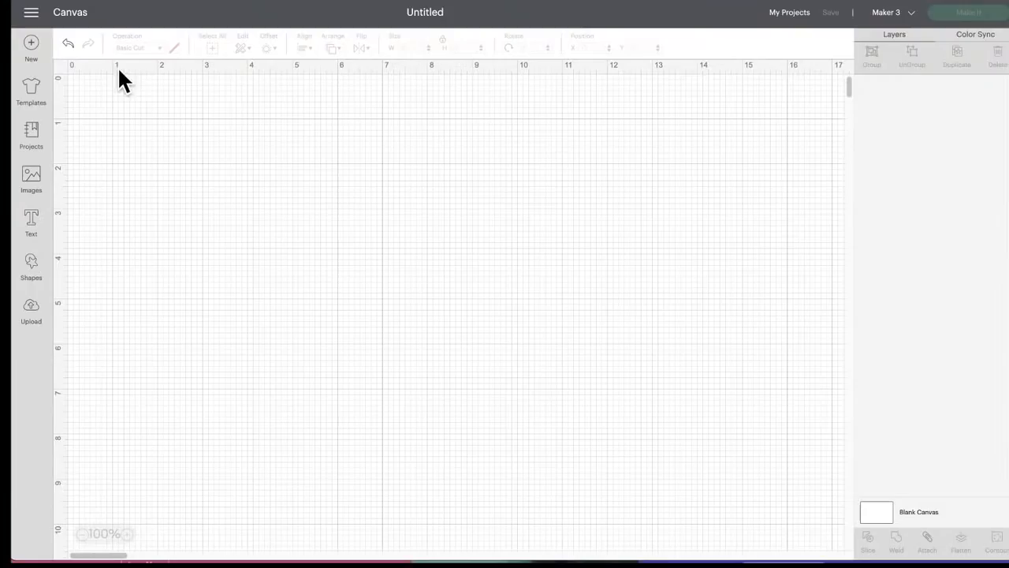
- Open the image library from the blank canvas so All Images is shown
{"action": "left_click", "coordinate": [31, 176]}
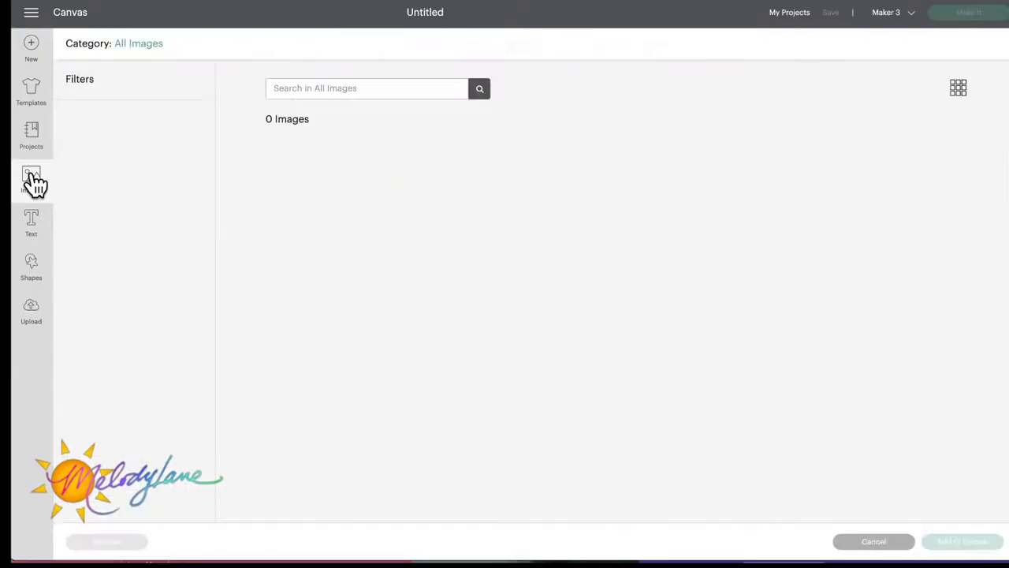
{"action": "left_click", "coordinate": [32, 176]}
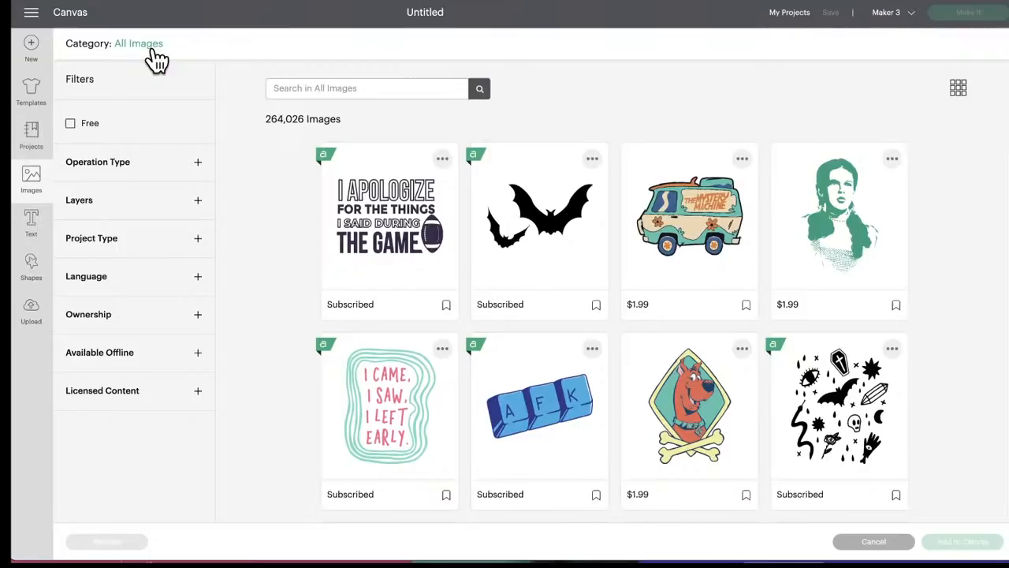
- Switch the library to the Image Sets category, listing 5,319 image sets
{"action": "left_click", "coordinate": [139, 44]}
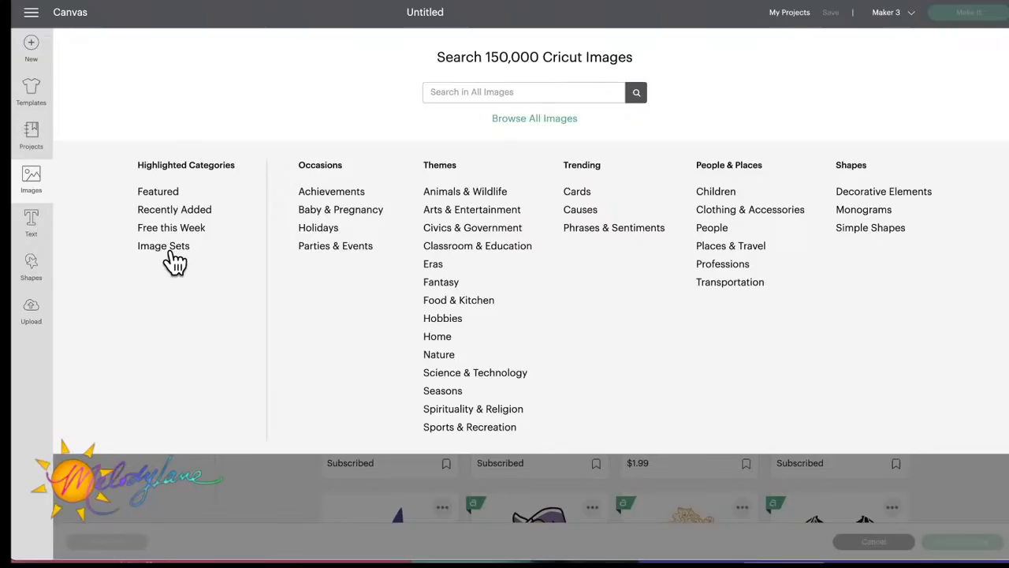
{"action": "left_click", "coordinate": [164, 246]}
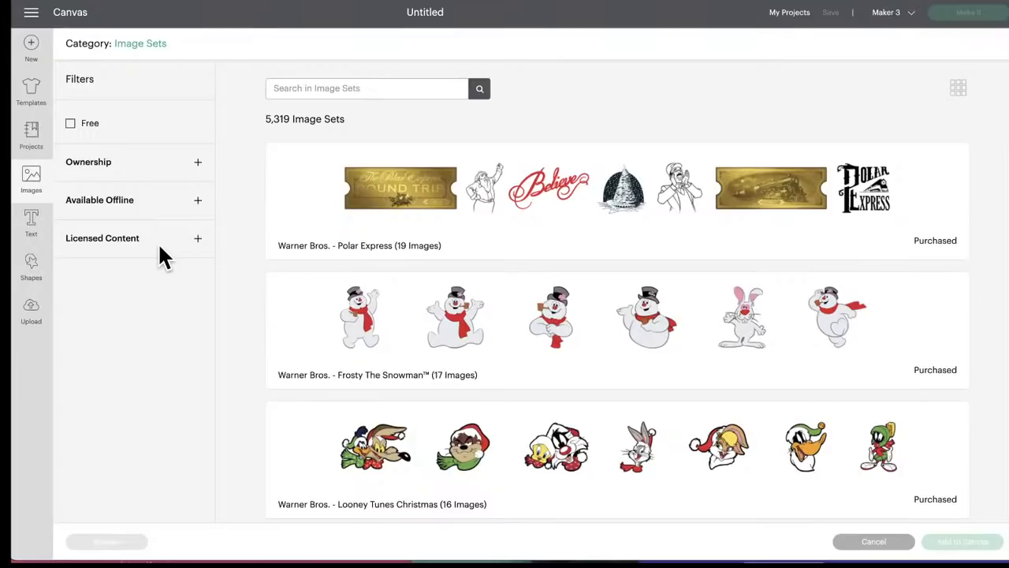
{"action": "scroll", "scroll_direction": "down", "scroll_amount": 3}
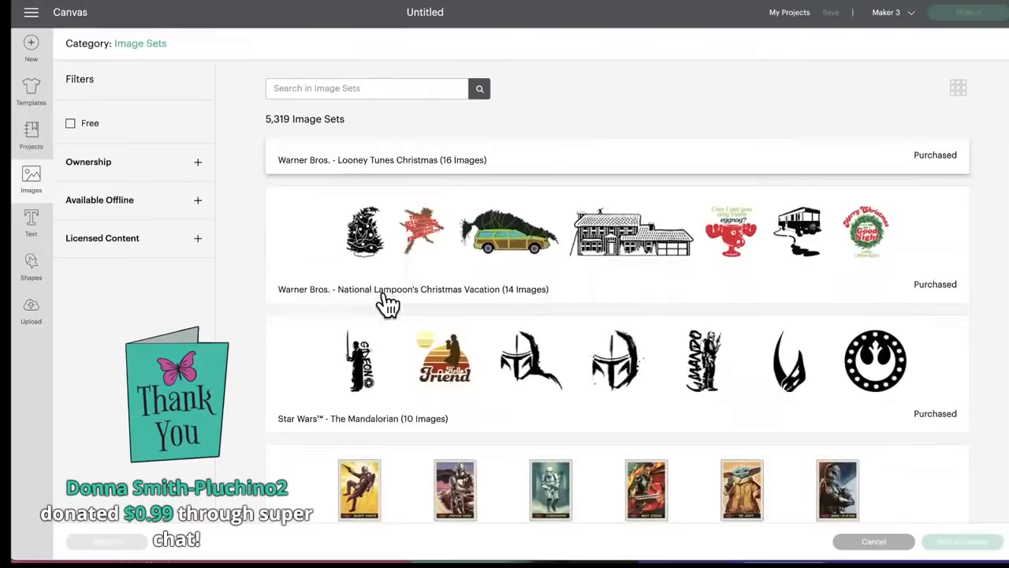
{"action": "scroll", "scroll_direction": "down", "scroll_amount": 3}
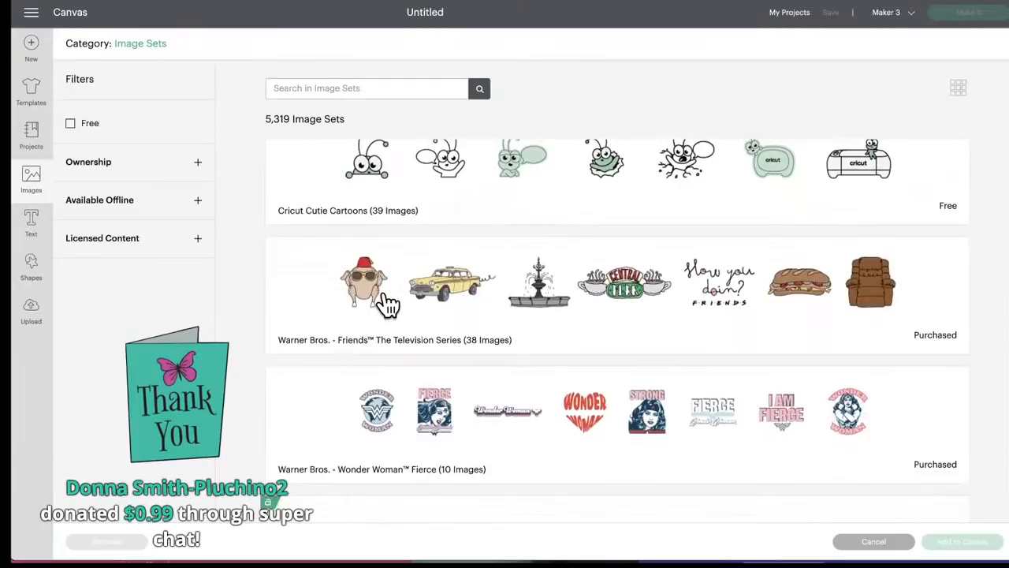
{"action": "scroll", "scroll_direction": "down", "scroll_amount": 3}
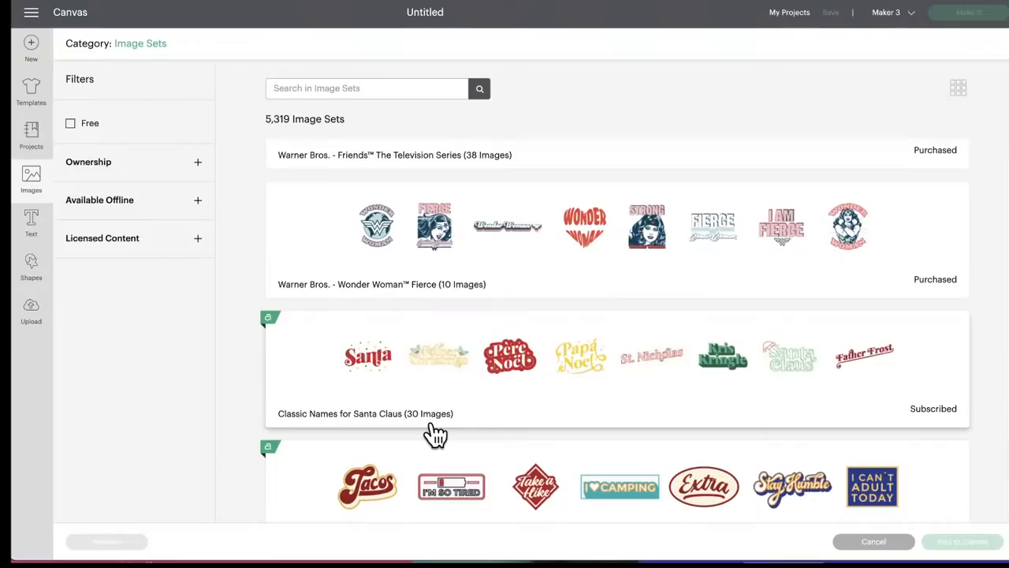
{"action": "mouse_move", "coordinate": [528, 394]}
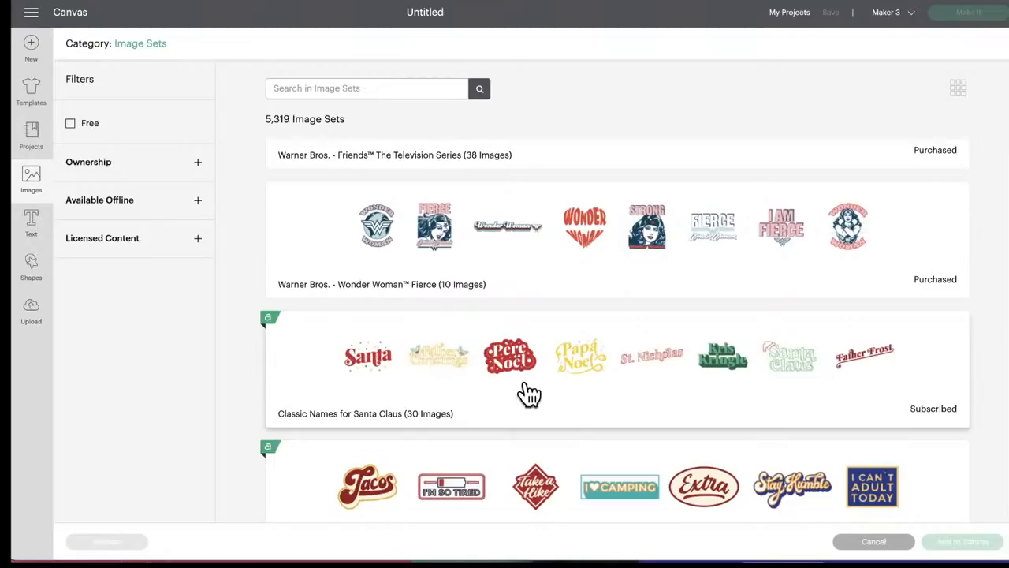
{"action": "scroll", "scroll_direction": "down", "scroll_amount": 3}
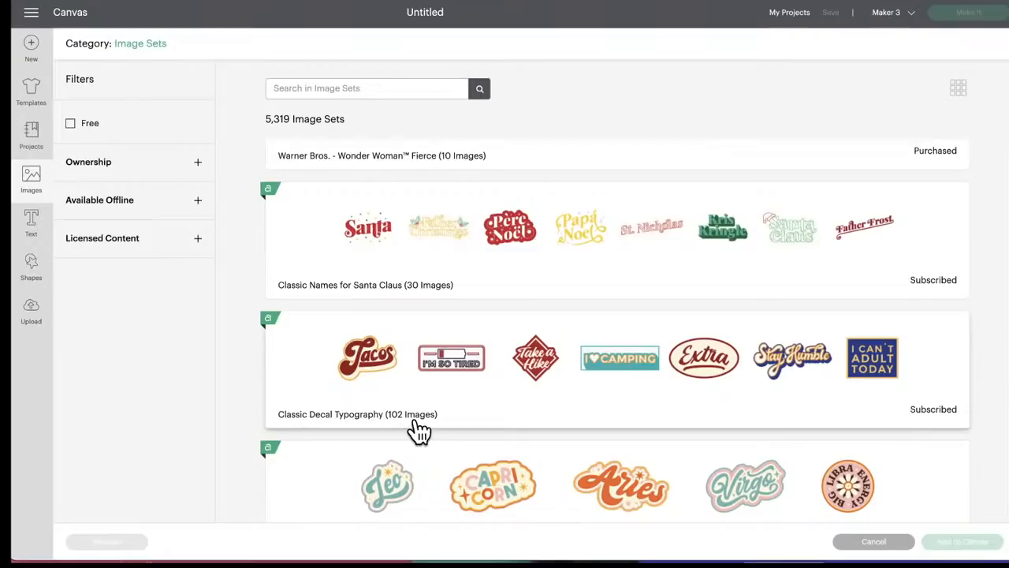
{"action": "mouse_move", "coordinate": [886, 413]}
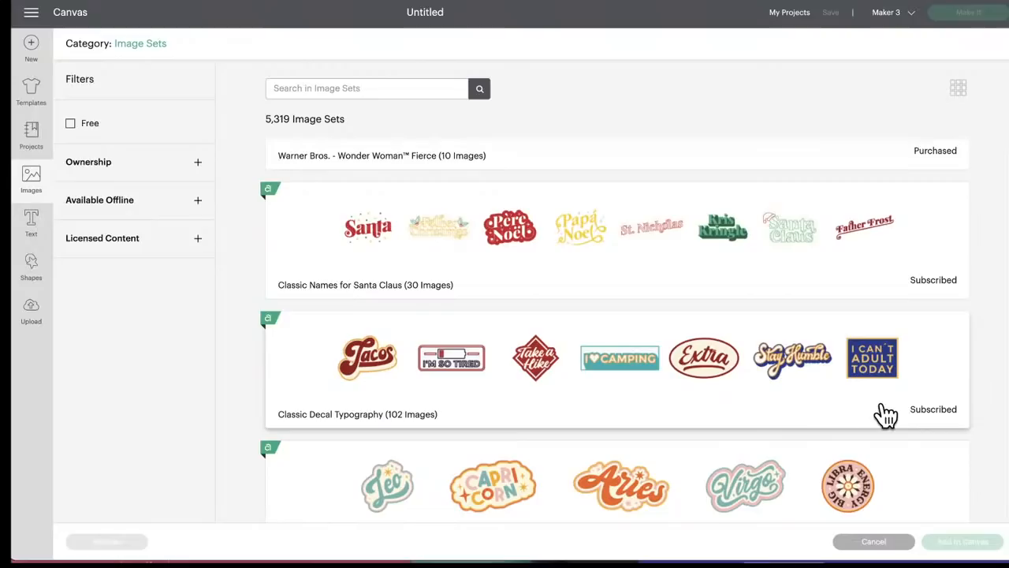
{"action": "scroll", "scroll_direction": "down", "scroll_amount": 3}
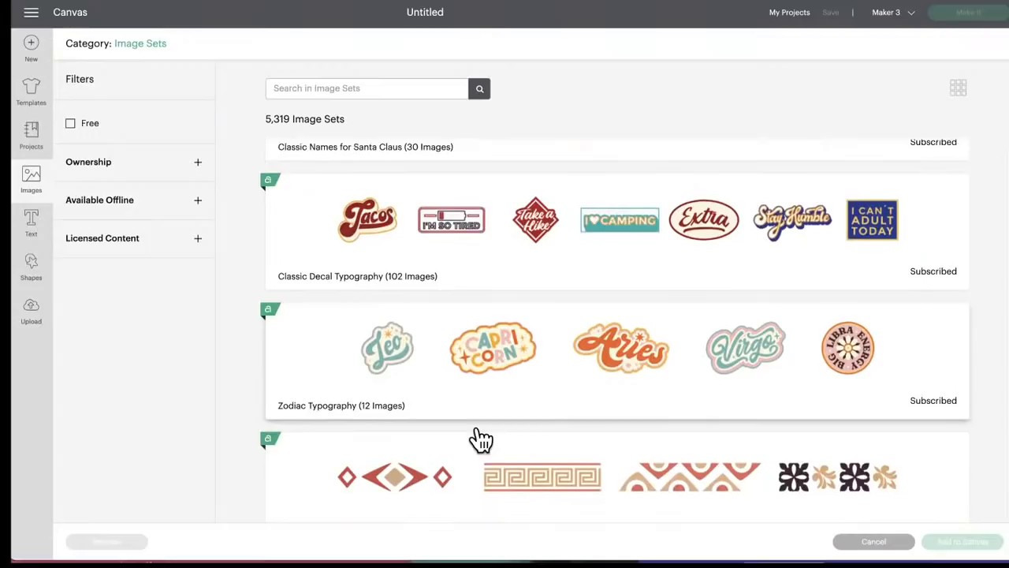
{"action": "scroll", "scroll_direction": "down", "scroll_amount": 3}
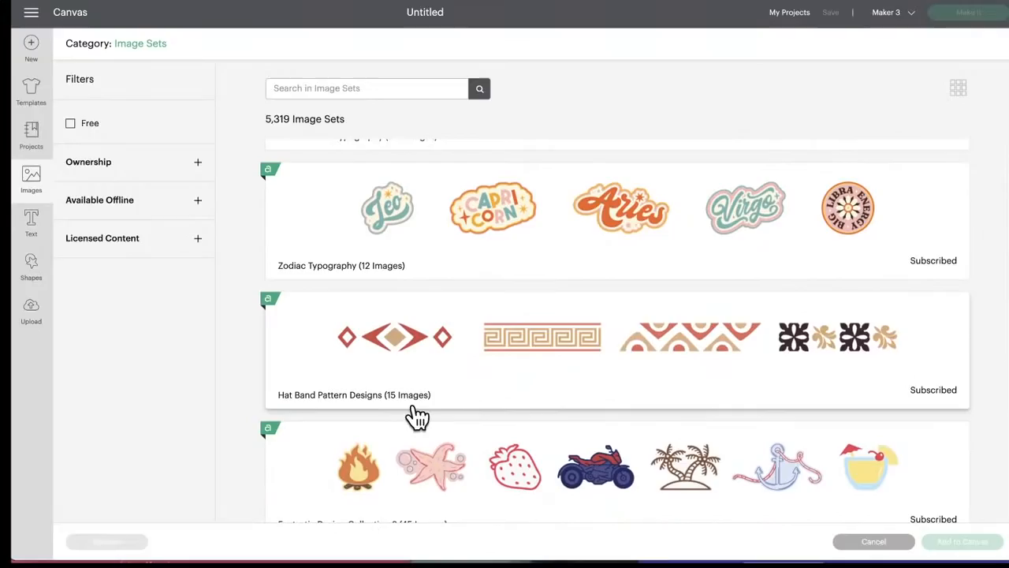
{"action": "mouse_move", "coordinate": [713, 347]}
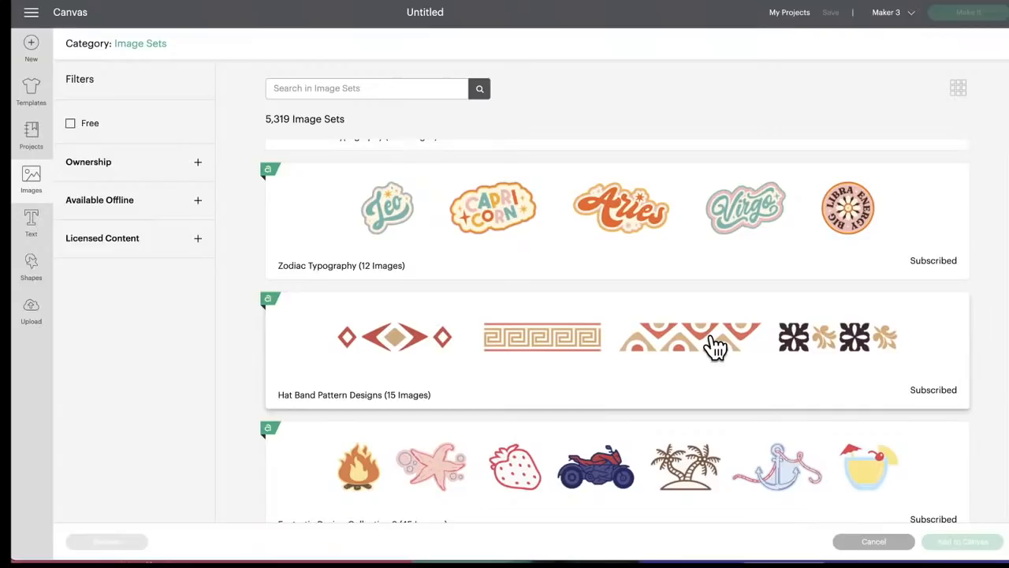
{"action": "mouse_move", "coordinate": [565, 350]}
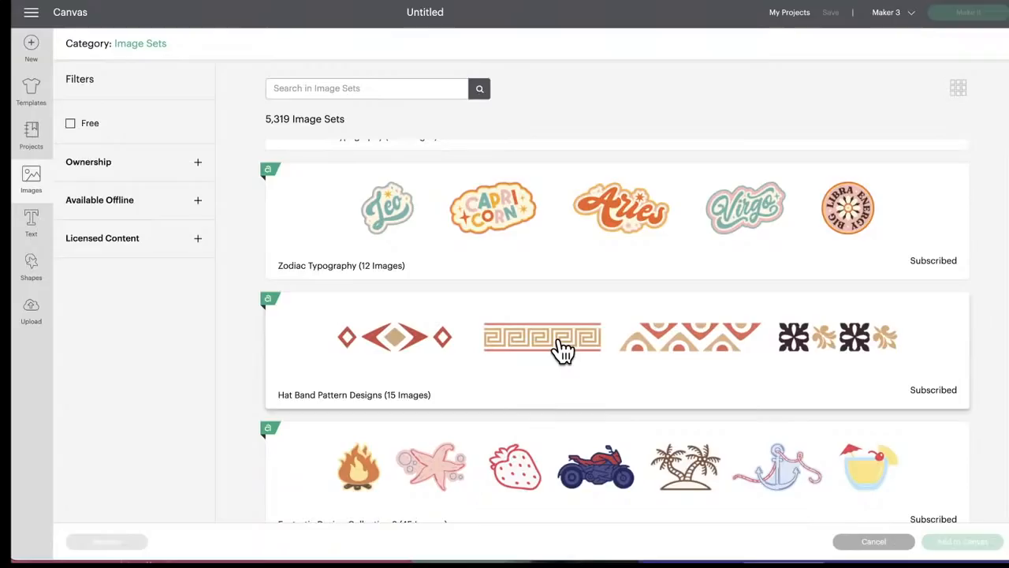
{"action": "scroll", "scroll_direction": "down", "scroll_amount": 3}
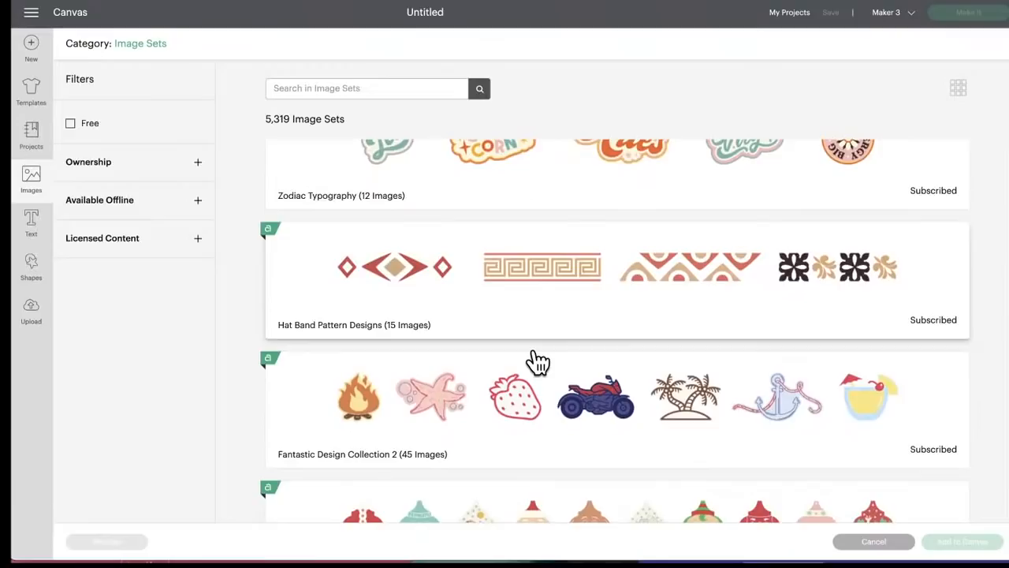
{"action": "scroll", "scroll_direction": "down", "scroll_amount": 3}
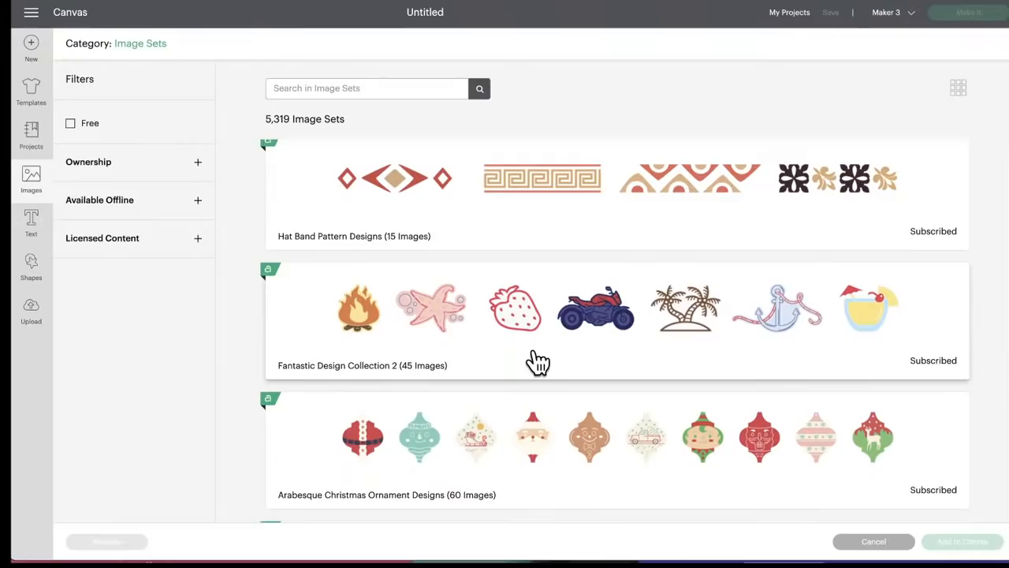
{"action": "scroll", "scroll_direction": "down", "scroll_amount": 3}
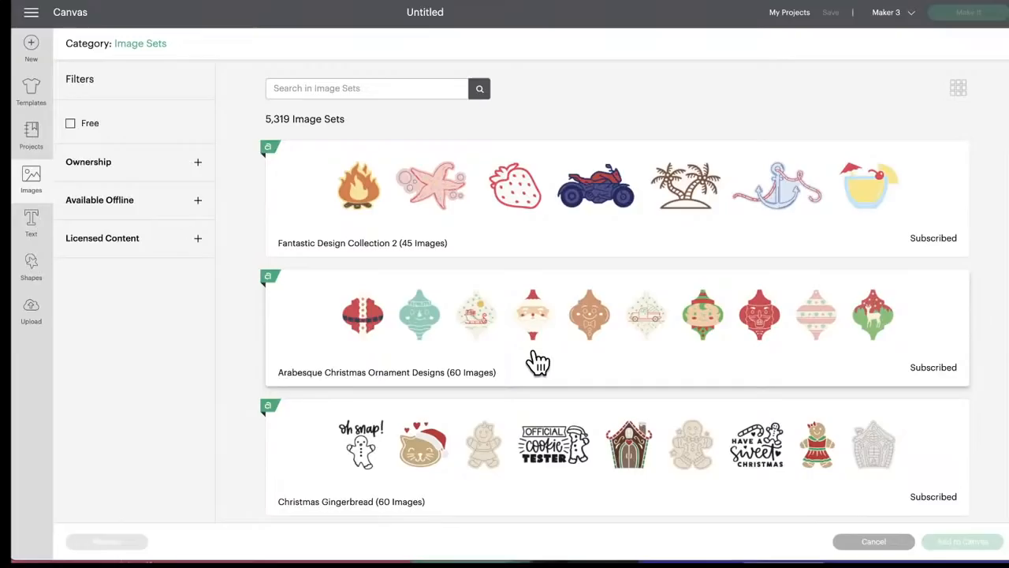
{"action": "mouse_move", "coordinate": [419, 314]}
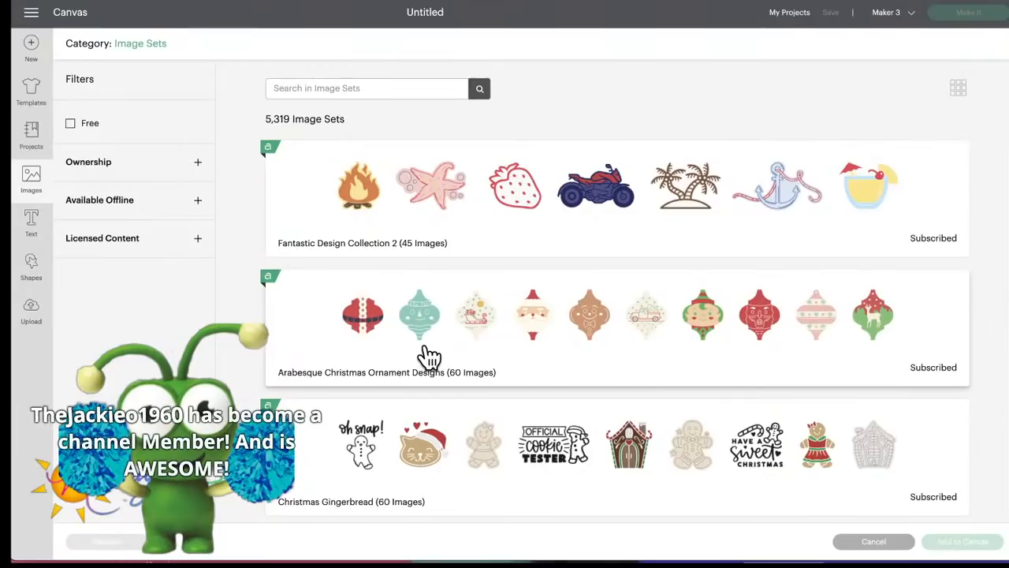
{"action": "mouse_move", "coordinate": [559, 353]}
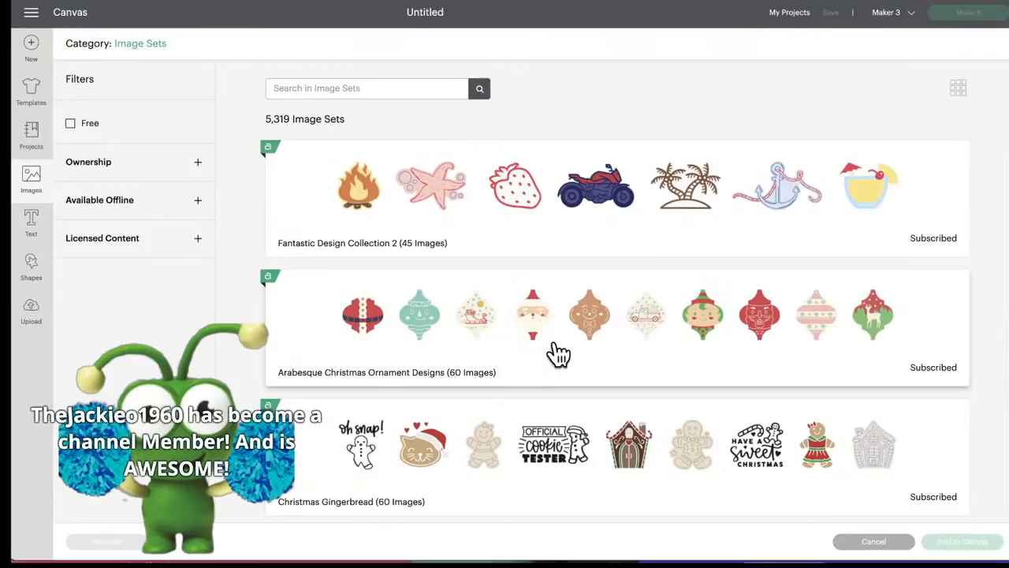
{"action": "mouse_move", "coordinate": [641, 334]}
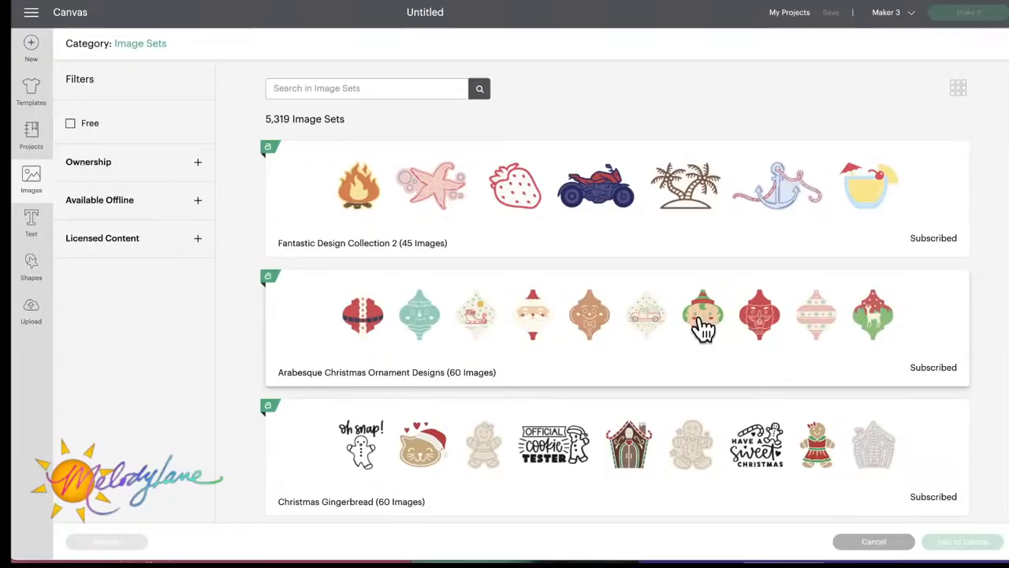
{"action": "scroll", "scroll_direction": "down", "scroll_amount": 3}
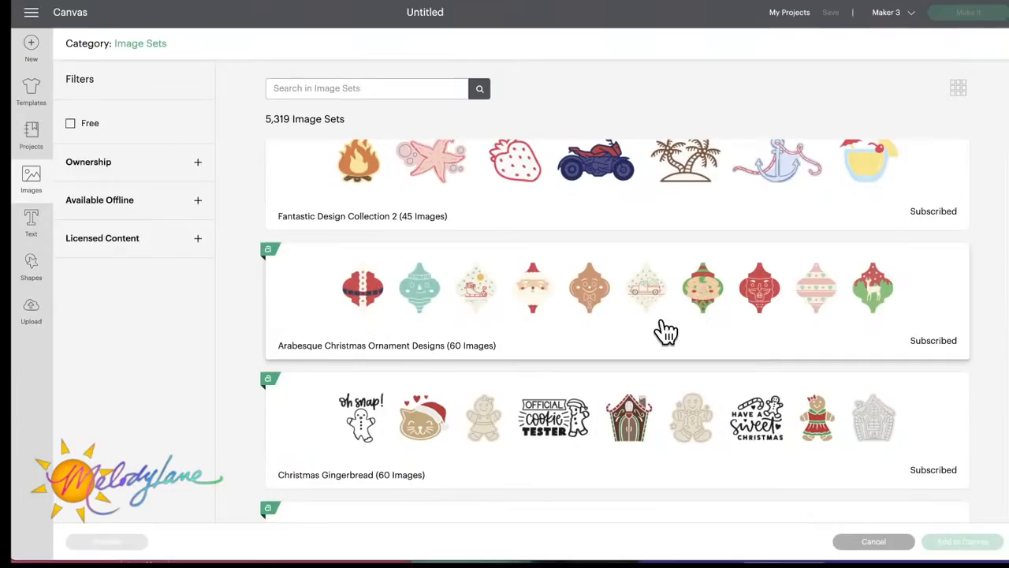
{"action": "scroll", "scroll_direction": "down", "scroll_amount": 3}
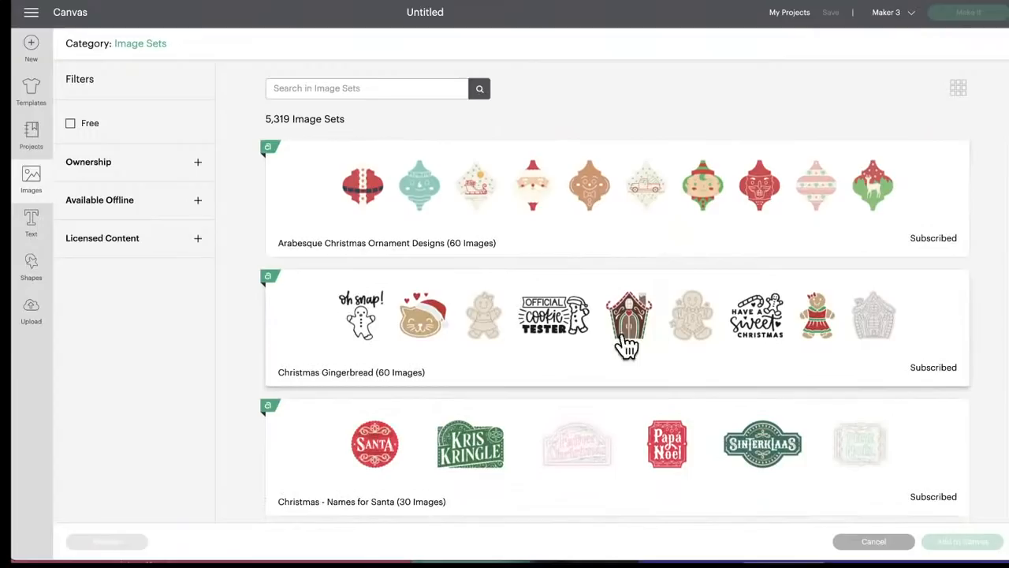
{"action": "mouse_move", "coordinate": [562, 339]}
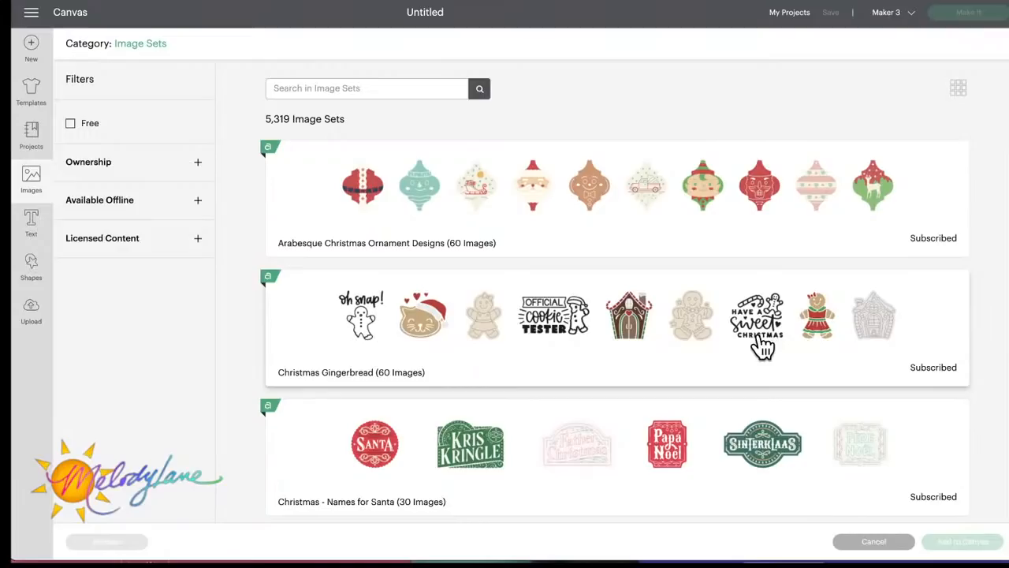
{"action": "scroll", "scroll_direction": "down", "scroll_amount": 3}
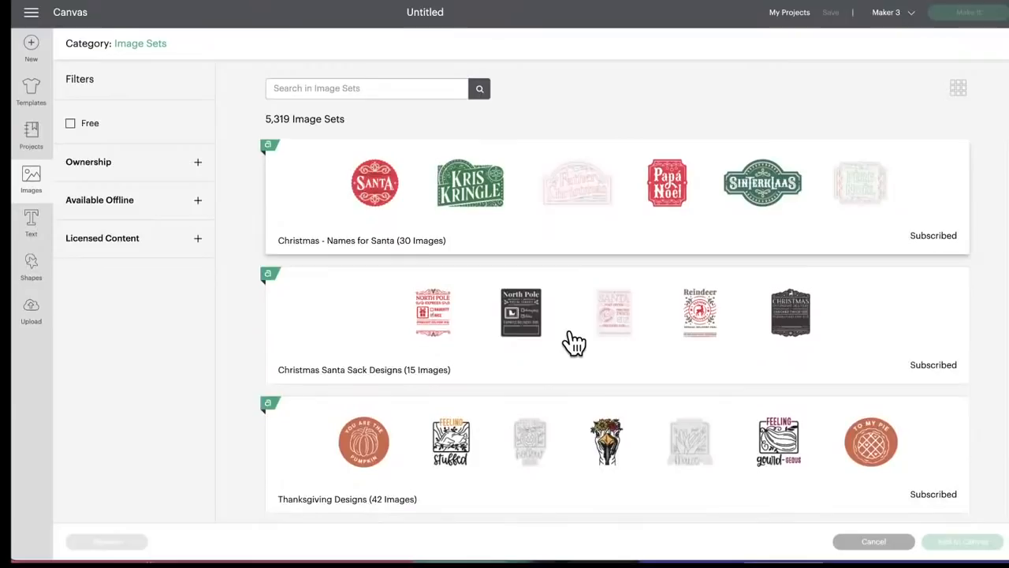
- Scroll the Image Sets list past Clean - Dirty Signs to Time for Tea and Sweet Treat Labels
{"action": "scroll", "scroll_direction": "down", "scroll_amount": 3}
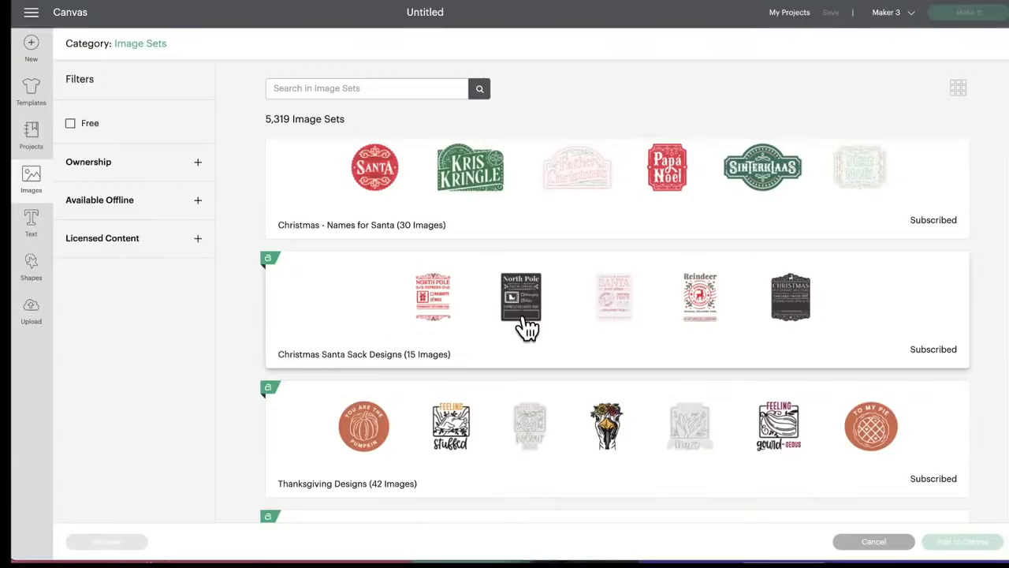
{"action": "scroll", "scroll_direction": "down", "scroll_amount": 3}
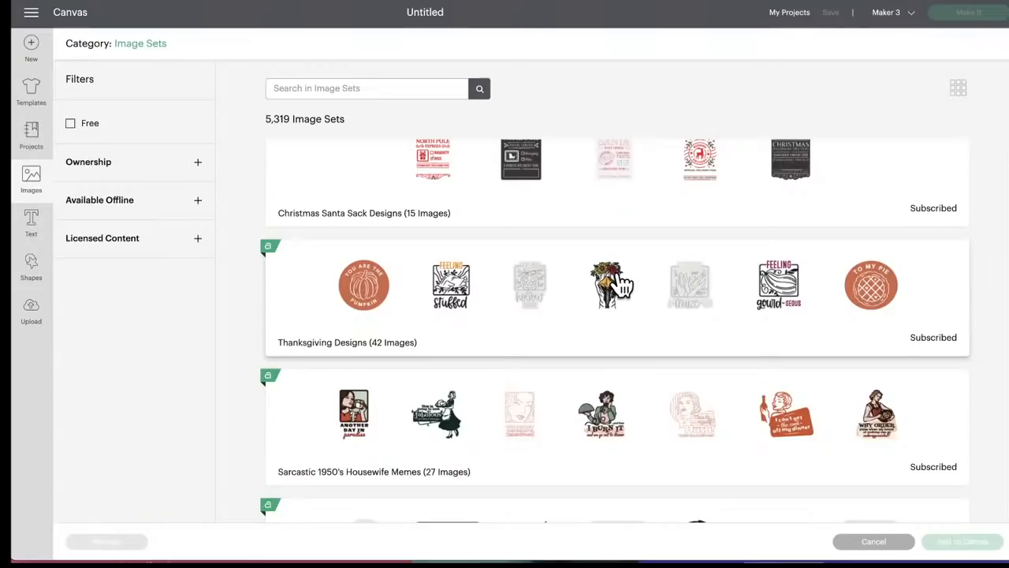
{"action": "mouse_move", "coordinate": [575, 350]}
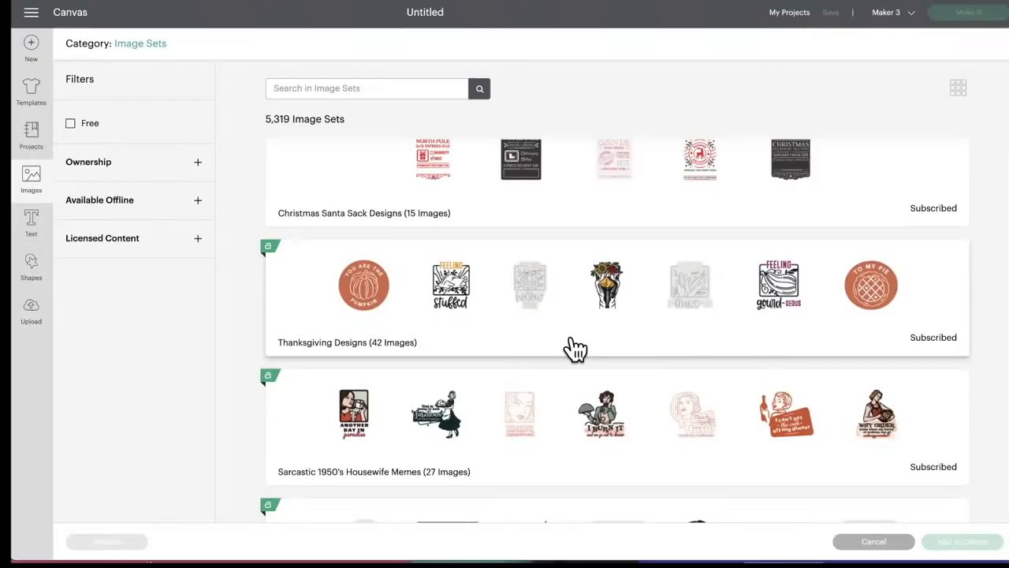
{"action": "scroll", "scroll_direction": "down", "scroll_amount": 3}
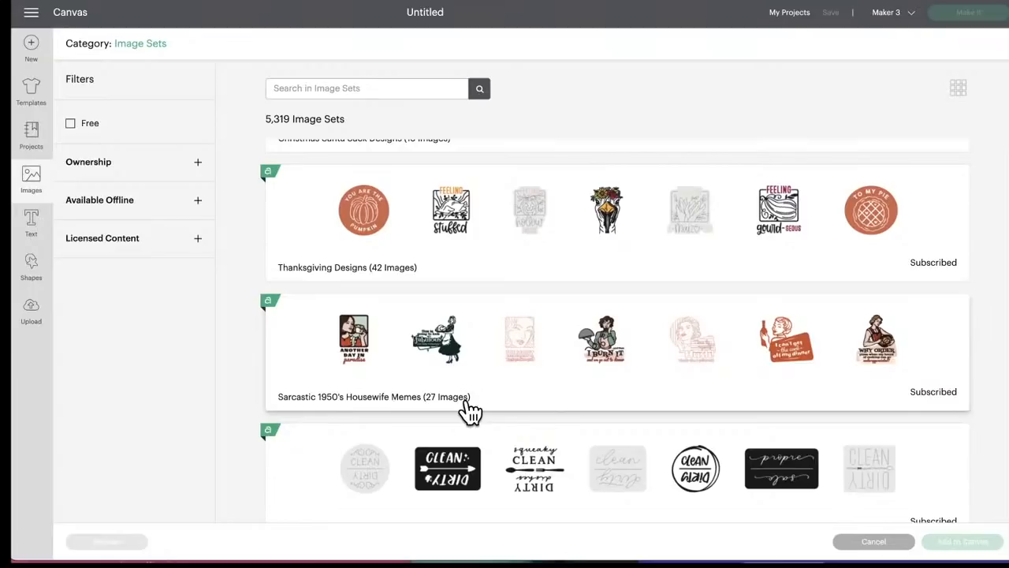
{"action": "scroll", "scroll_direction": "down", "scroll_amount": 3}
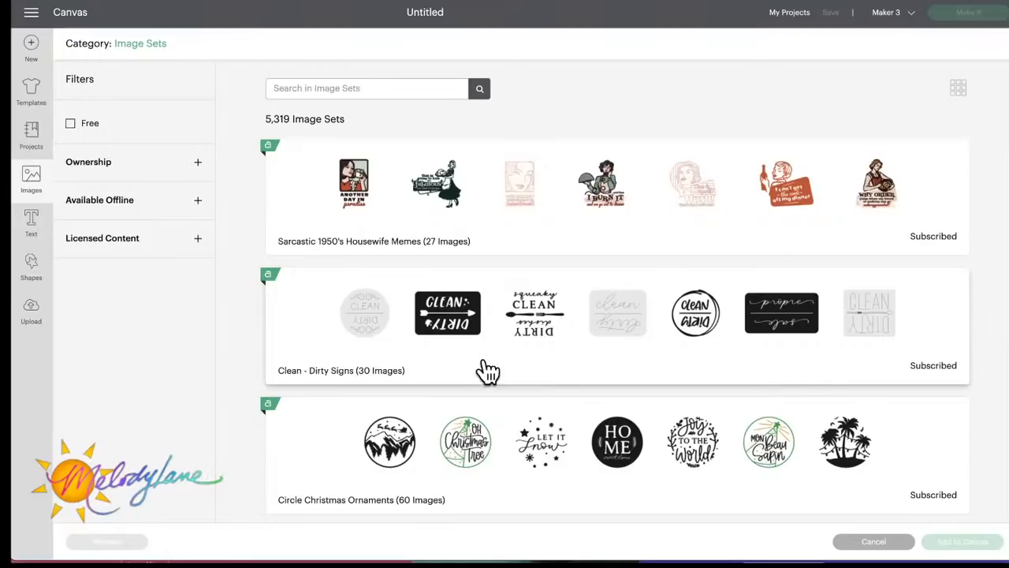
{"action": "mouse_move", "coordinate": [600, 350]}
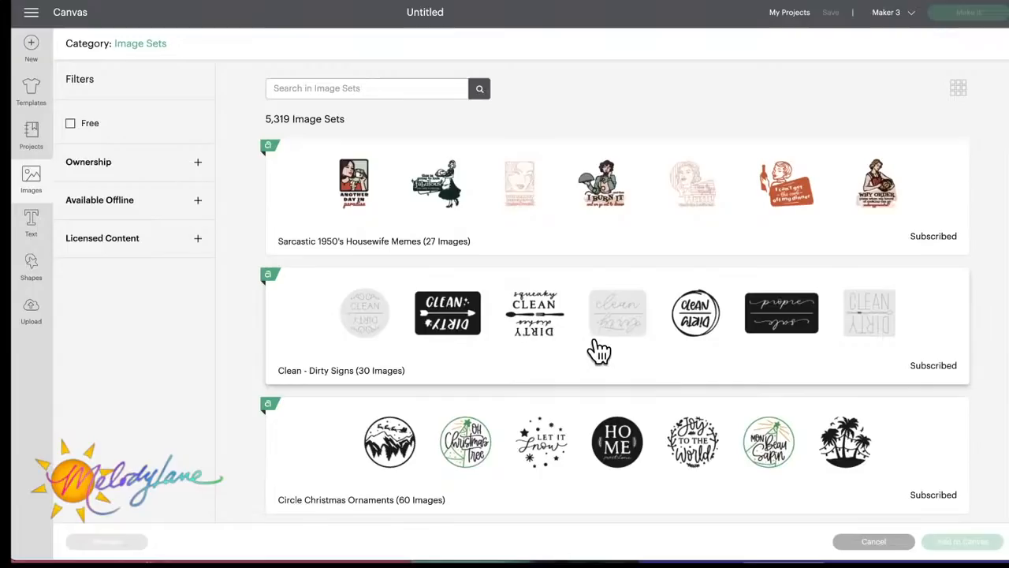
{"action": "scroll", "scroll_direction": "down", "scroll_amount": 3}
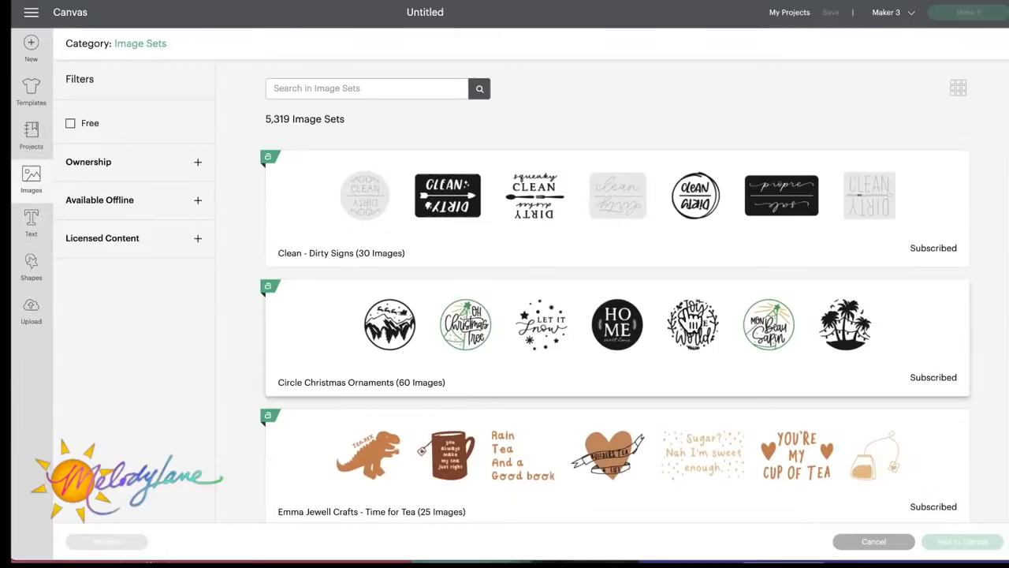
{"action": "scroll", "scroll_direction": "down", "scroll_amount": 3}
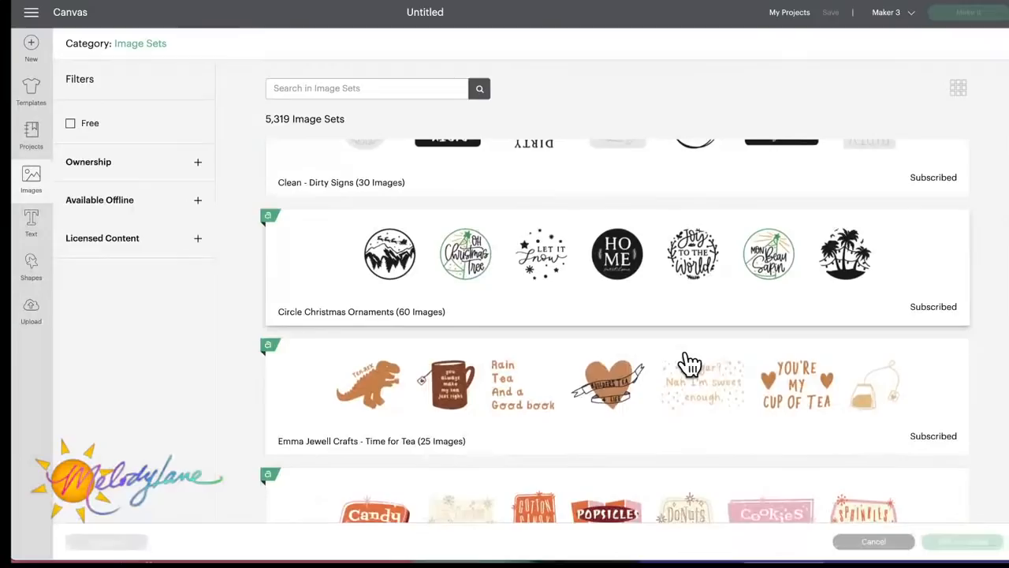
{"action": "scroll", "scroll_direction": "down", "scroll_amount": 3}
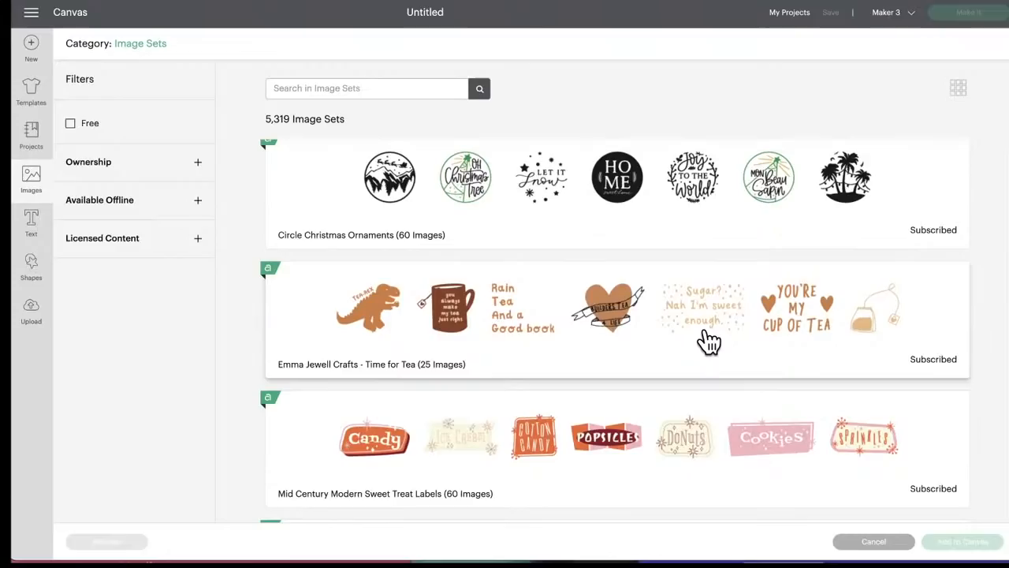
- Scroll on past Luchador and Circus Rabbit Character to Retro Positive Typography and Boho Wedding Words
{"action": "scroll", "scroll_direction": "down", "scroll_amount": 3}
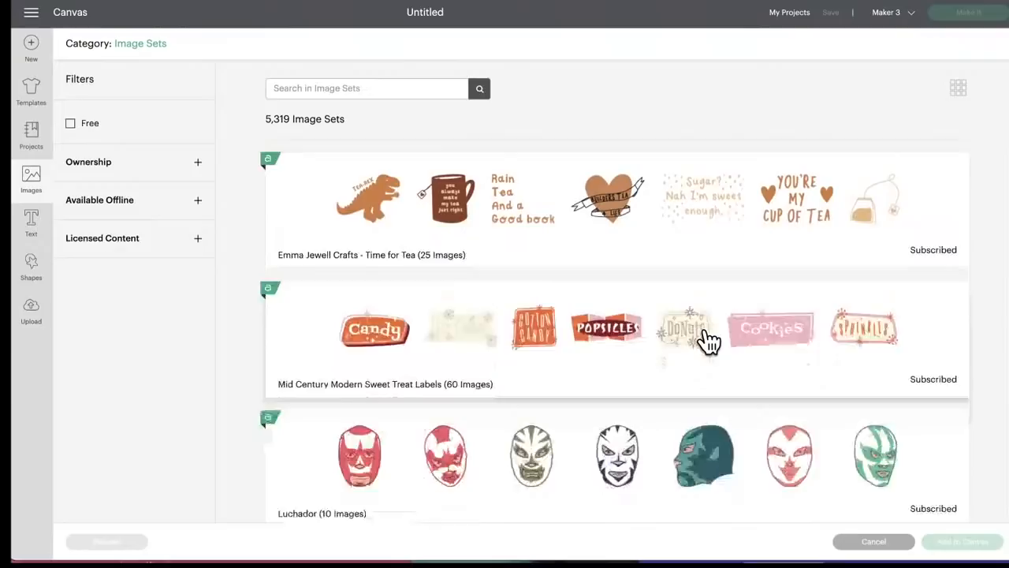
{"action": "scroll", "scroll_direction": "down", "scroll_amount": 3}
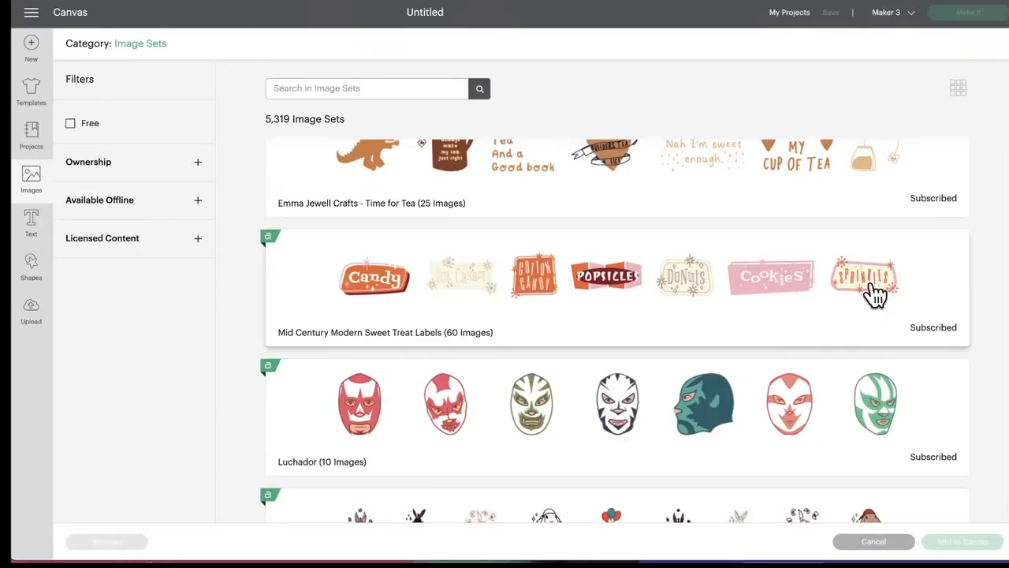
{"action": "scroll", "scroll_direction": "down", "scroll_amount": 3}
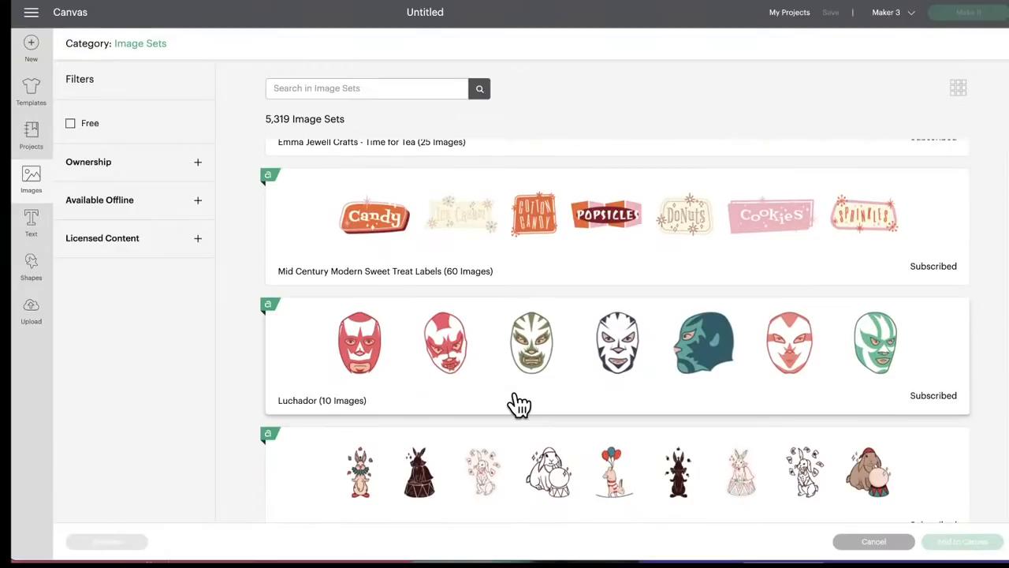
{"action": "mouse_move", "coordinate": [315, 413]}
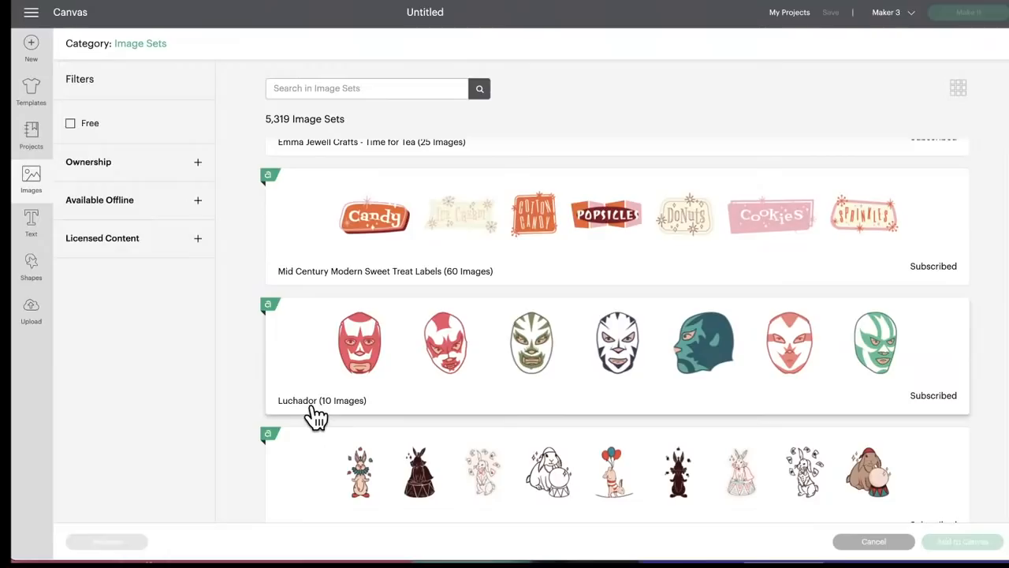
{"action": "mouse_move", "coordinate": [725, 359]}
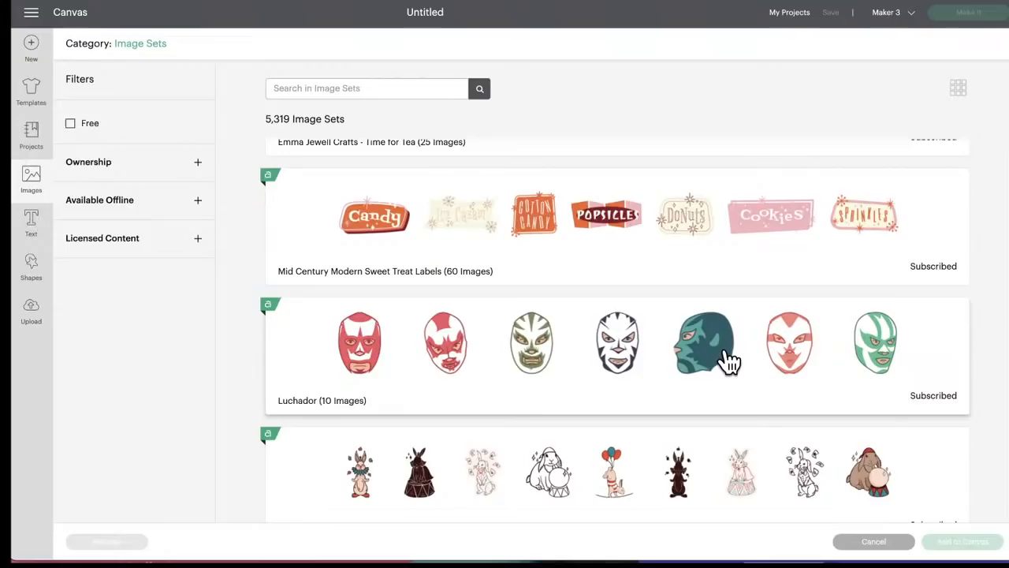
{"action": "scroll", "scroll_direction": "down", "scroll_amount": 3}
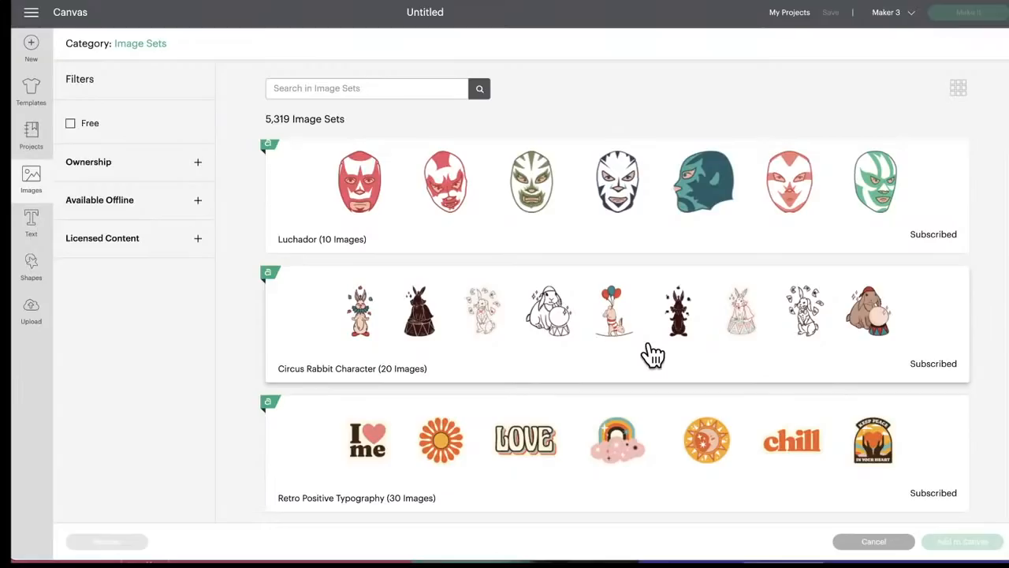
{"action": "scroll", "scroll_direction": "down", "scroll_amount": 3}
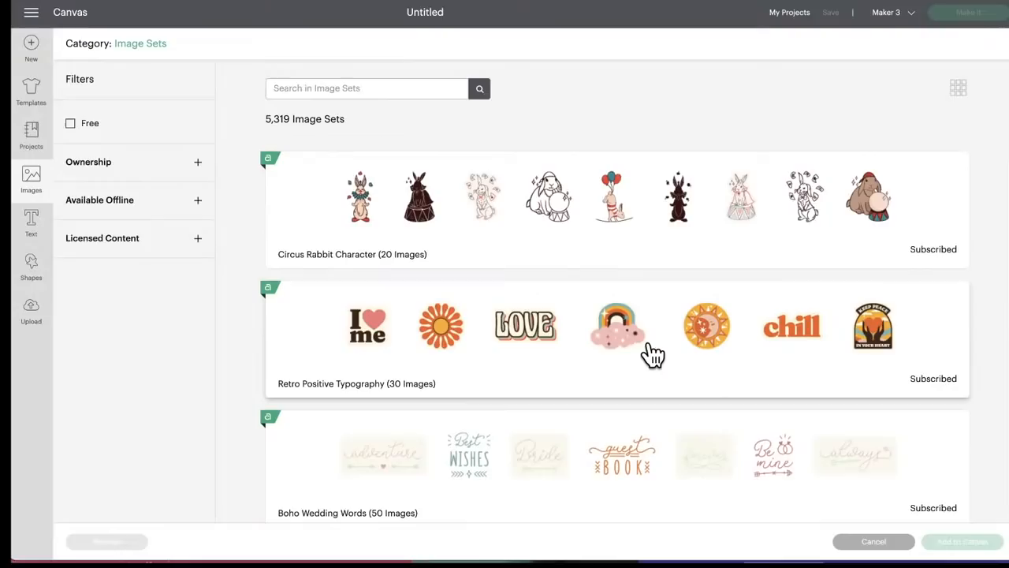
{"action": "mouse_move", "coordinate": [381, 339]}
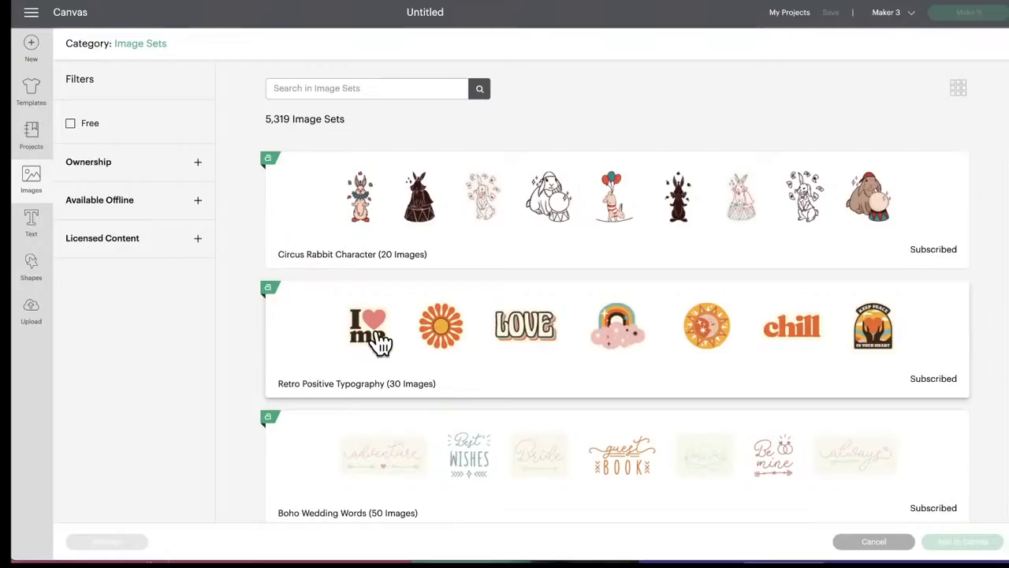
{"action": "mouse_move", "coordinate": [877, 326]}
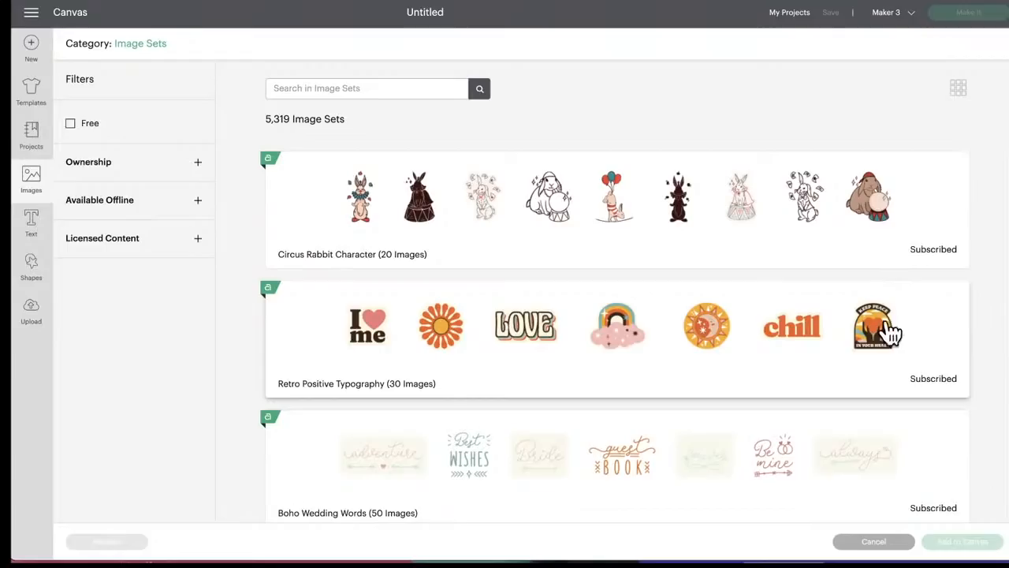
- Scroll past Bulgaria Icons and Mr & Mrs Santa Claus to Decorative Halloween Witches
{"action": "scroll", "scroll_direction": "down", "scroll_amount": 3}
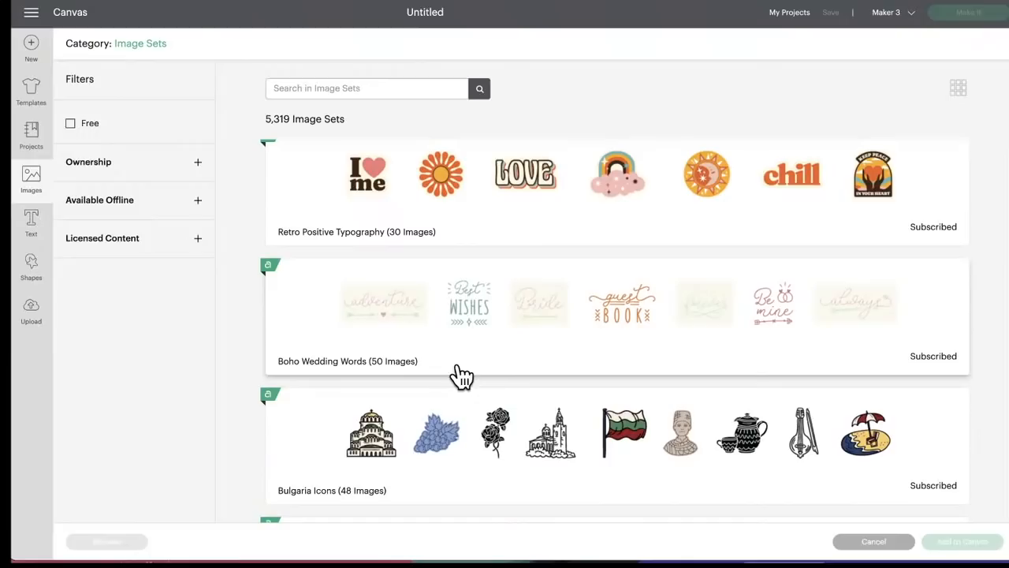
{"action": "mouse_move", "coordinate": [353, 330]}
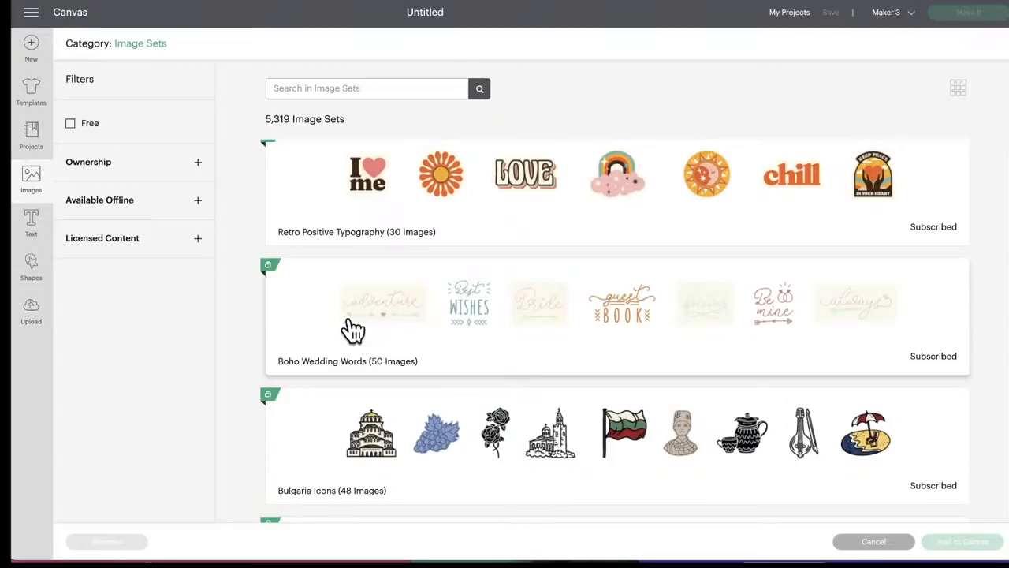
{"action": "mouse_move", "coordinate": [706, 343]}
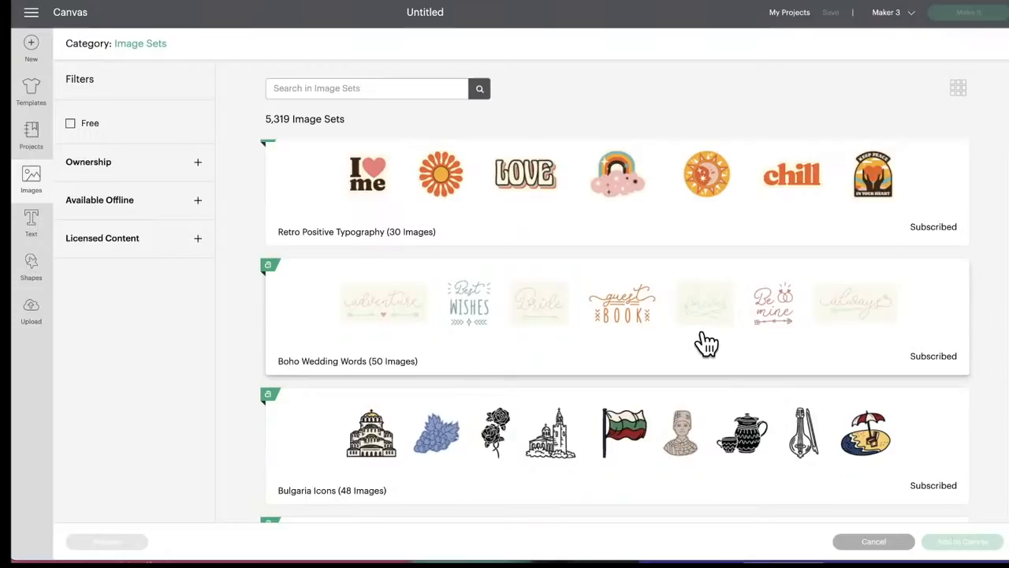
{"action": "scroll", "scroll_direction": "down", "scroll_amount": 3}
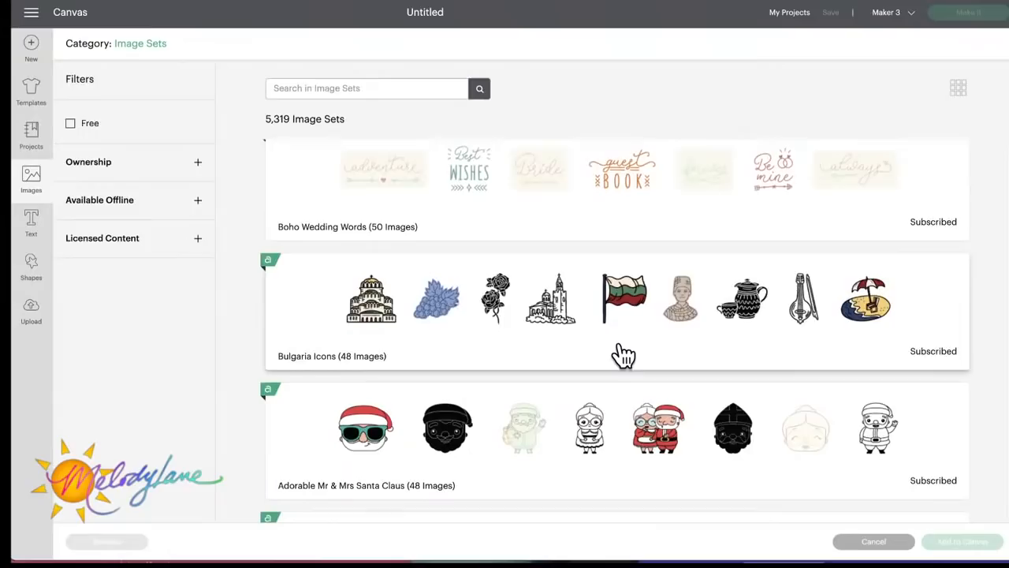
{"action": "scroll", "scroll_direction": "down", "scroll_amount": 3}
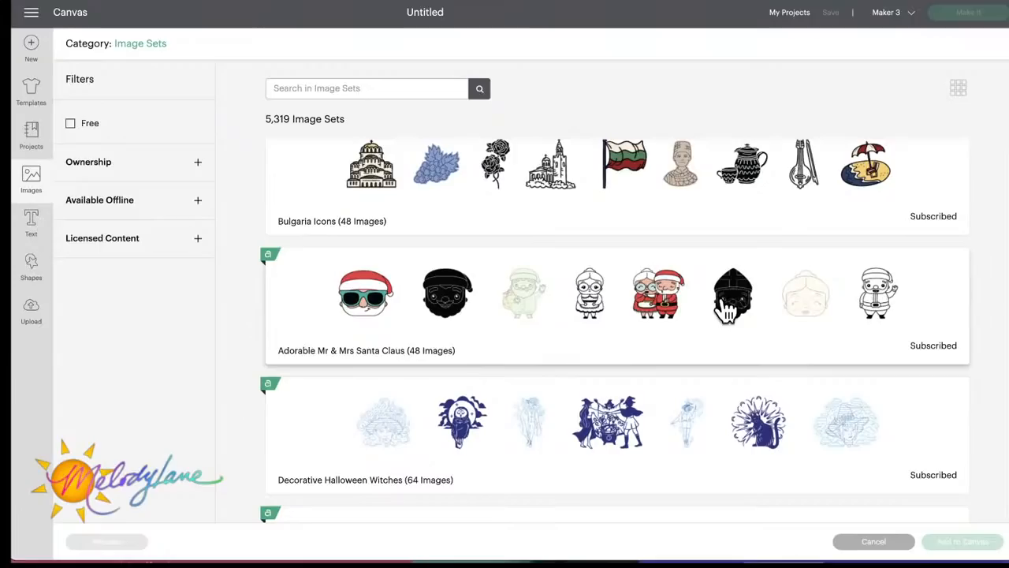
{"action": "scroll", "scroll_direction": "down", "scroll_amount": 3}
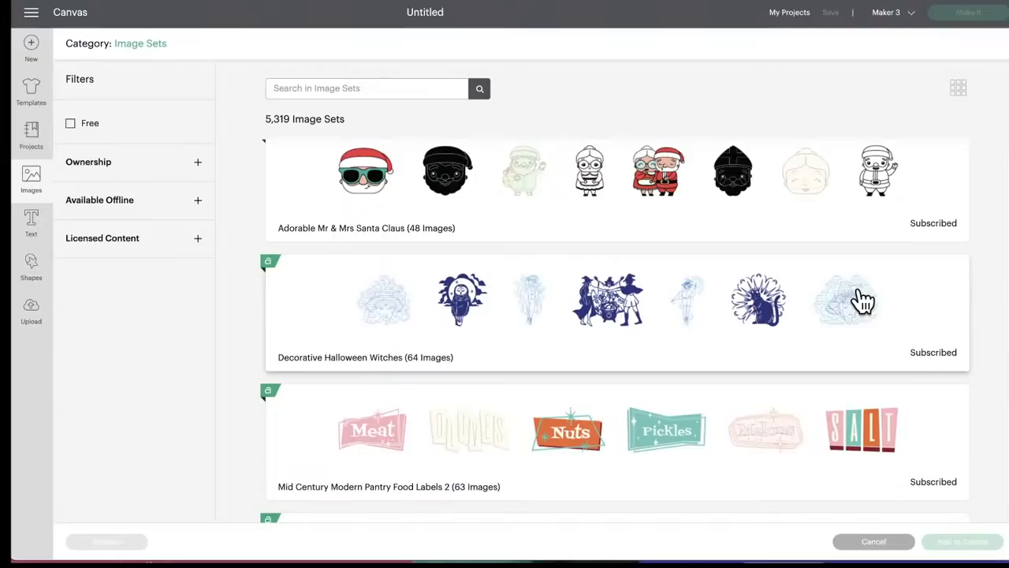
- Scroll past Pantry Food Labels 2 to Mid Century Modern Halloween Witches and Scoob! Printables
{"action": "scroll", "scroll_direction": "down", "scroll_amount": 3}
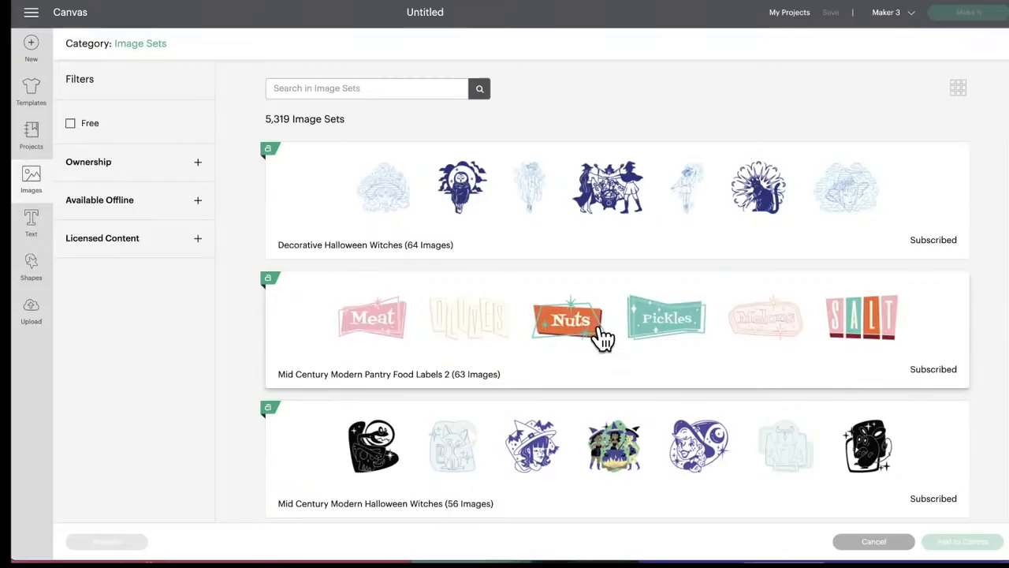
{"action": "scroll", "scroll_direction": "down", "scroll_amount": 3}
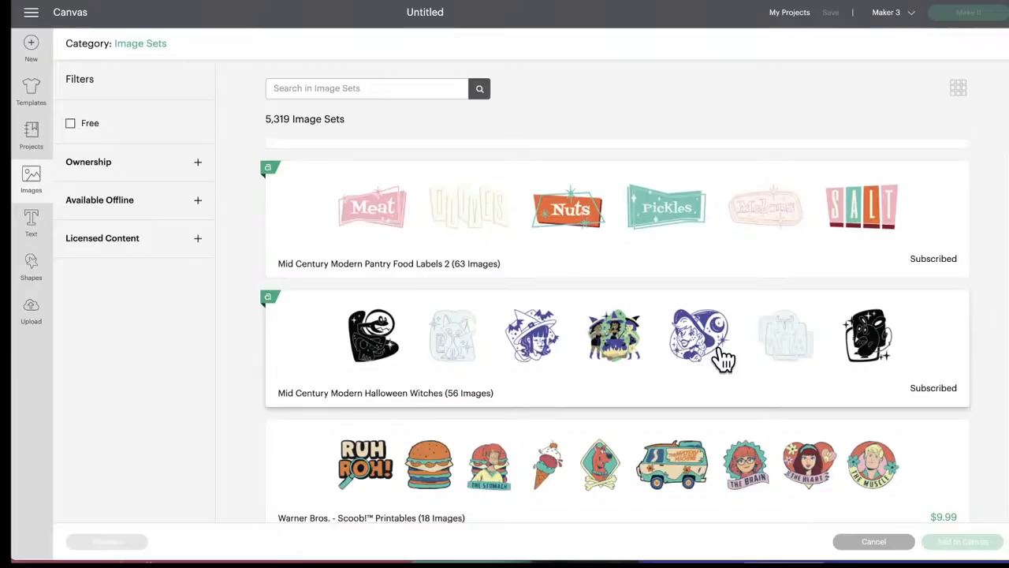
{"action": "scroll", "scroll_direction": "down", "scroll_amount": 3}
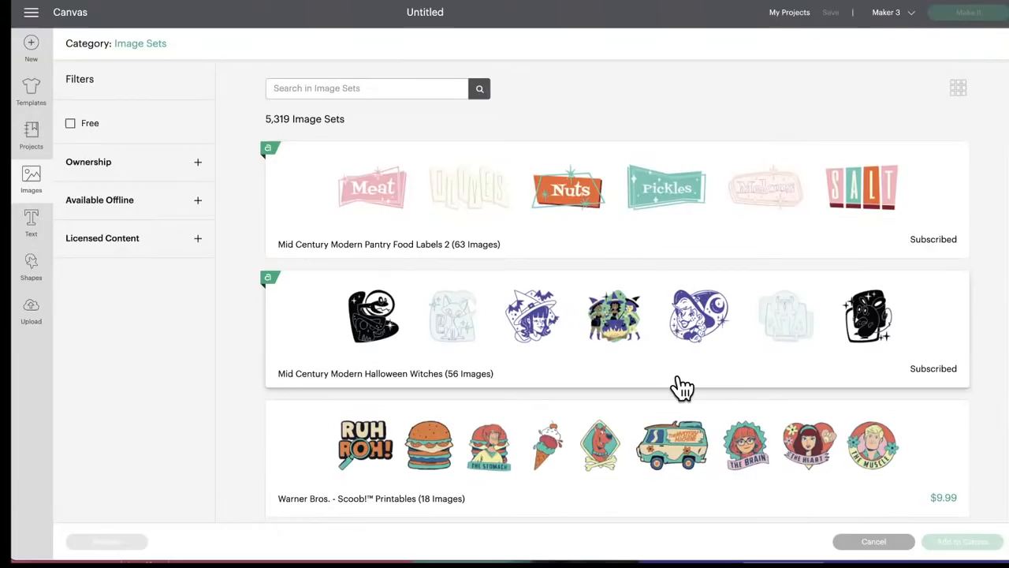
{"action": "scroll", "scroll_direction": "down", "scroll_amount": 3}
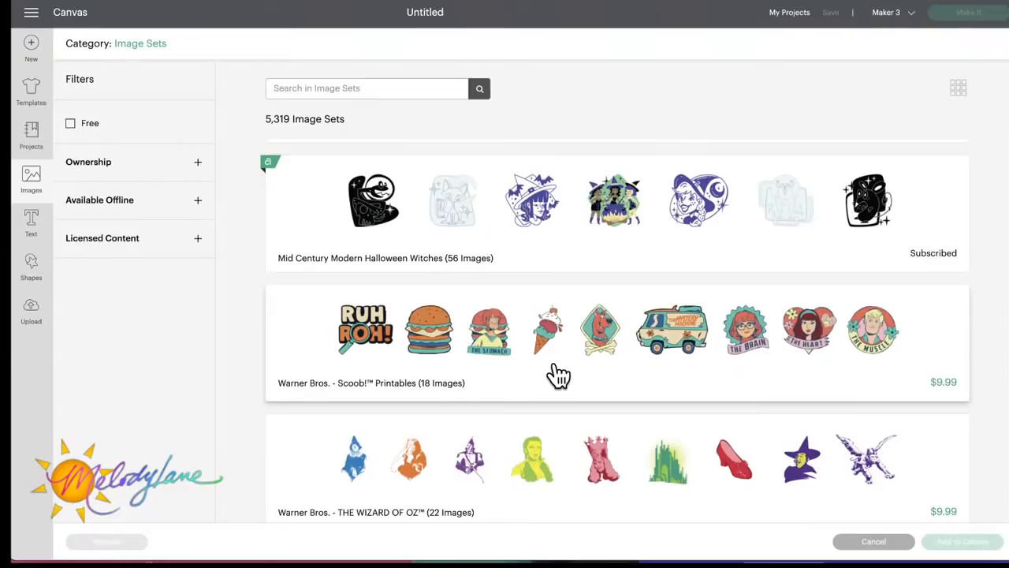
- Scroll to Snowman Faces and back to Mr & Mrs Santa Claus and Pantry Food Labels 2
{"action": "scroll", "scroll_direction": "down", "scroll_amount": 3}
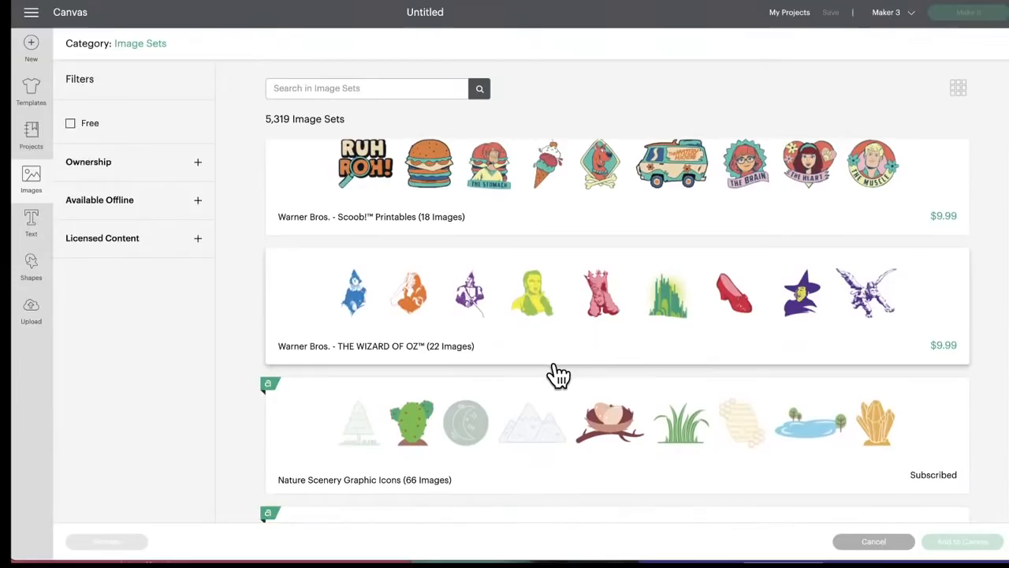
{"action": "scroll", "scroll_direction": "down", "scroll_amount": 3}
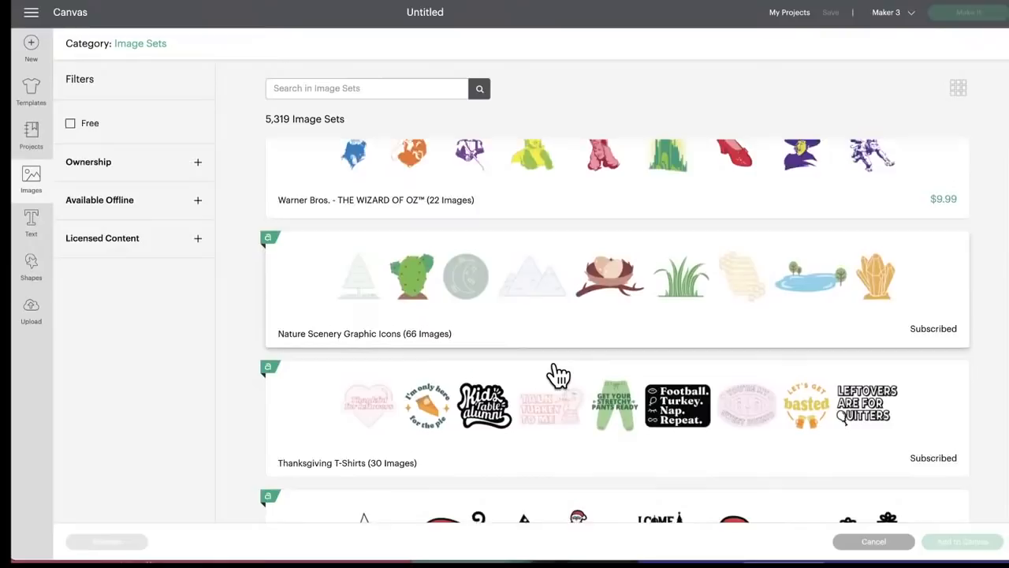
{"action": "scroll", "scroll_direction": "down", "scroll_amount": 3}
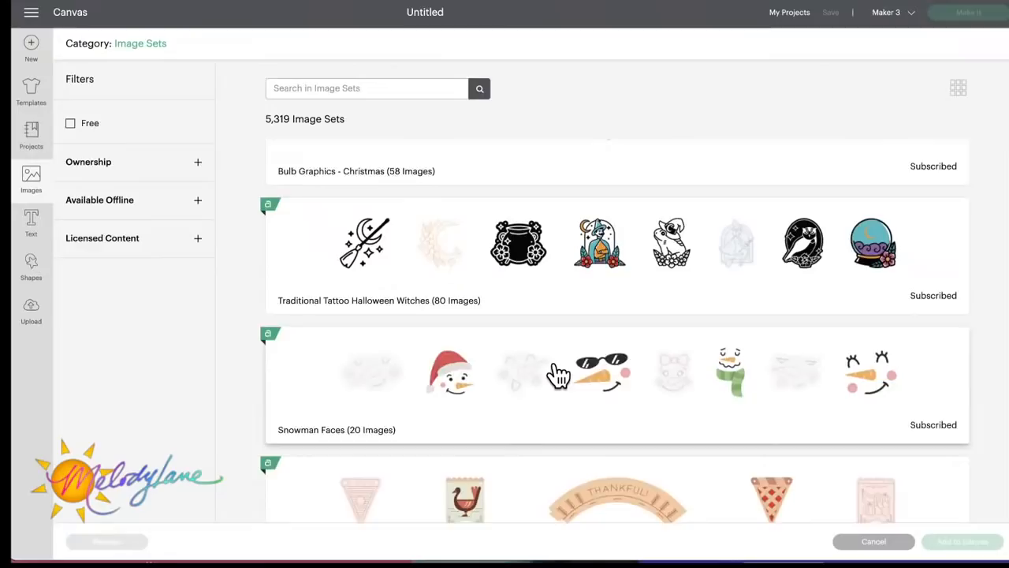
{"action": "scroll", "scroll_direction": "down", "scroll_amount": 3}
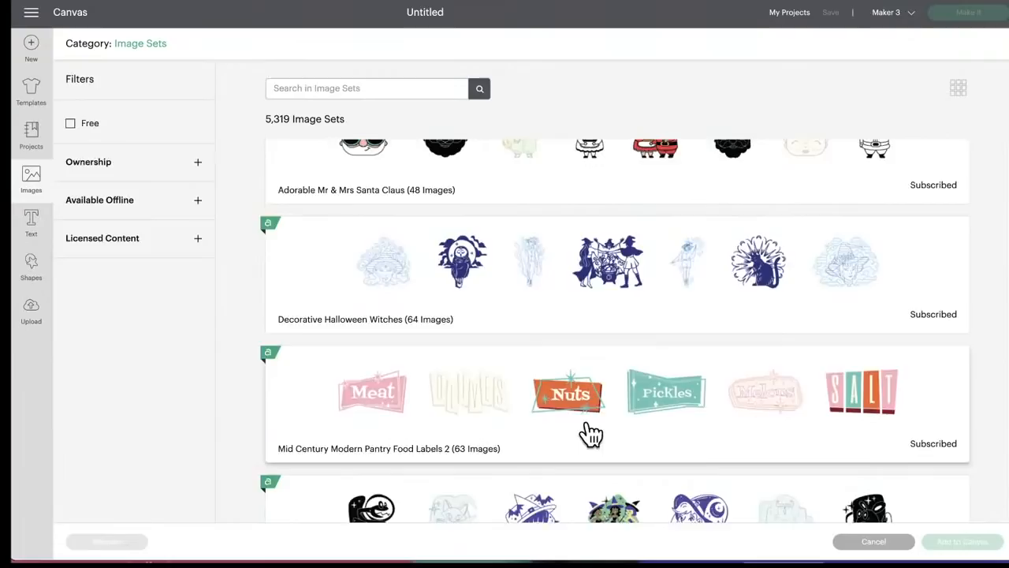
{"action": "left_click", "coordinate": [568, 391]}
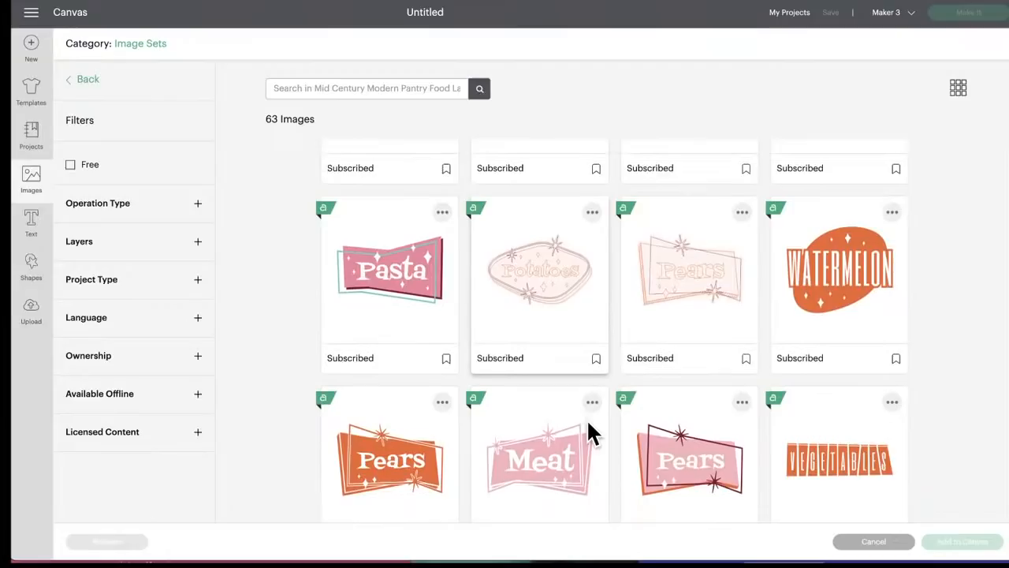
{"action": "scroll", "scroll_direction": "down", "scroll_amount": 3}
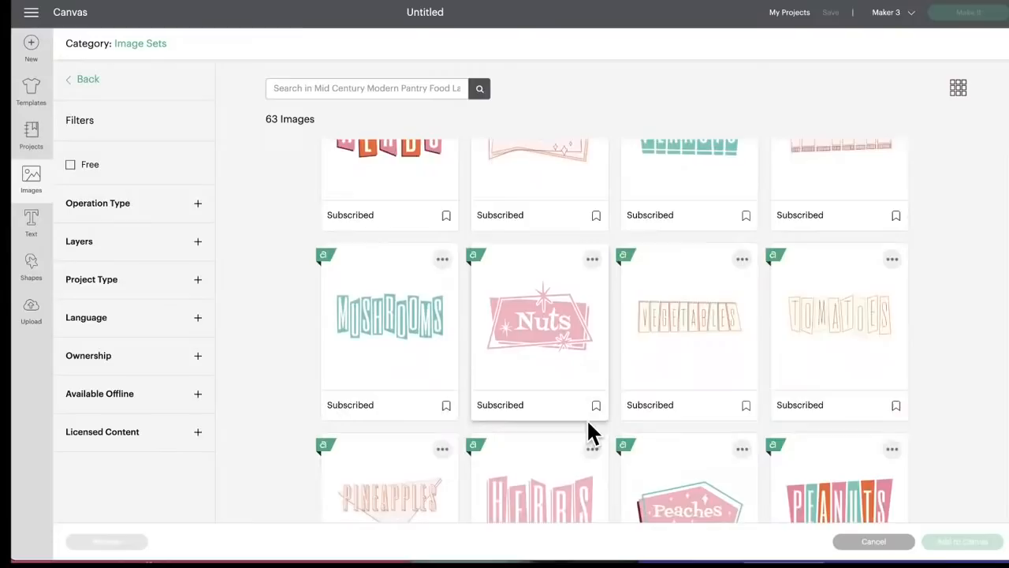
{"action": "scroll", "scroll_direction": "down", "scroll_amount": 3}
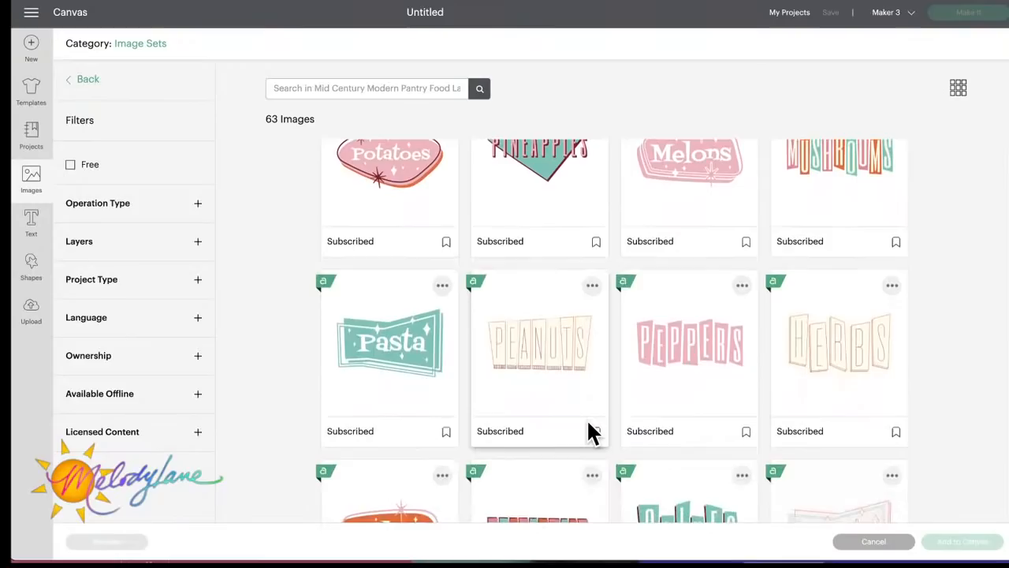
{"action": "scroll", "scroll_direction": "down", "scroll_amount": 3}
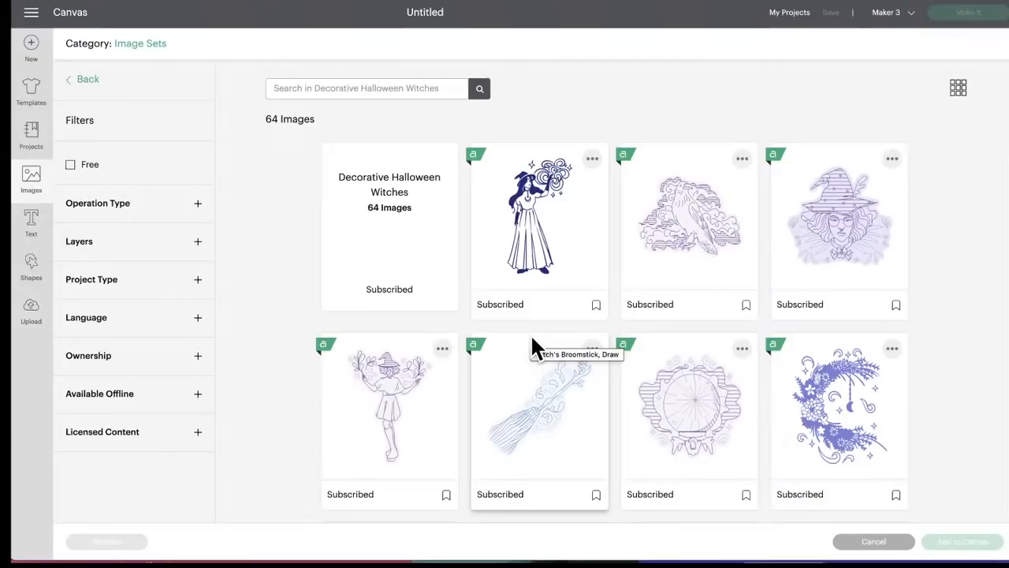
- Scroll through the Decorative Halloween Witches set's 64 image thumbnails
{"action": "scroll", "scroll_direction": "down", "scroll_amount": 3}
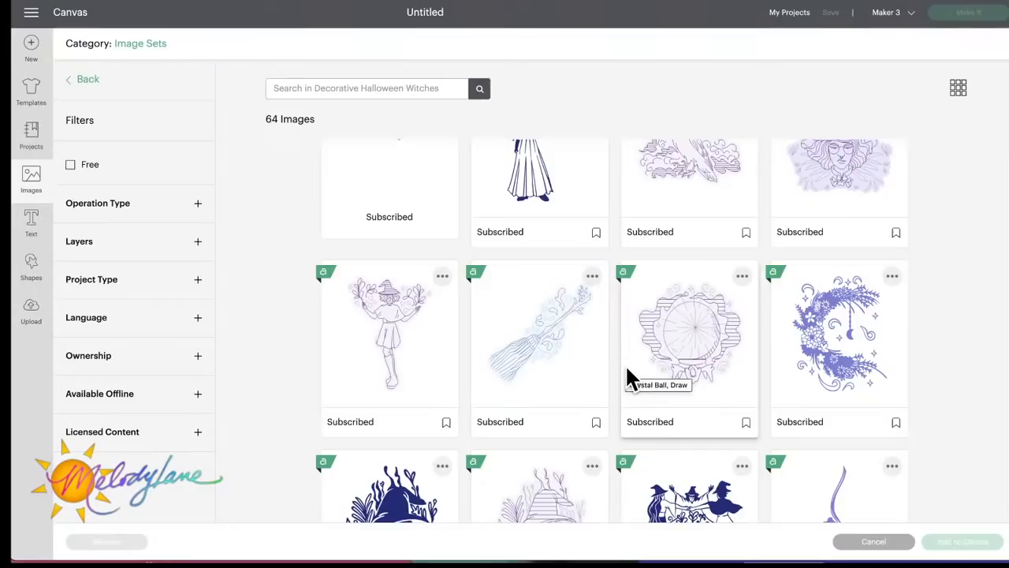
{"action": "scroll", "scroll_direction": "down", "scroll_amount": 3}
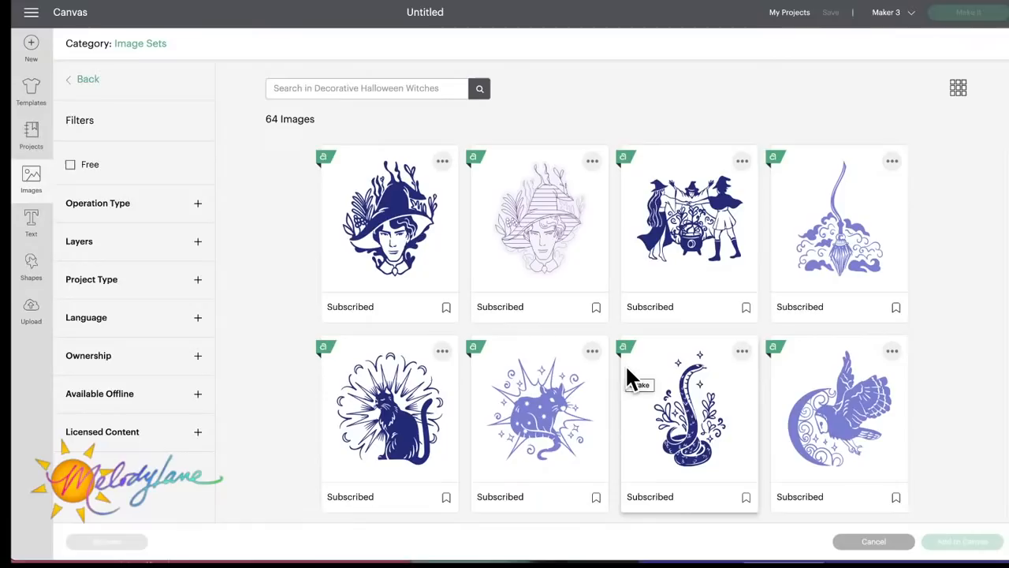
{"action": "scroll", "scroll_direction": "down", "scroll_amount": 3}
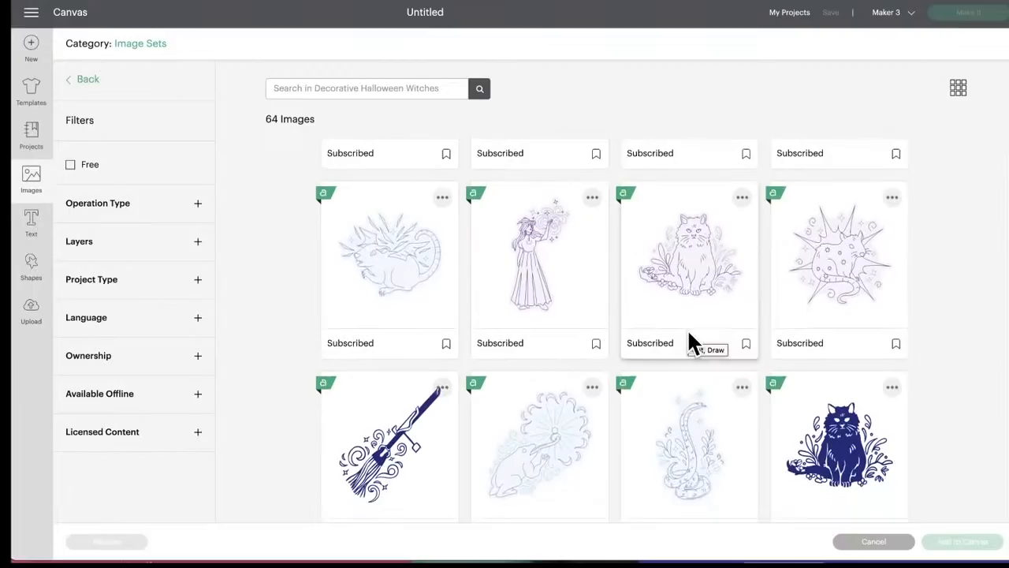
{"action": "scroll", "scroll_direction": "down", "scroll_amount": 3}
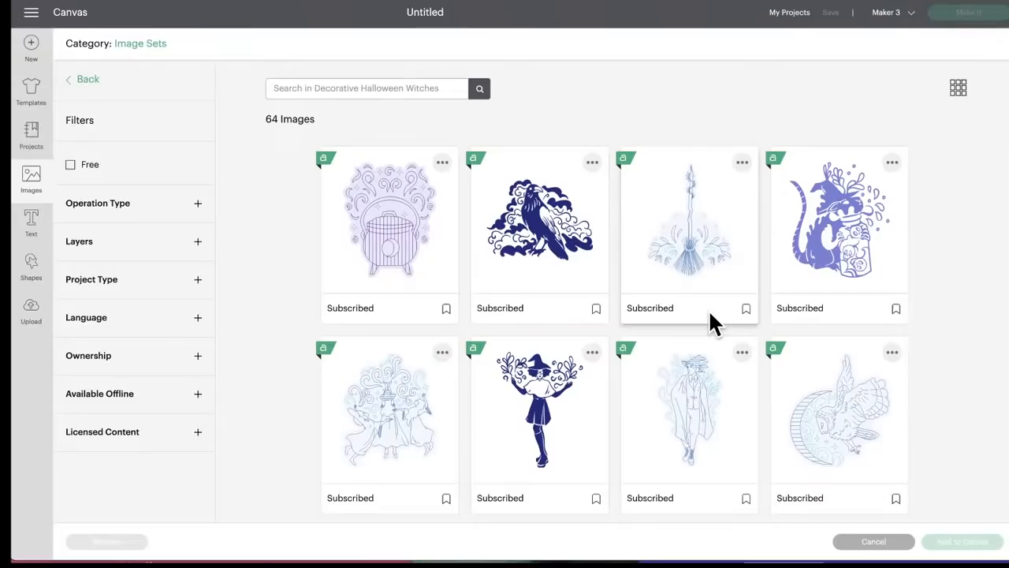
{"action": "scroll", "scroll_direction": "down", "scroll_amount": 3}
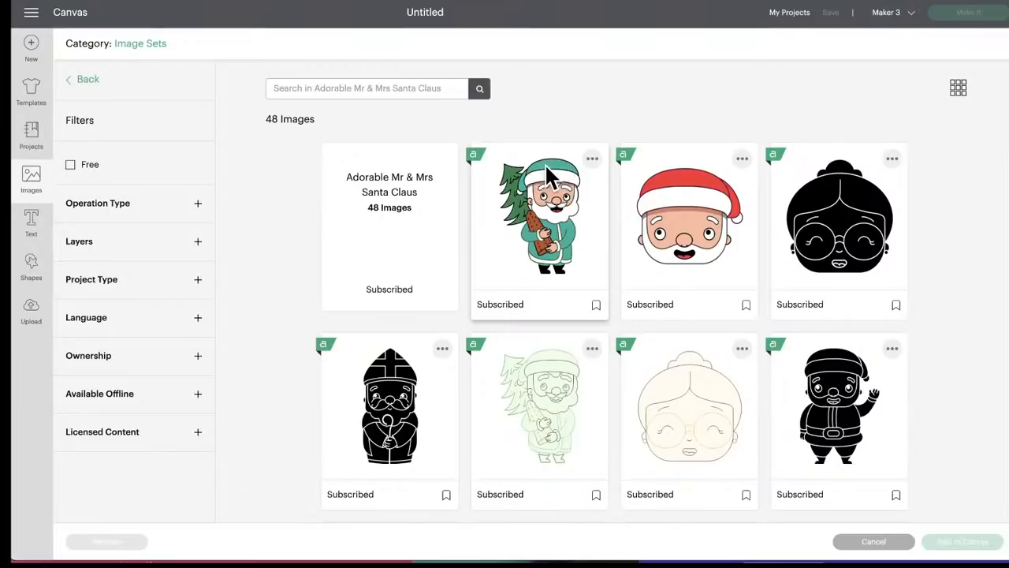
{"action": "mouse_move", "coordinate": [564, 252]}
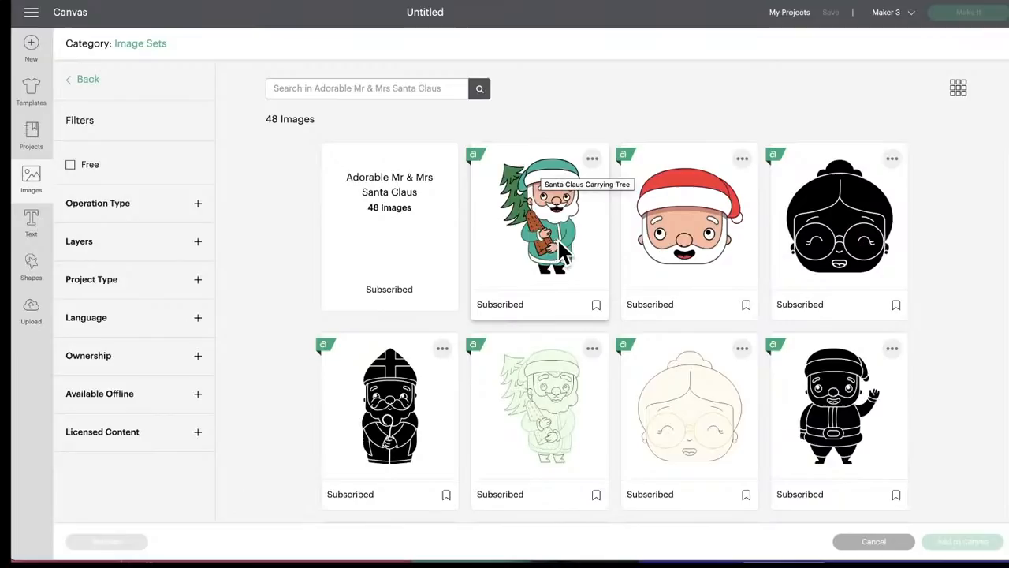
- Scroll through the Adorable Mr & Mrs Santa Claus set's 48 thumbnails and return to the image sets list
{"action": "scroll", "scroll_direction": "down", "scroll_amount": 3}
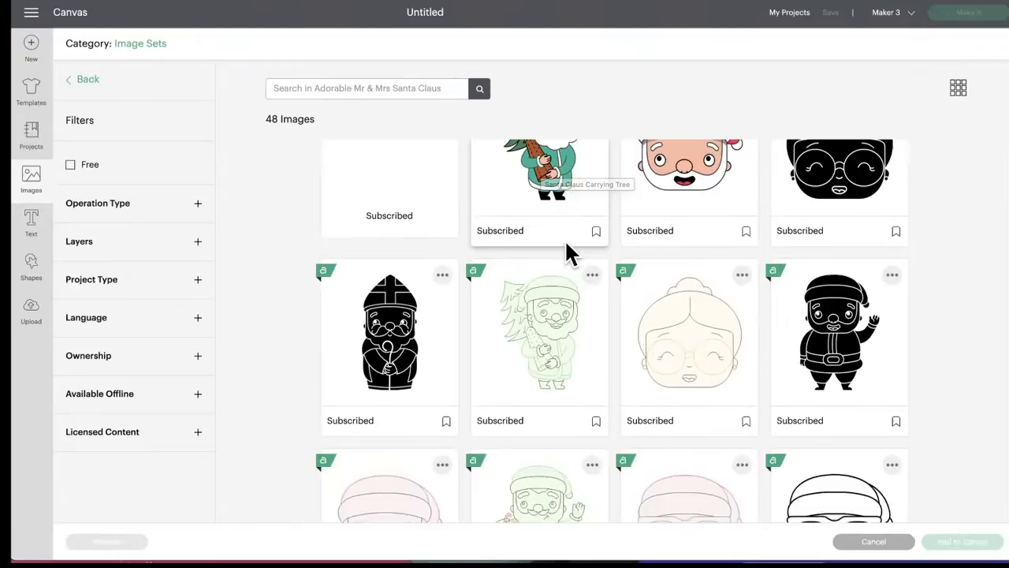
{"action": "scroll", "scroll_direction": "down", "scroll_amount": 3}
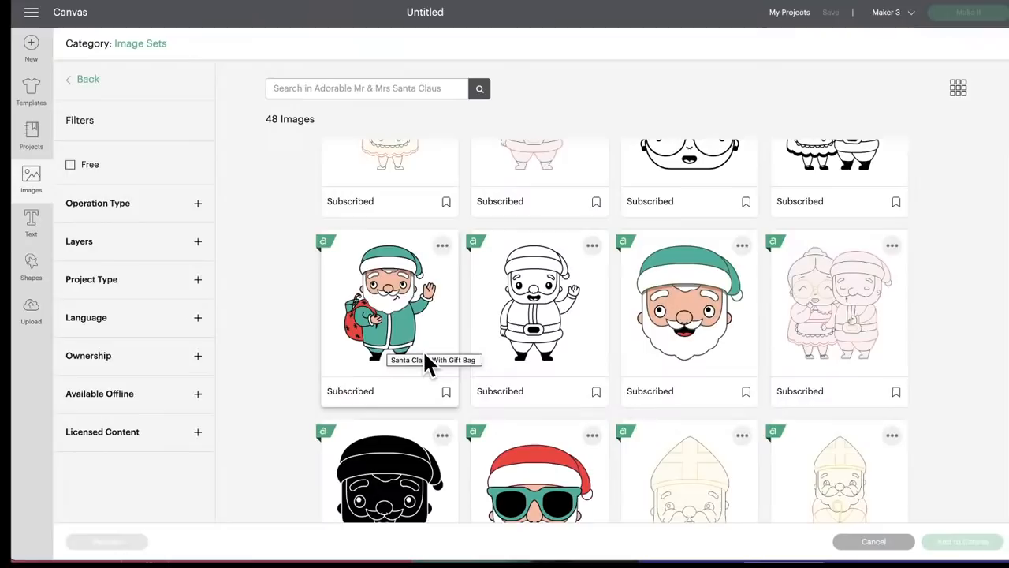
{"action": "scroll", "scroll_direction": "down", "scroll_amount": 3}
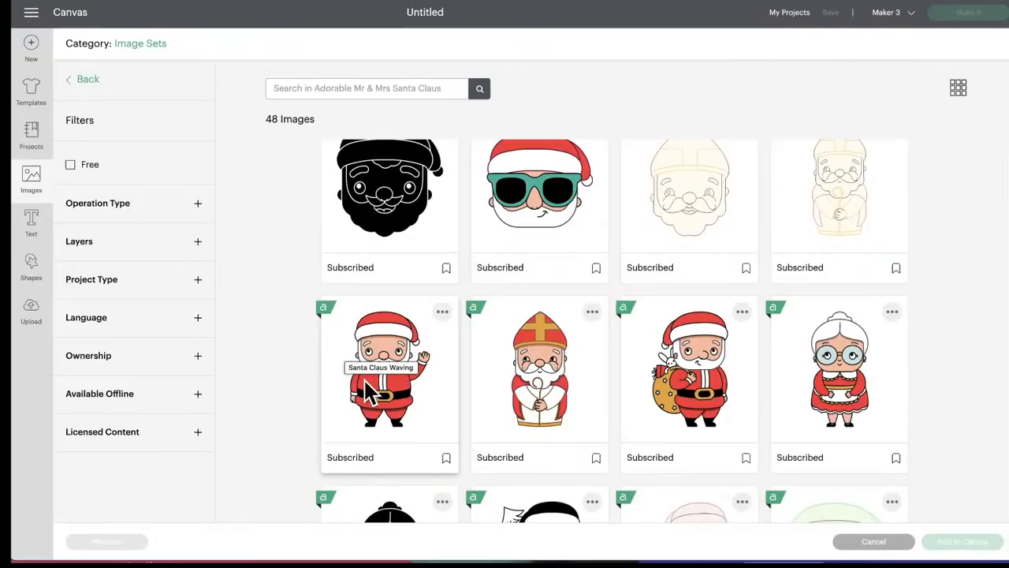
{"action": "scroll", "scroll_direction": "down", "scroll_amount": 3}
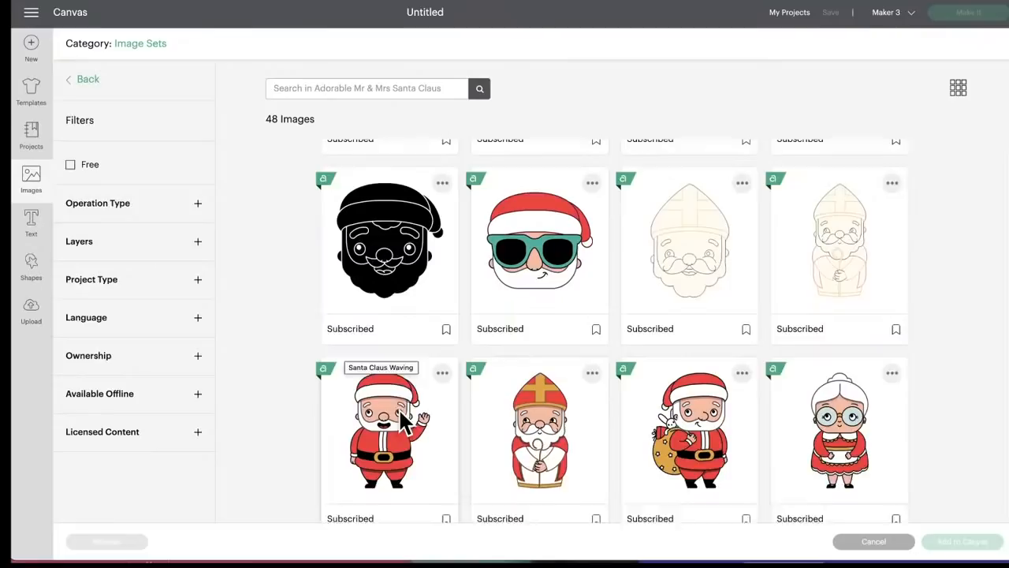
{"action": "scroll", "scroll_direction": "down", "scroll_amount": 3}
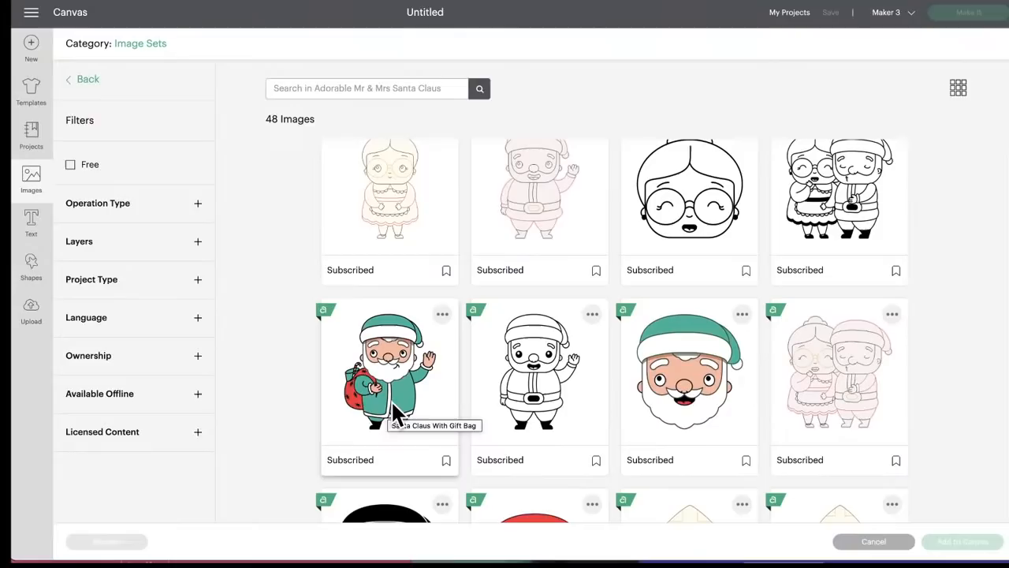
{"action": "scroll", "scroll_direction": "down", "scroll_amount": 3}
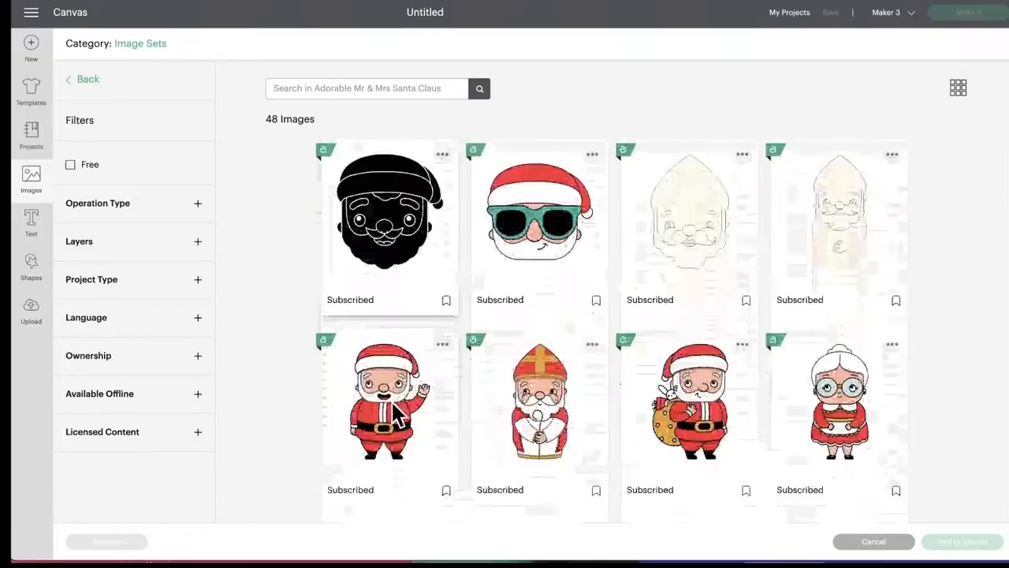
{"action": "scroll", "scroll_direction": "down", "scroll_amount": 3}
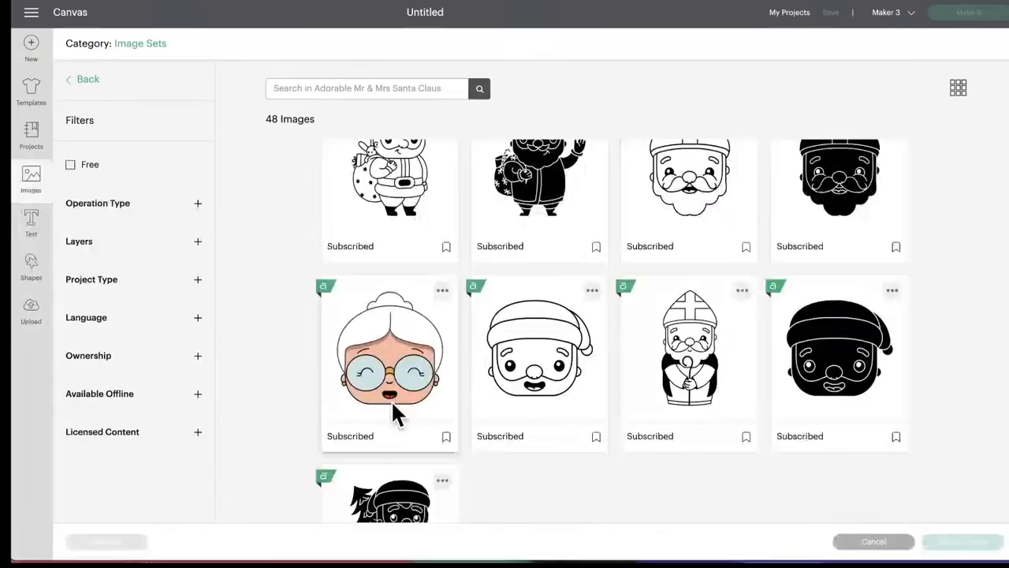
{"action": "scroll", "scroll_direction": "down", "scroll_amount": 3}
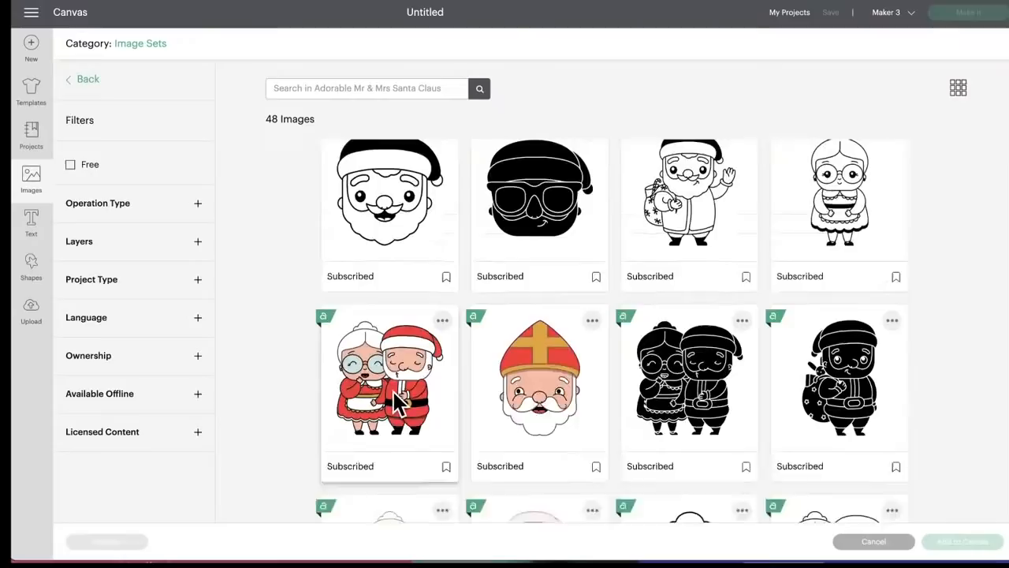
{"action": "left_click", "coordinate": [82, 79]}
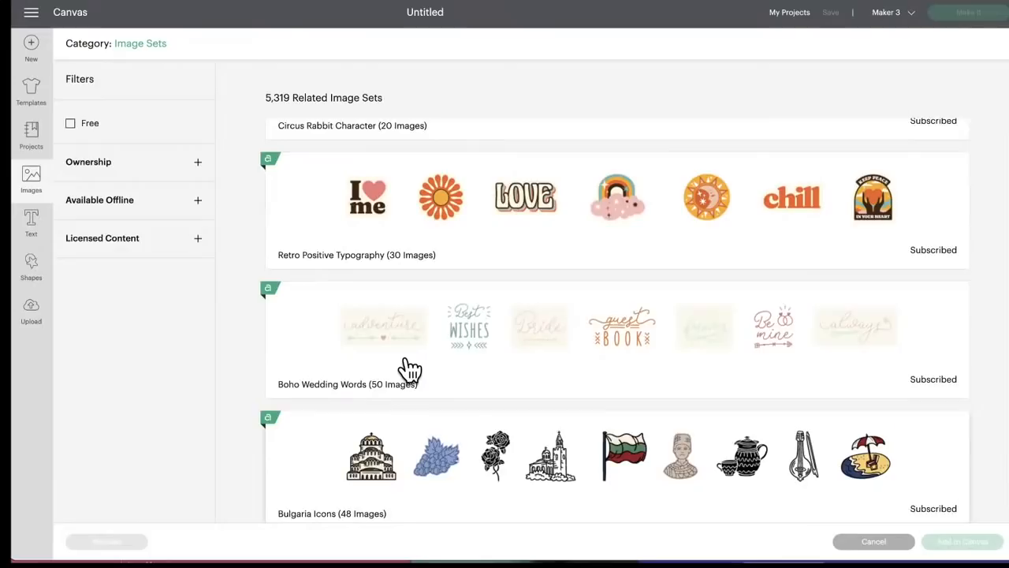
- Open the Boho Wedding Words set (50 images) from the Related Image Sets list
{"action": "left_click", "coordinate": [347, 385]}
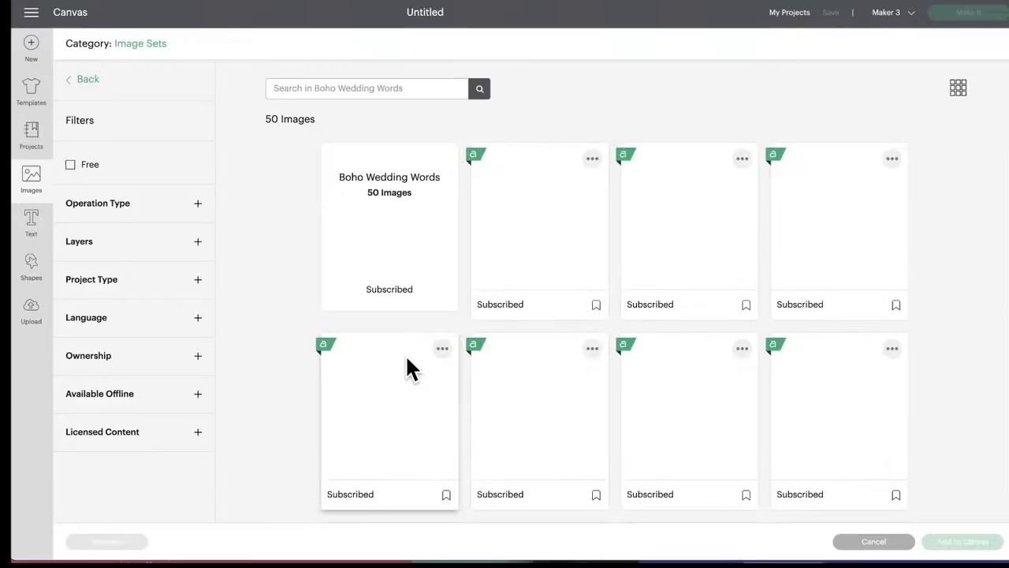
{"action": "scroll", "scroll_direction": "down", "scroll_amount": 3}
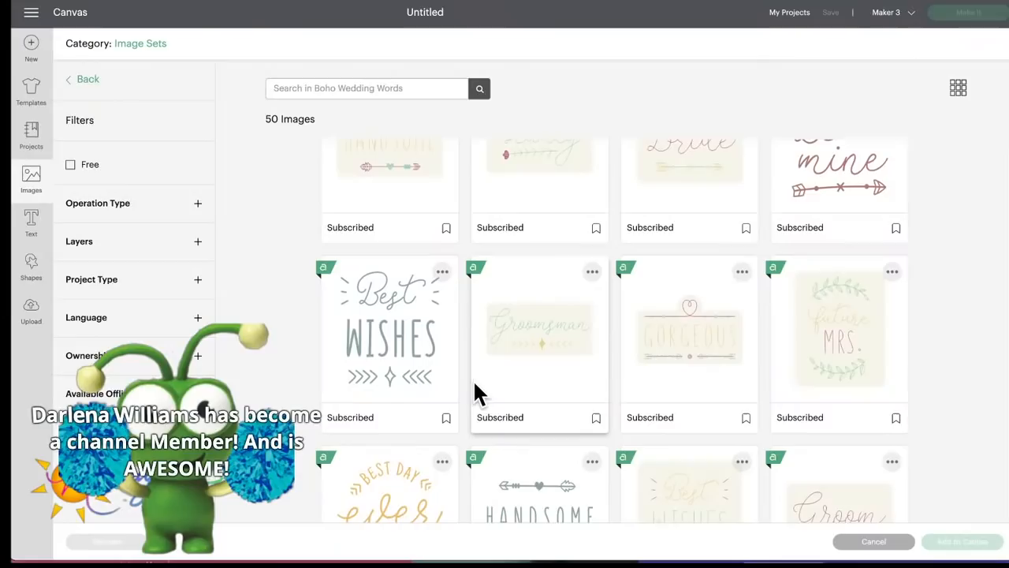
{"action": "scroll", "scroll_direction": "down", "scroll_amount": 3}
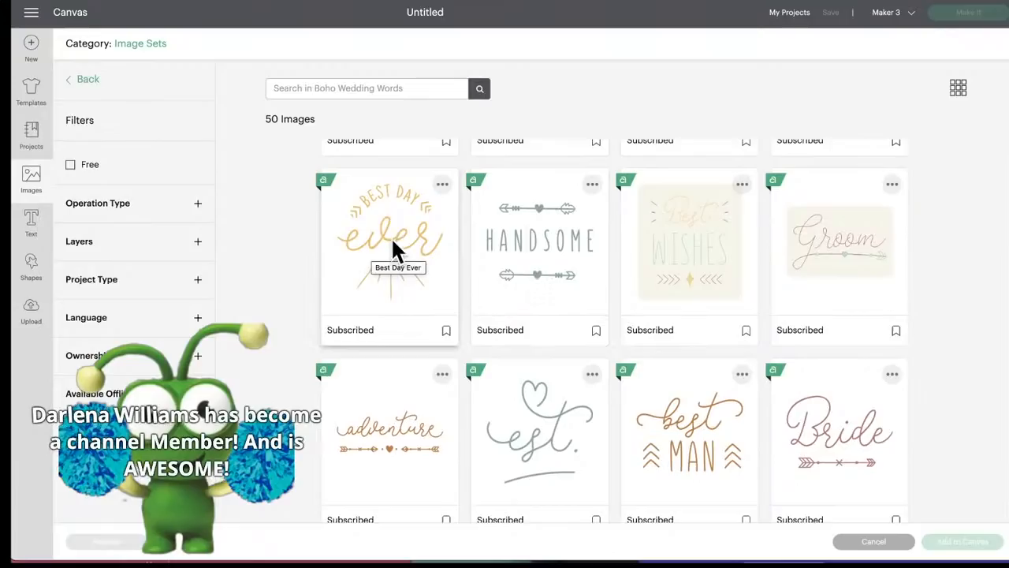
{"action": "mouse_move", "coordinate": [445, 287]}
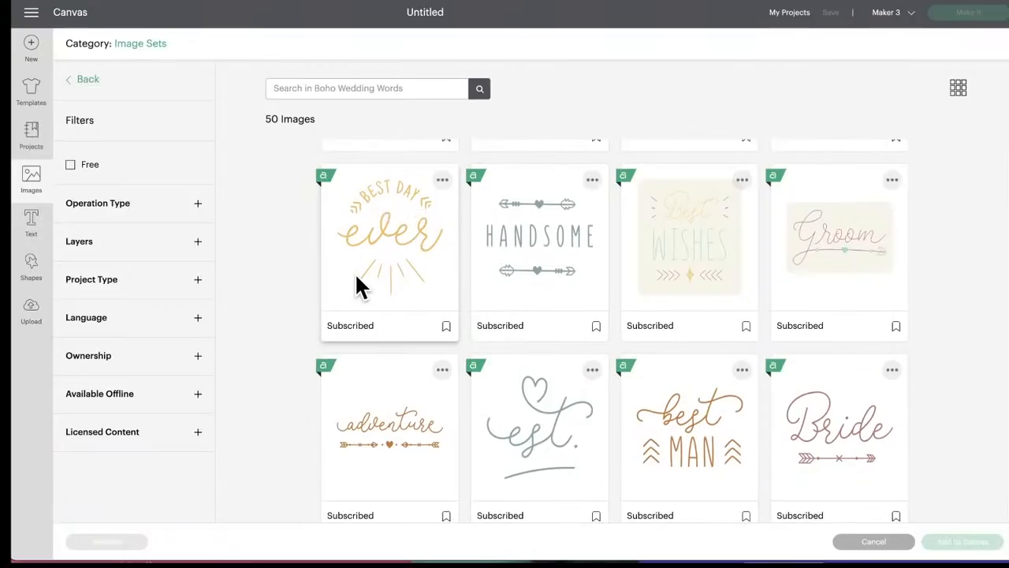
{"action": "scroll", "scroll_direction": "down", "scroll_amount": 3}
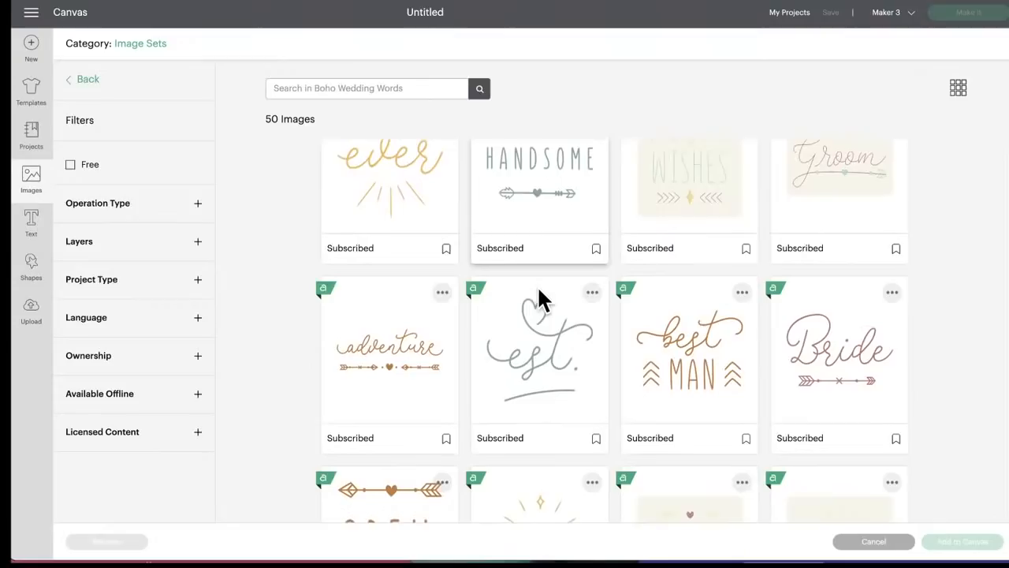
{"action": "scroll", "scroll_direction": "down", "scroll_amount": 3}
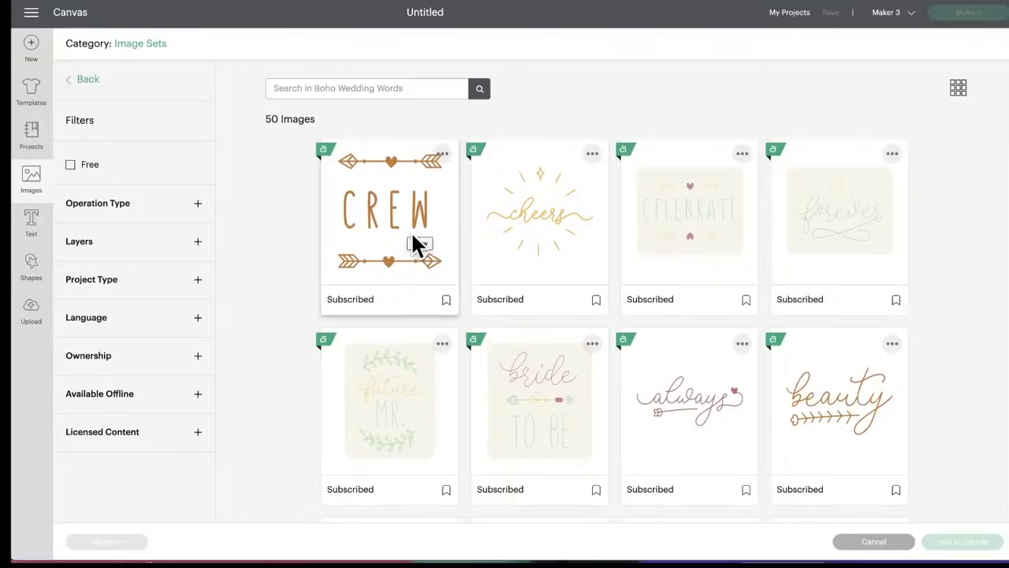
{"action": "scroll", "scroll_direction": "down", "scroll_amount": 3}
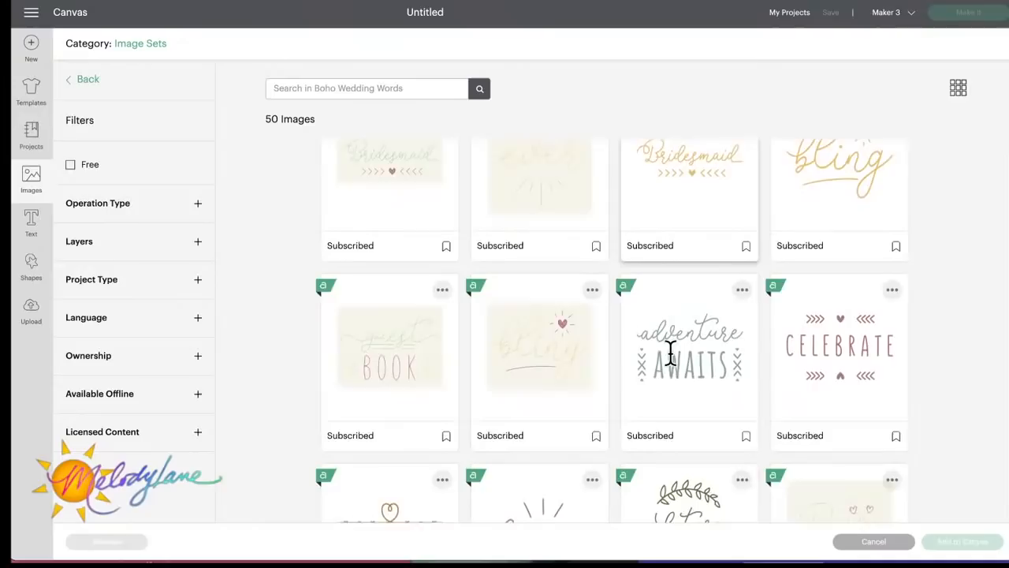
{"action": "scroll", "scroll_direction": "down", "scroll_amount": 3}
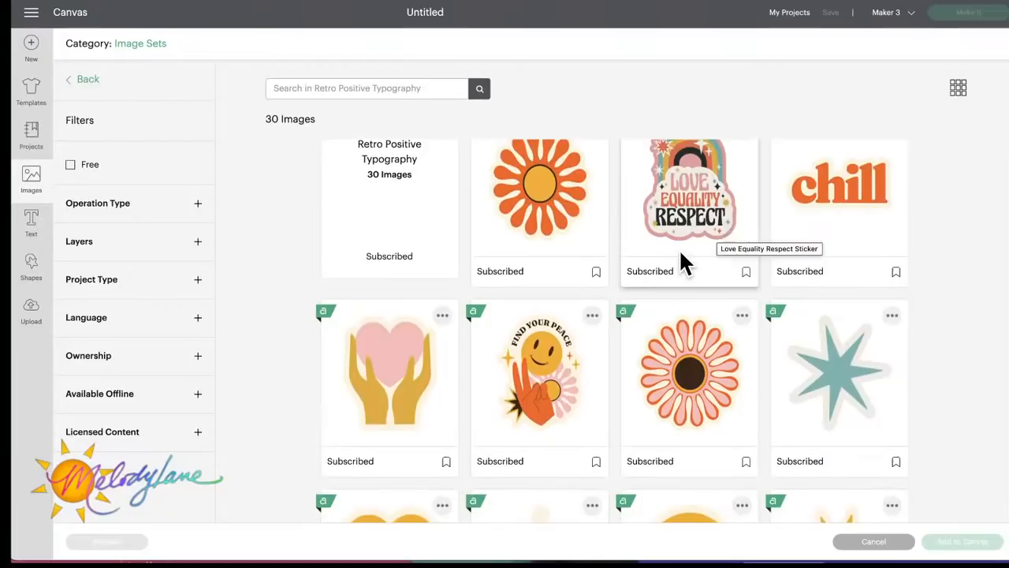
- Scroll down the related image sets list past Luchador and Circus Rabbit Character
{"action": "scroll", "scroll_direction": "down", "scroll_amount": 3}
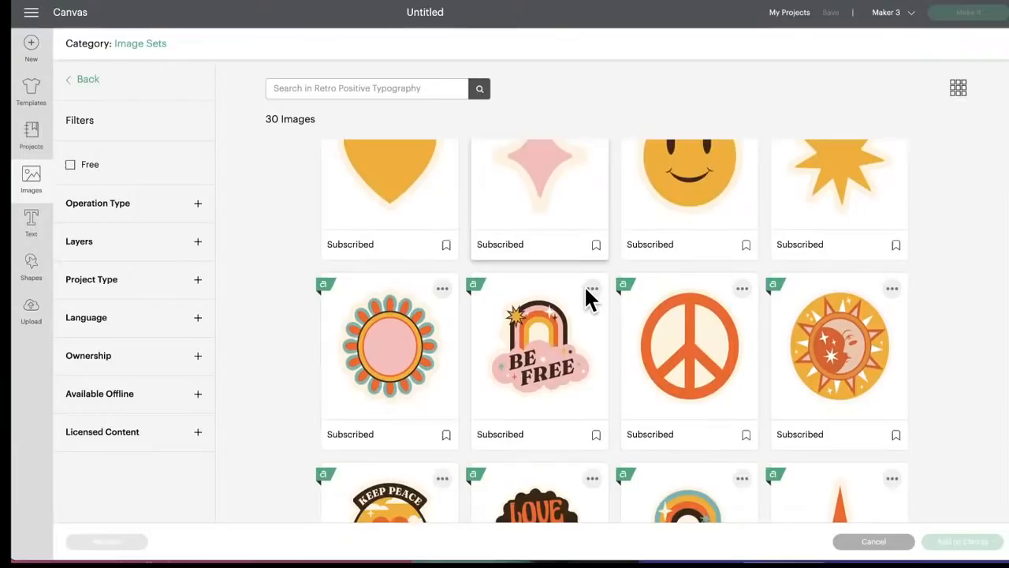
{"action": "scroll", "scroll_direction": "down", "scroll_amount": 3}
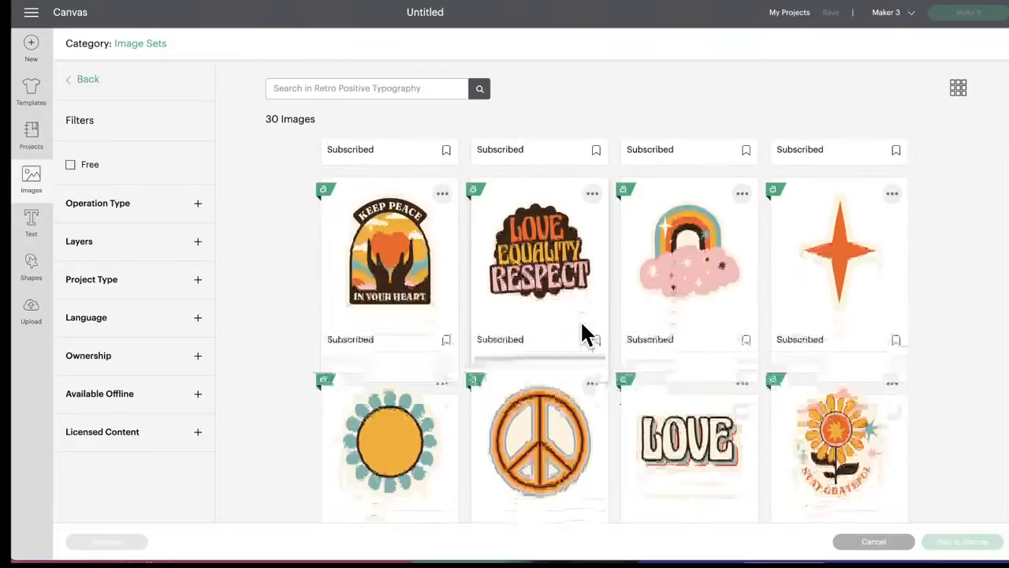
{"action": "scroll", "scroll_direction": "down", "scroll_amount": 3}
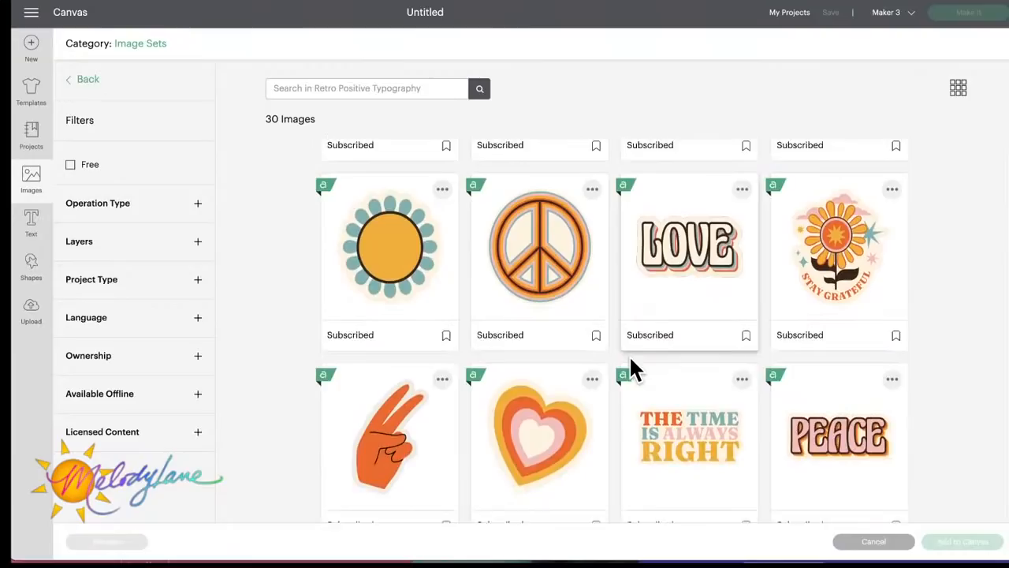
{"action": "scroll", "scroll_direction": "down", "scroll_amount": 3}
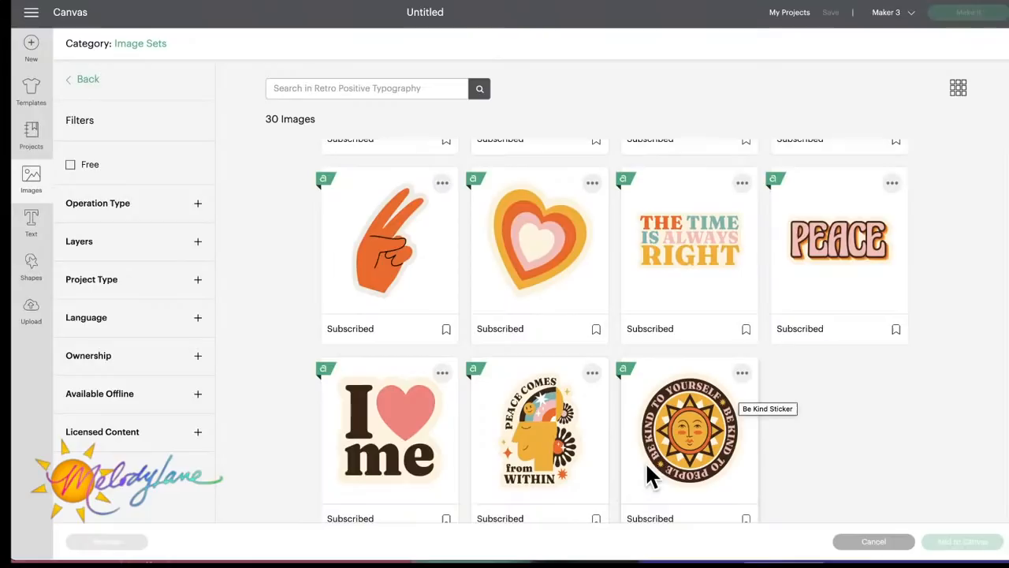
{"action": "scroll", "scroll_direction": "down", "scroll_amount": 3}
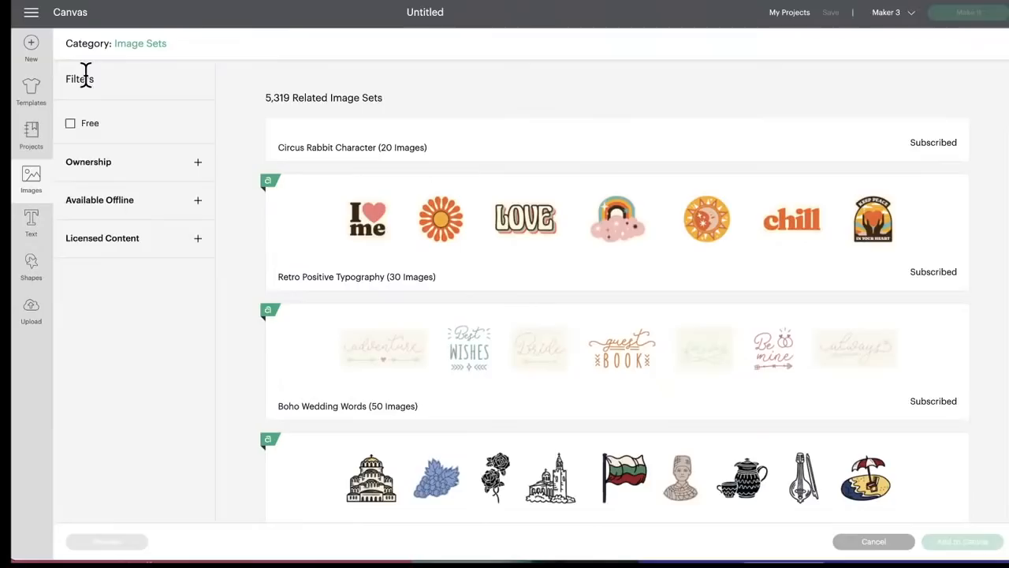
{"action": "scroll", "scroll_direction": "down", "scroll_amount": 3}
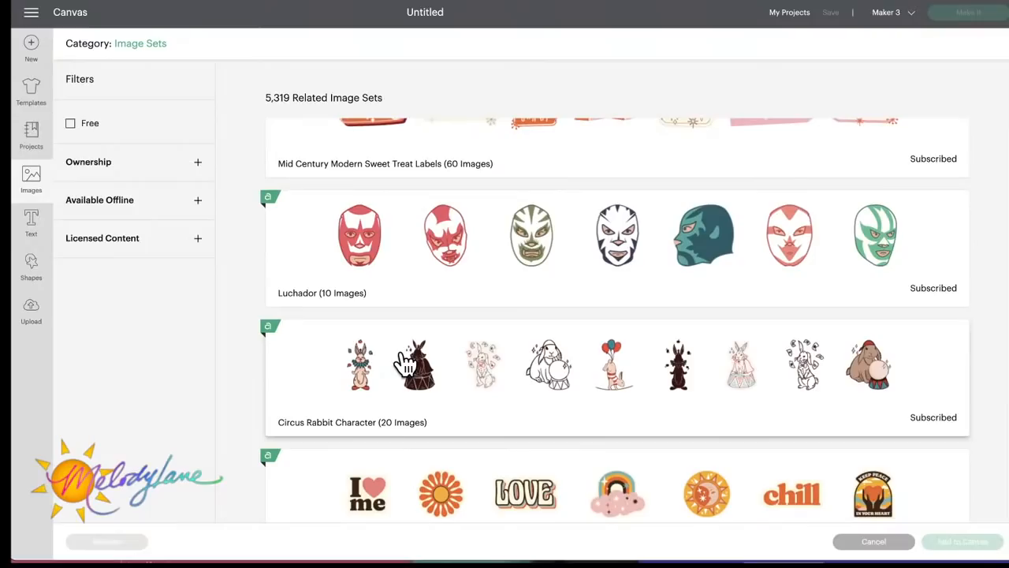
{"action": "left_click", "coordinate": [353, 422]}
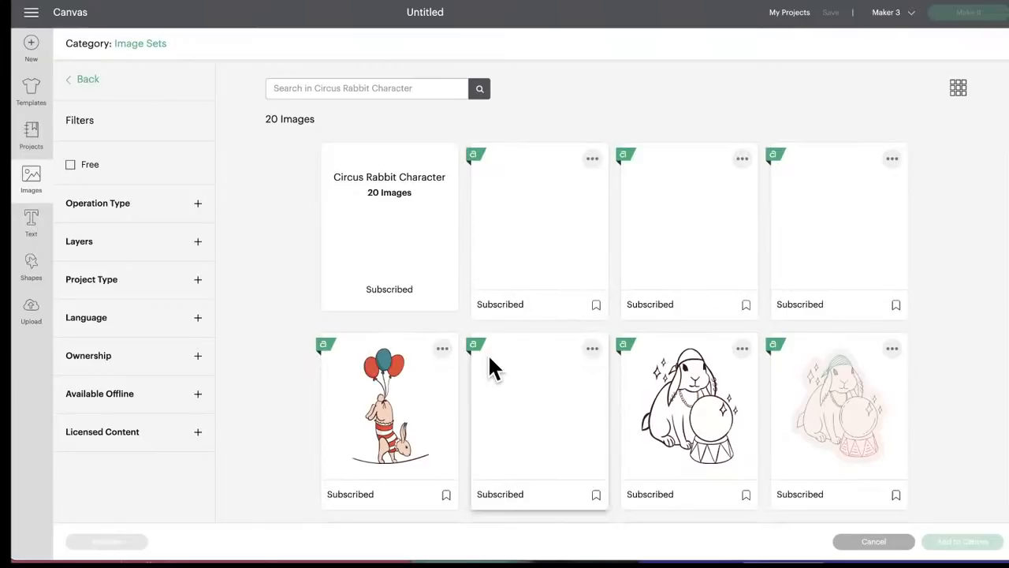
{"action": "scroll", "scroll_direction": "down", "scroll_amount": 3}
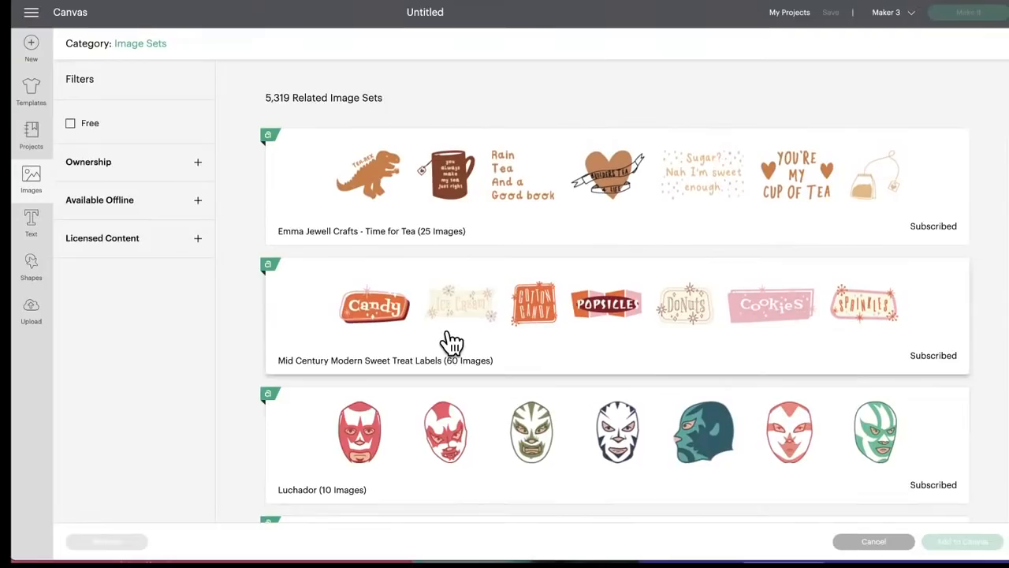
- Open Mid Century Modern Sweet Treat Labels and scroll through its 60 label images
{"action": "left_click", "coordinate": [374, 305]}
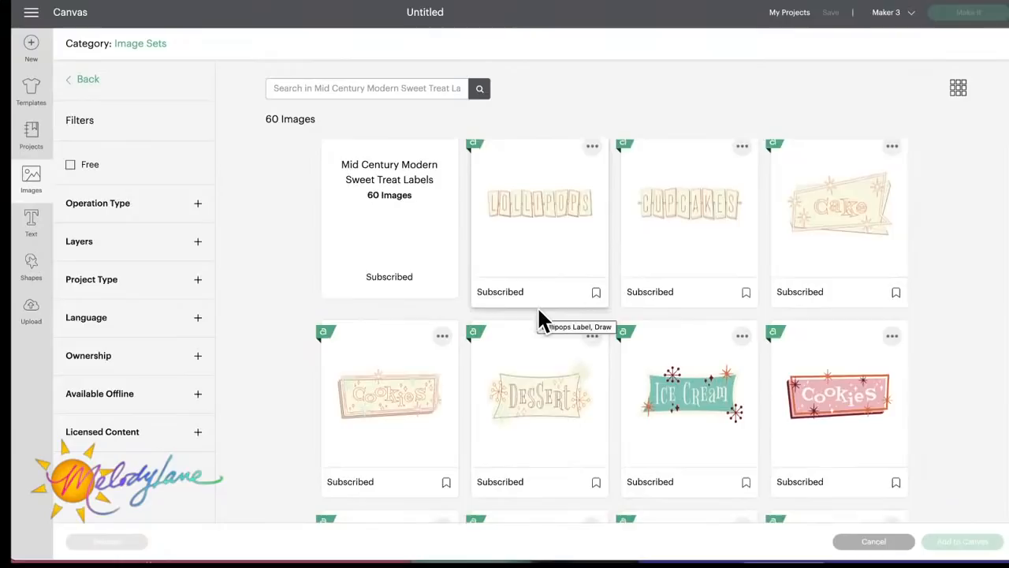
{"action": "scroll", "scroll_direction": "down", "scroll_amount": 3}
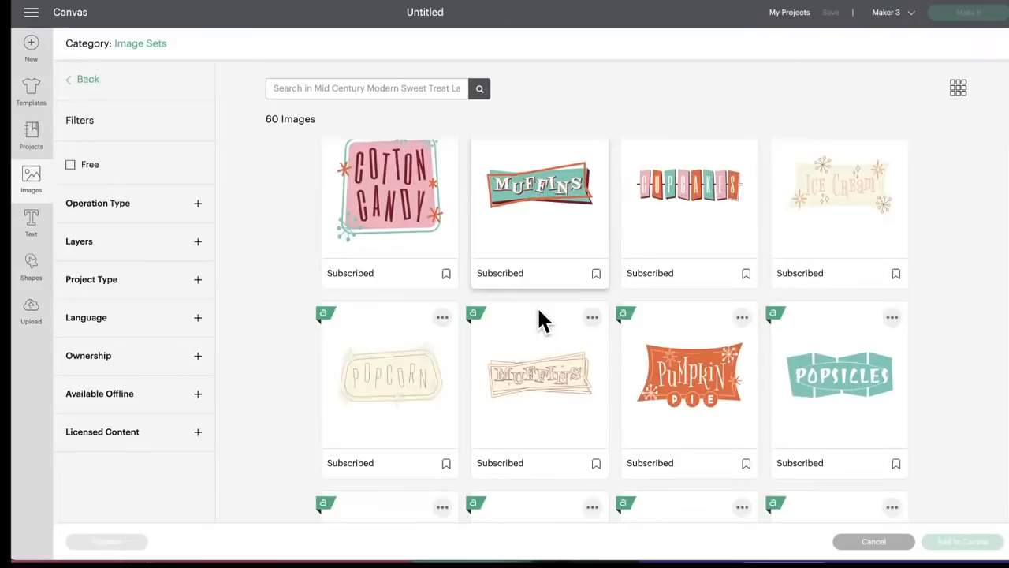
{"action": "scroll", "scroll_direction": "down", "scroll_amount": 3}
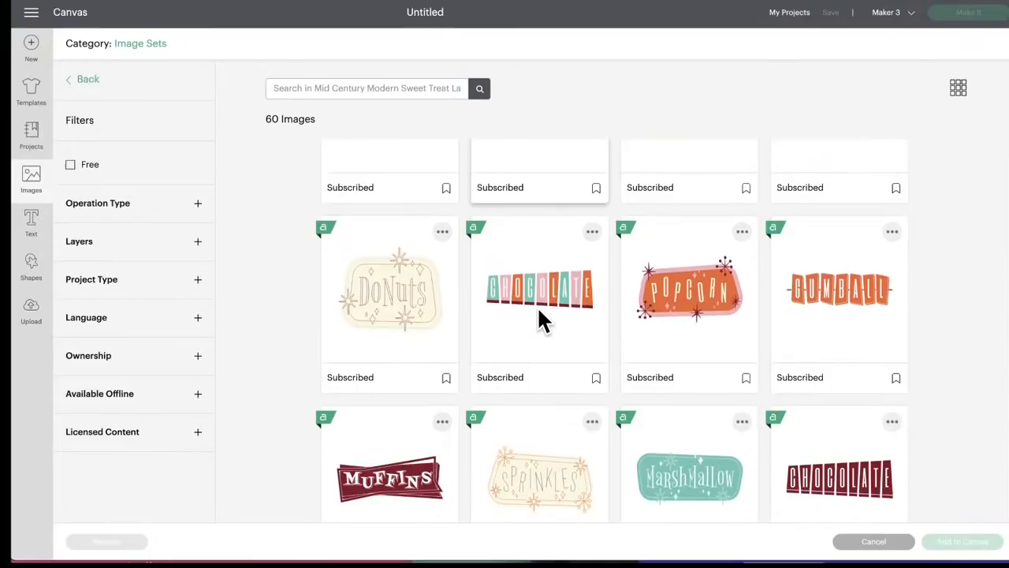
{"action": "scroll", "scroll_direction": "down", "scroll_amount": 3}
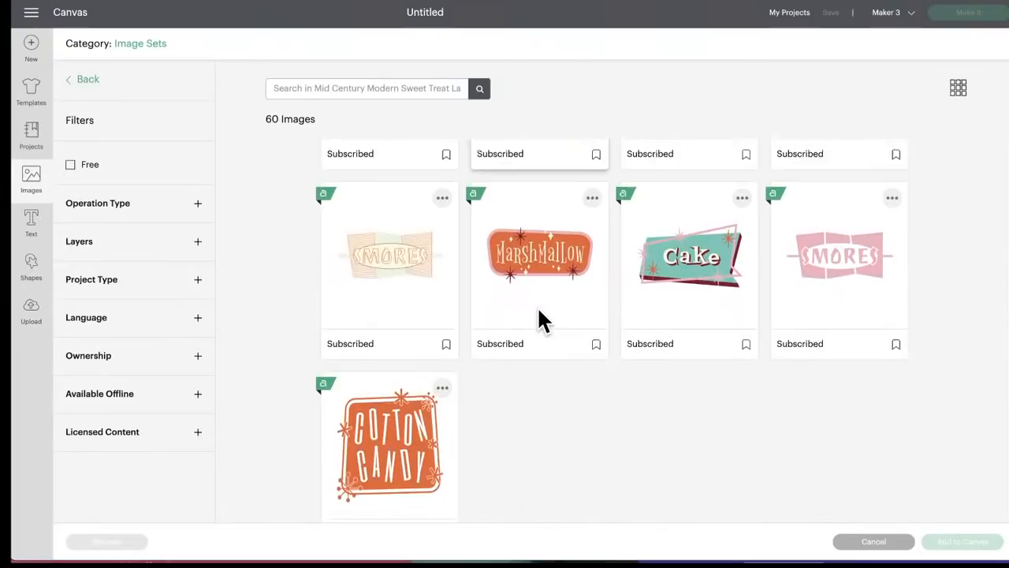
{"action": "scroll", "scroll_direction": "down", "scroll_amount": 3}
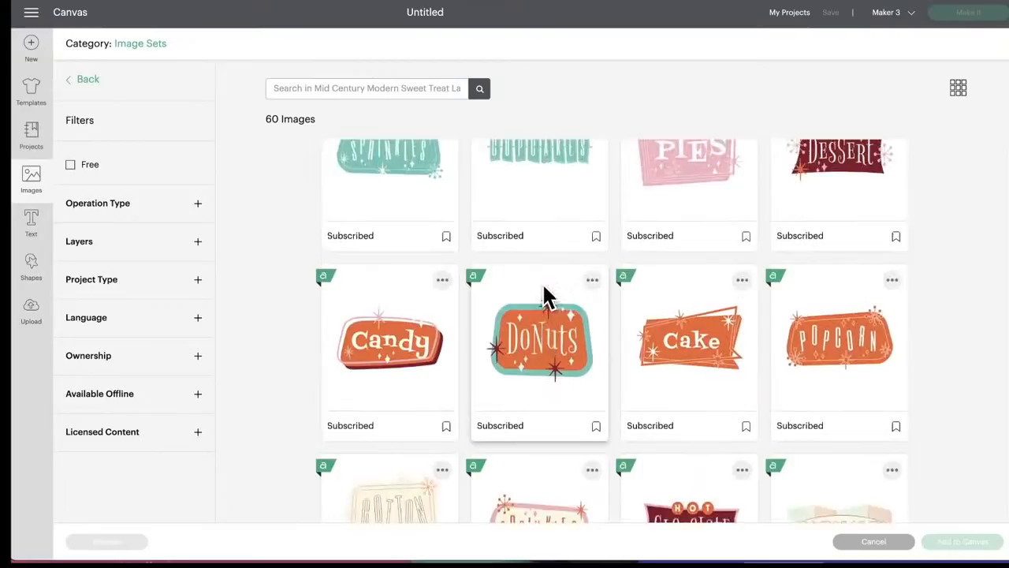
{"action": "scroll", "scroll_direction": "down", "scroll_amount": 3}
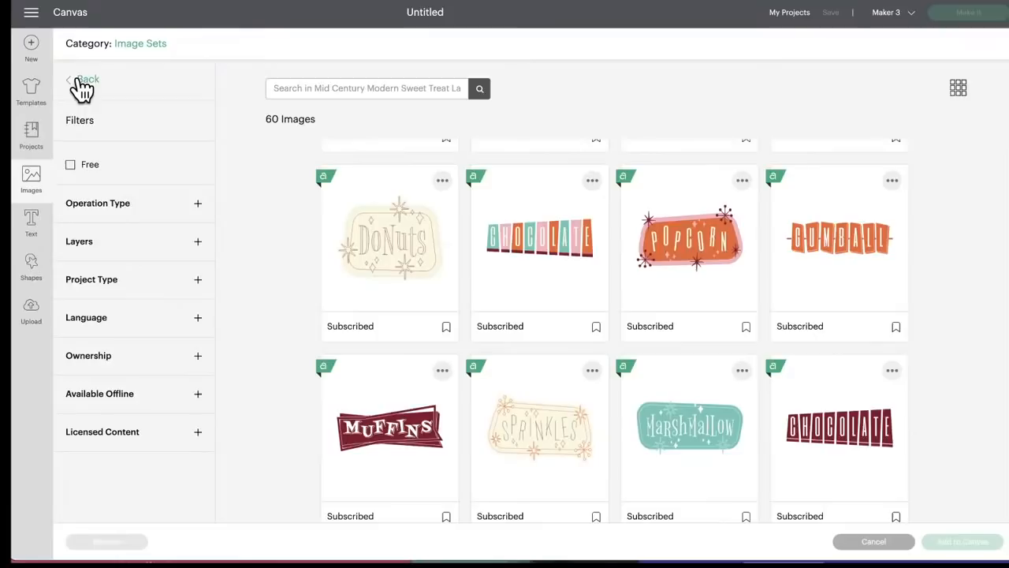
- Return to the related sets list and open Emma Jewell Crafts - Time for Tea
{"action": "left_click", "coordinate": [85, 79]}
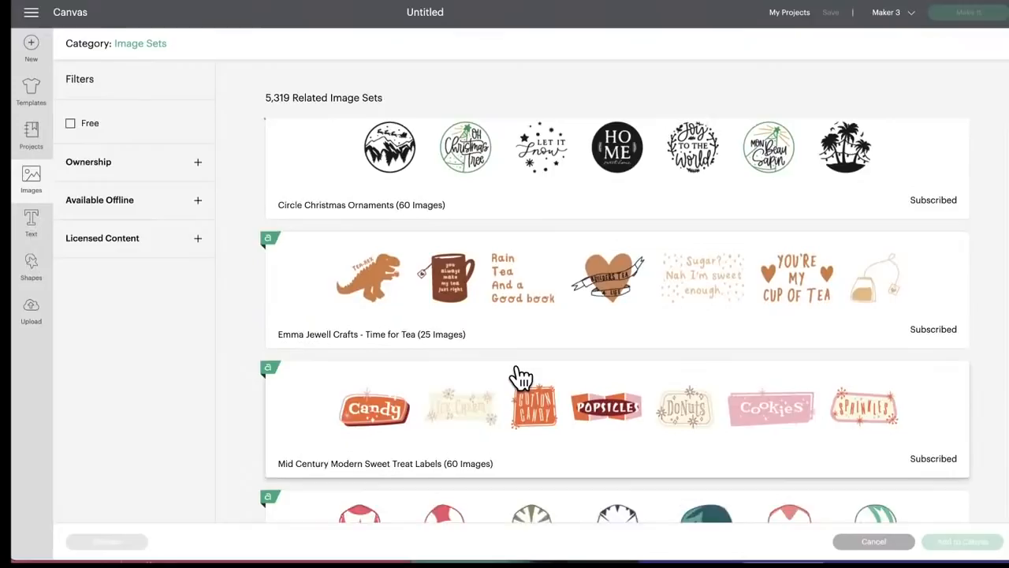
{"action": "left_click", "coordinate": [370, 334]}
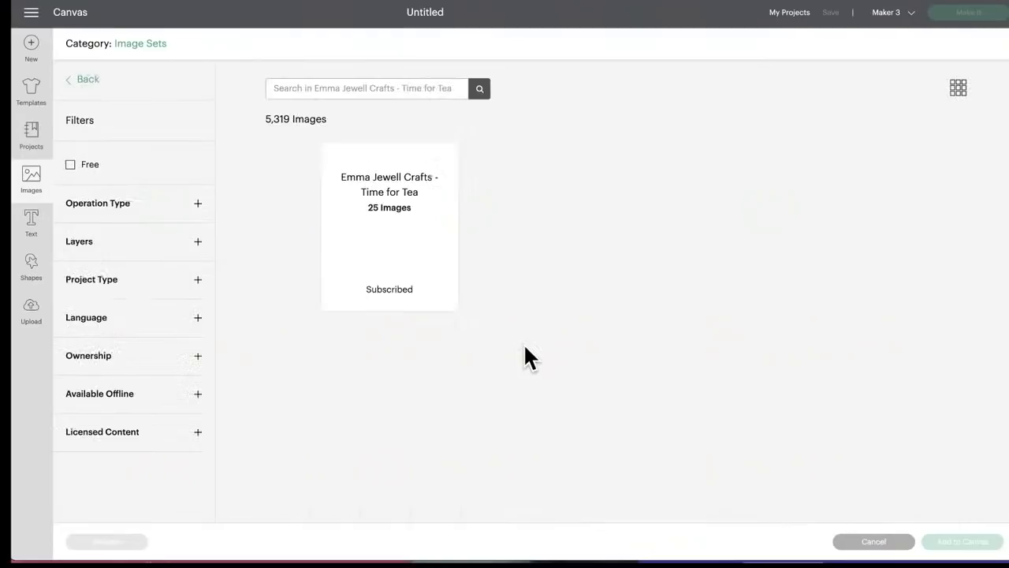
{"action": "left_click", "coordinate": [388, 228]}
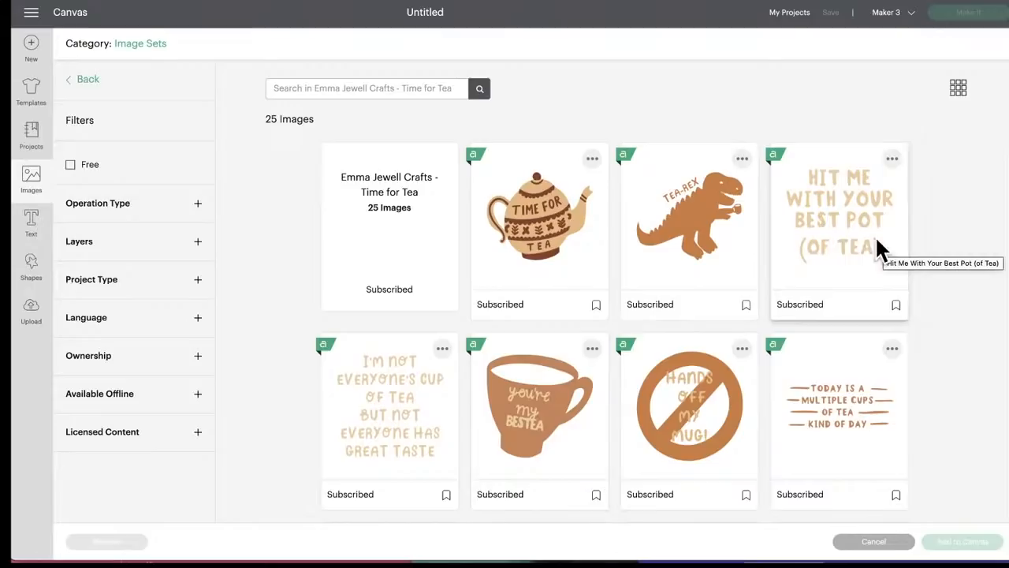
{"action": "scroll", "scroll_direction": "down", "scroll_amount": 3}
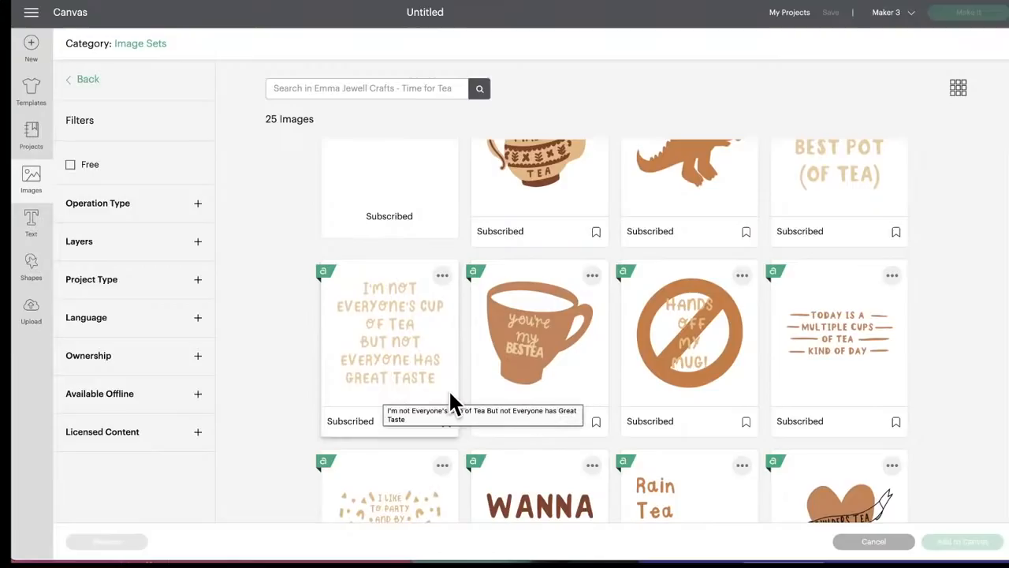
{"action": "mouse_move", "coordinate": [660, 394]}
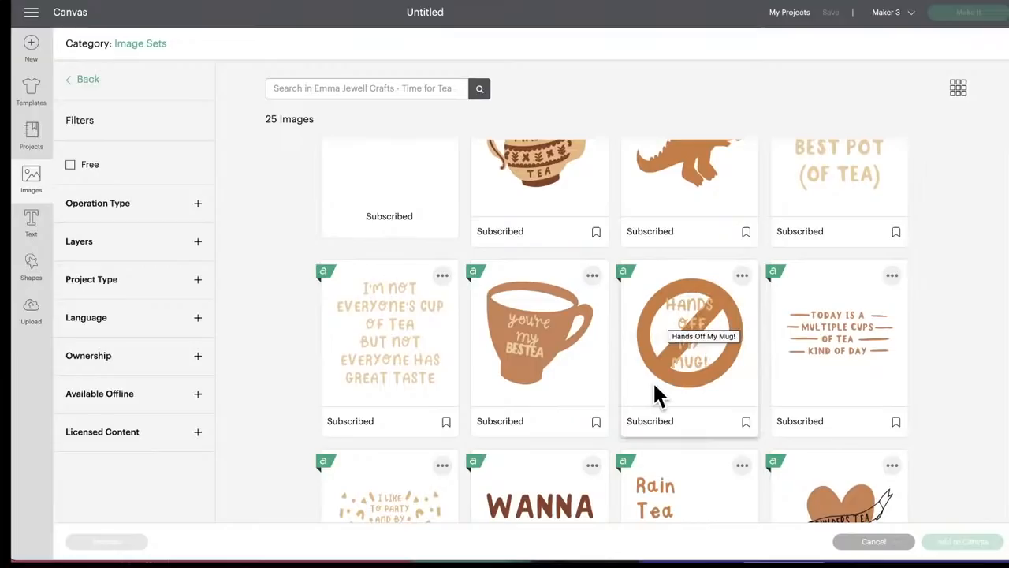
{"action": "scroll", "scroll_direction": "down", "scroll_amount": 3}
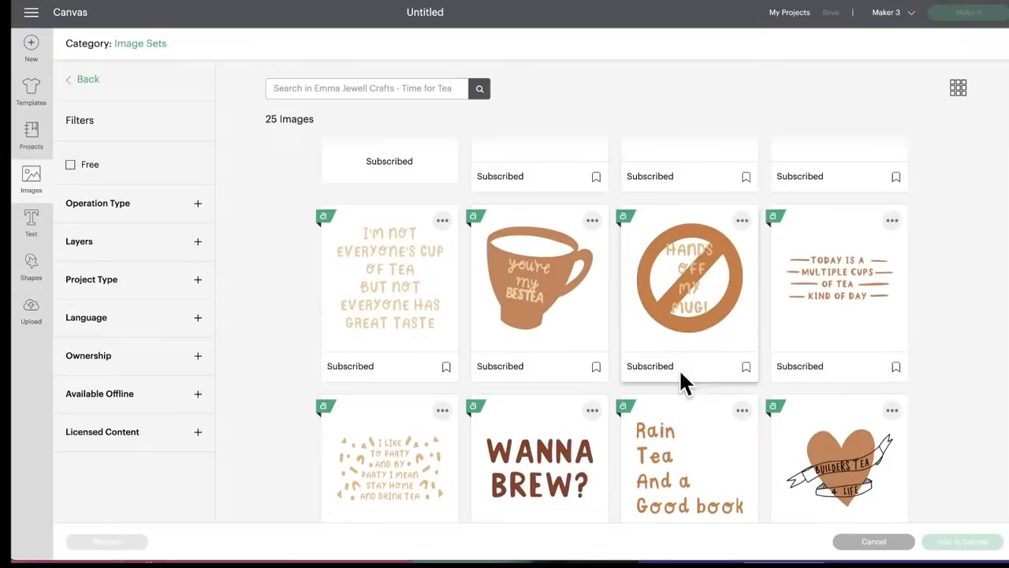
{"action": "mouse_move", "coordinate": [549, 470]}
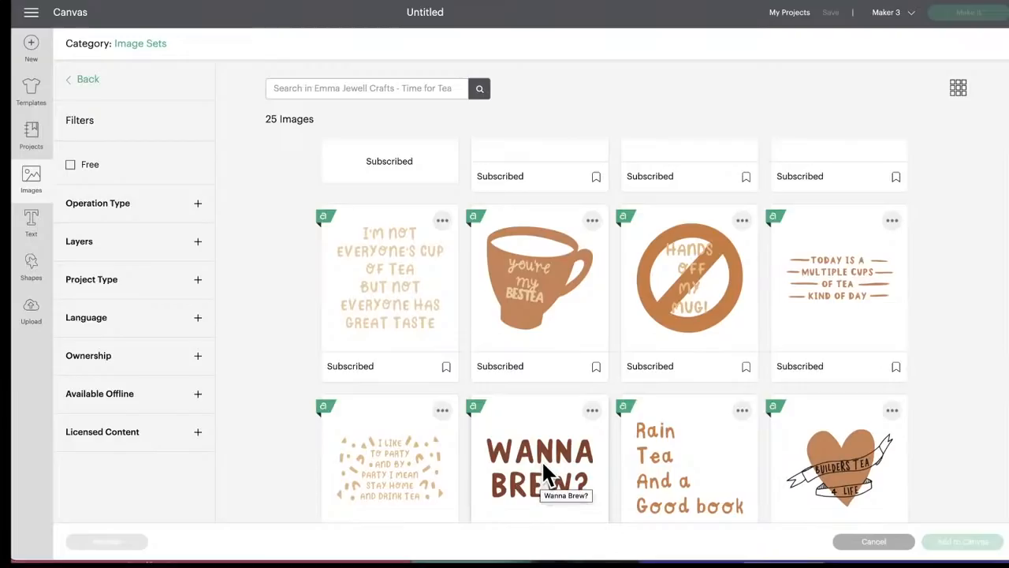
{"action": "scroll", "scroll_direction": "down", "scroll_amount": 3}
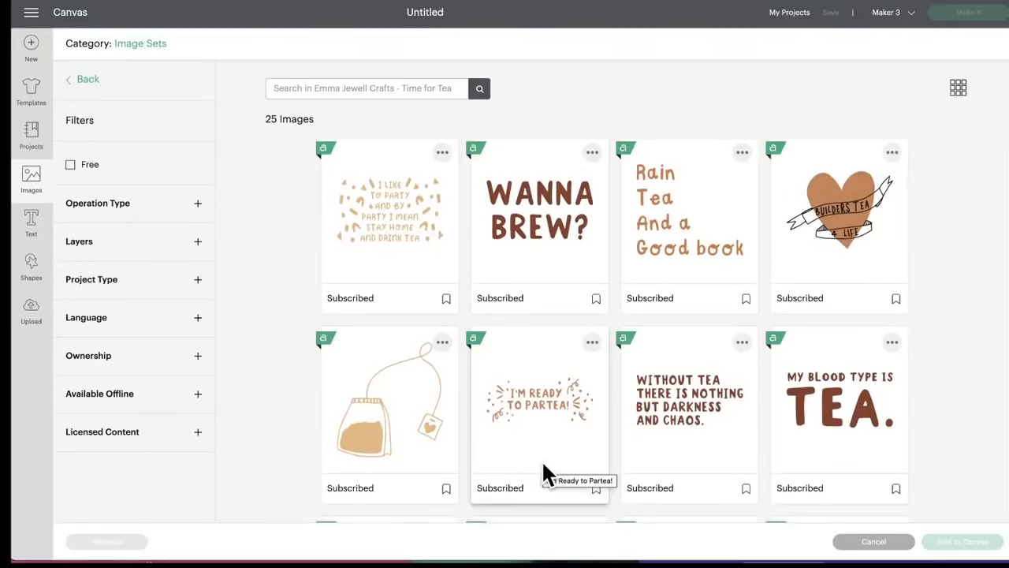
{"action": "scroll", "scroll_direction": "down", "scroll_amount": 3}
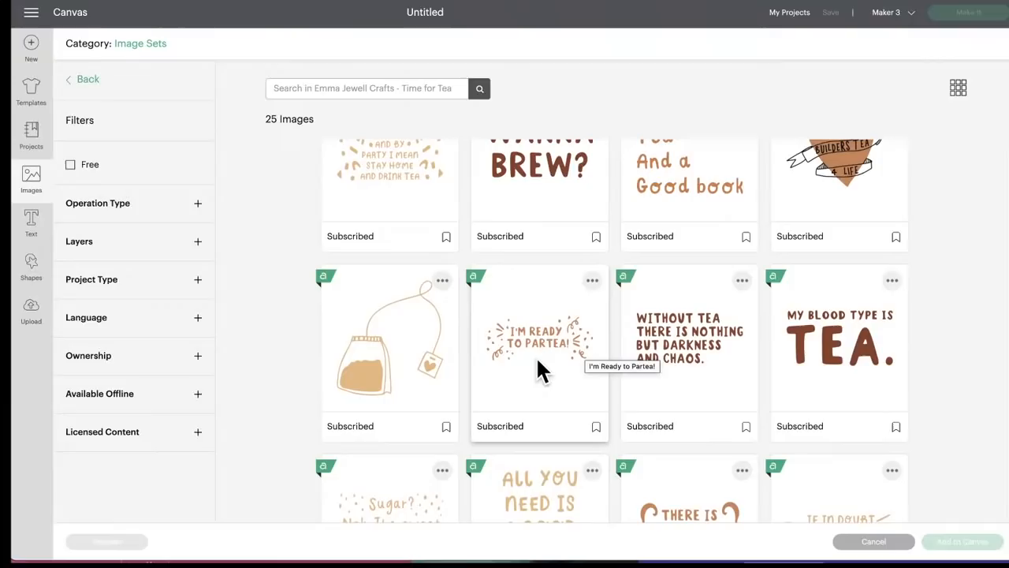
{"action": "scroll", "scroll_direction": "down", "scroll_amount": 3}
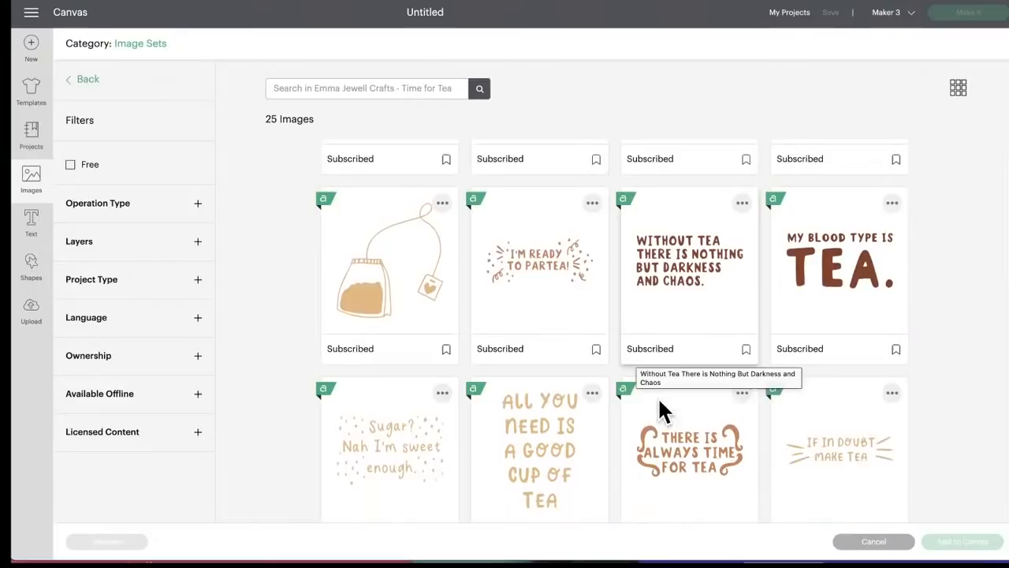
{"action": "scroll", "scroll_direction": "down", "scroll_amount": 3}
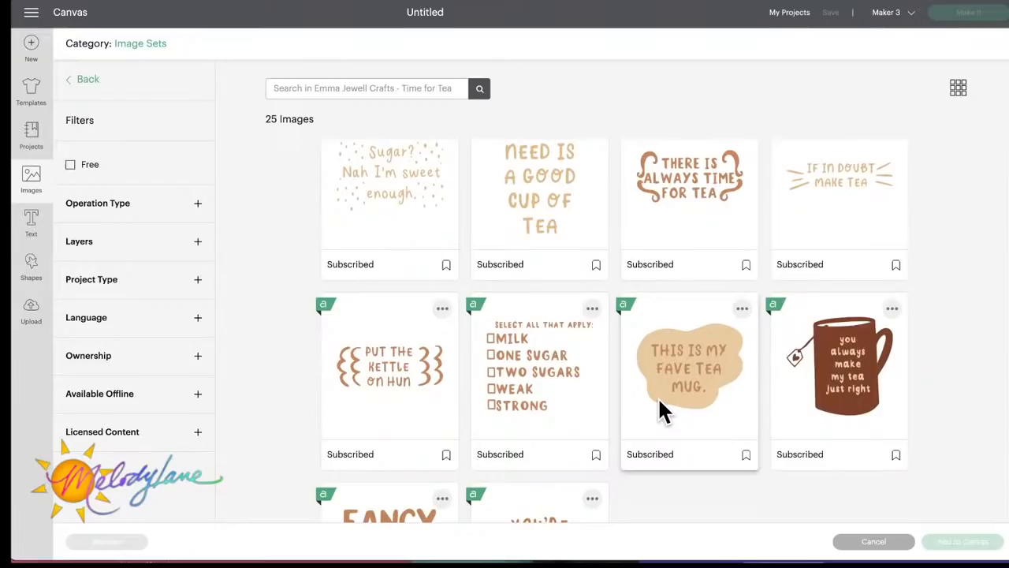
{"action": "scroll", "scroll_direction": "down", "scroll_amount": 3}
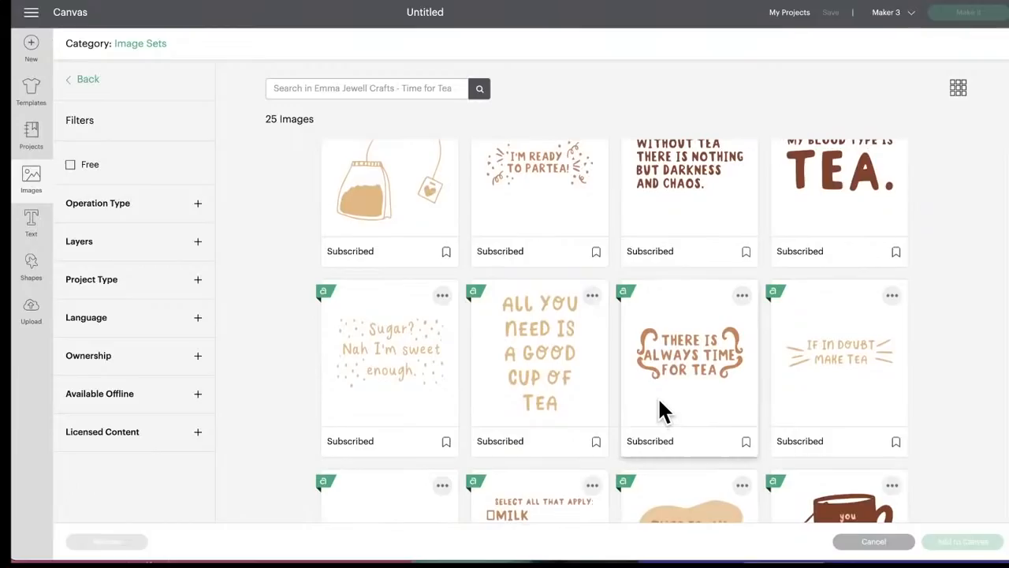
{"action": "mouse_move", "coordinate": [687, 394]}
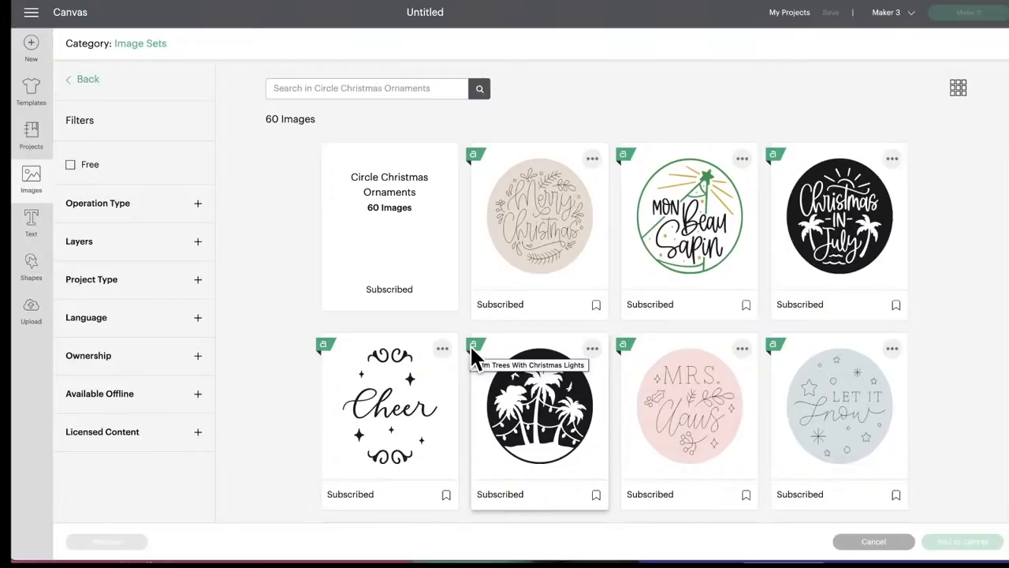
- Scroll down through the Circle Christmas Ornaments image grid
{"action": "scroll", "scroll_direction": "down", "scroll_amount": 3}
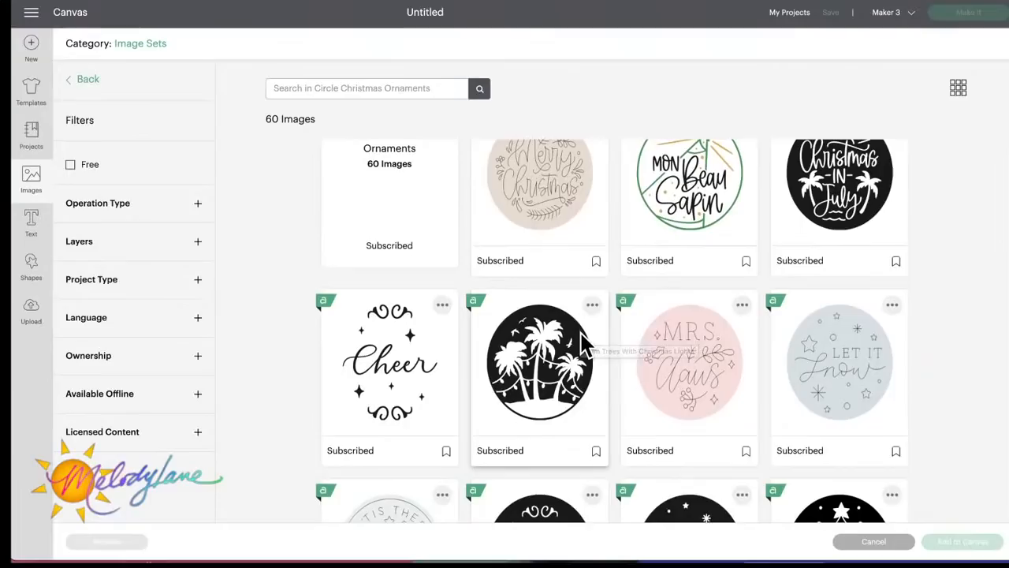
{"action": "scroll", "scroll_direction": "down", "scroll_amount": 3}
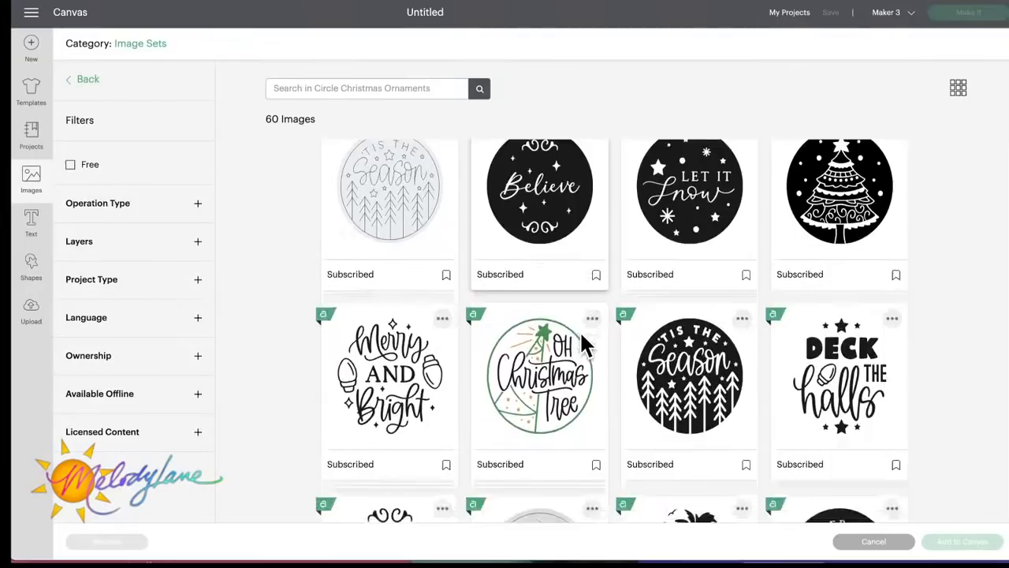
{"action": "scroll", "scroll_direction": "down", "scroll_amount": 3}
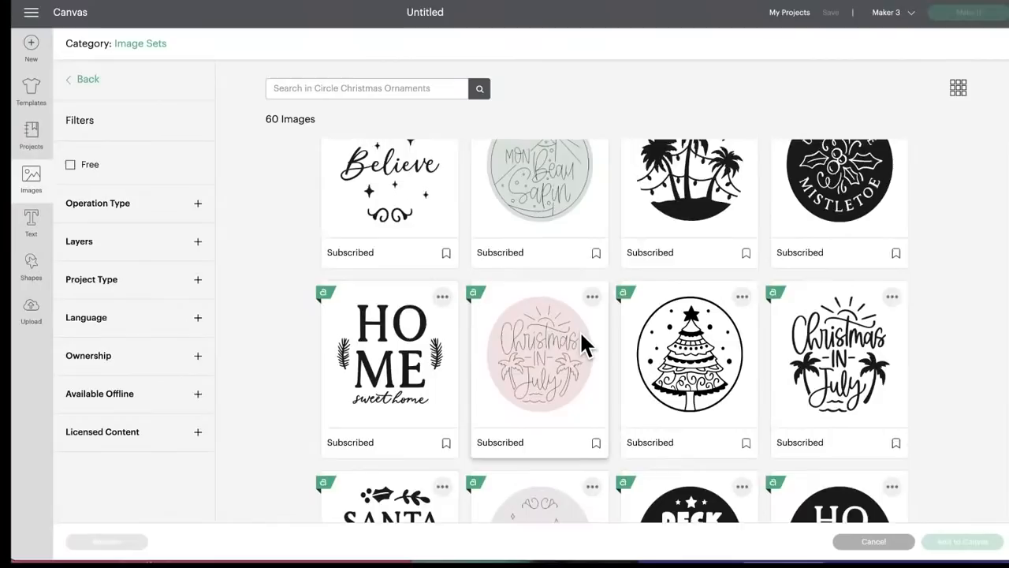
{"action": "scroll", "scroll_direction": "down", "scroll_amount": 3}
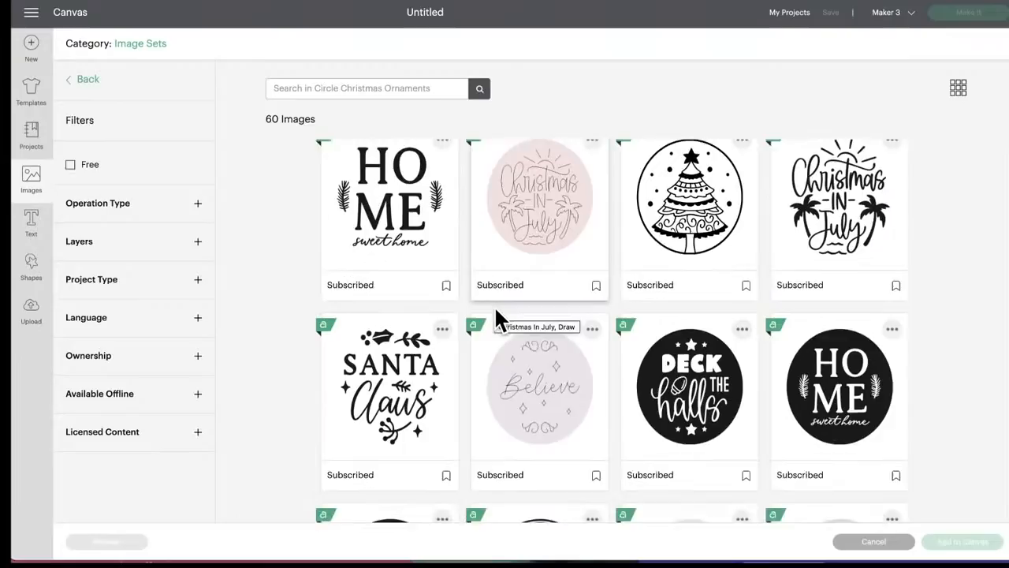
{"action": "scroll", "scroll_direction": "down", "scroll_amount": 3}
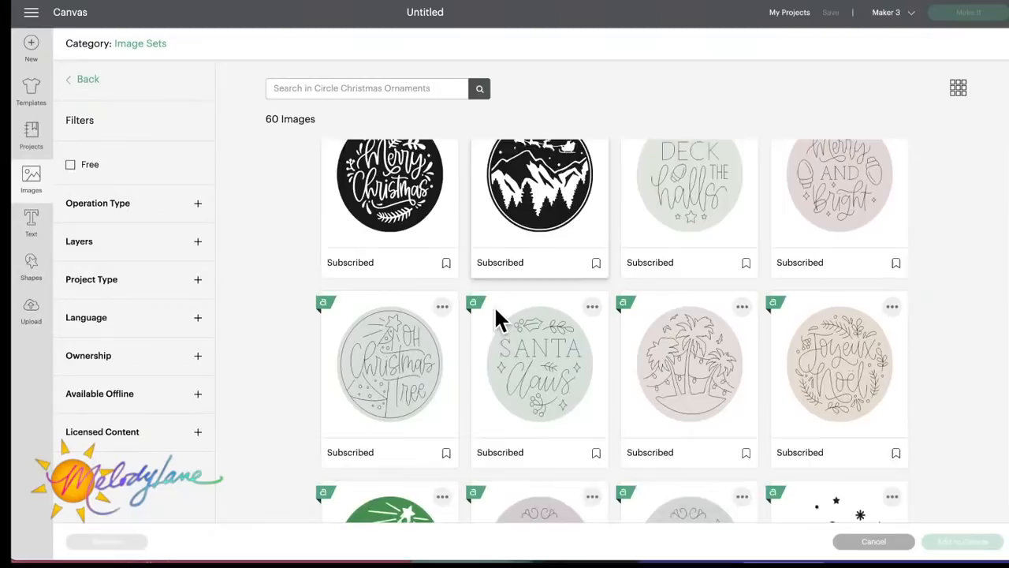
{"action": "scroll", "scroll_direction": "down", "scroll_amount": 3}
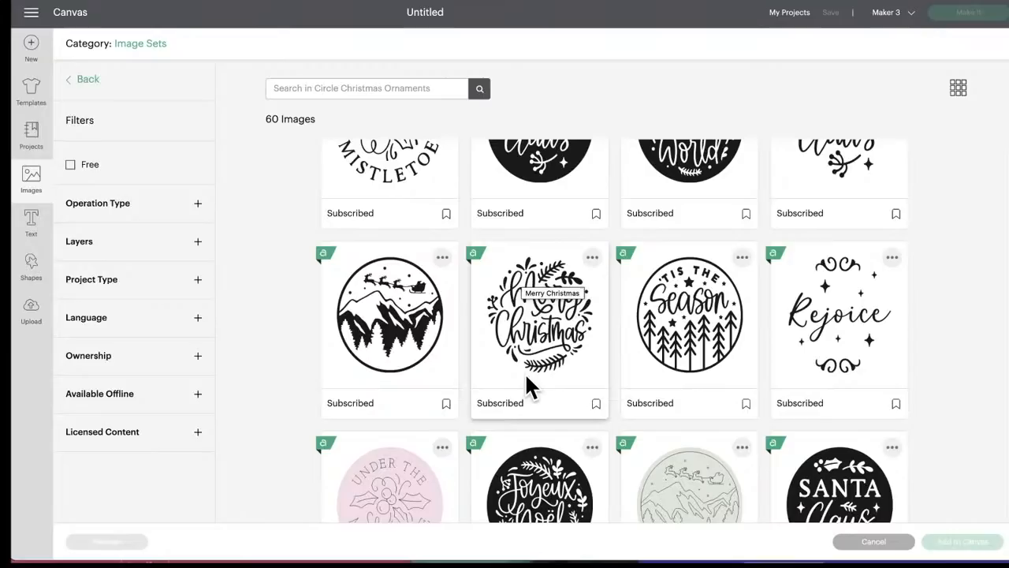
{"action": "scroll", "scroll_direction": "down", "scroll_amount": 3}
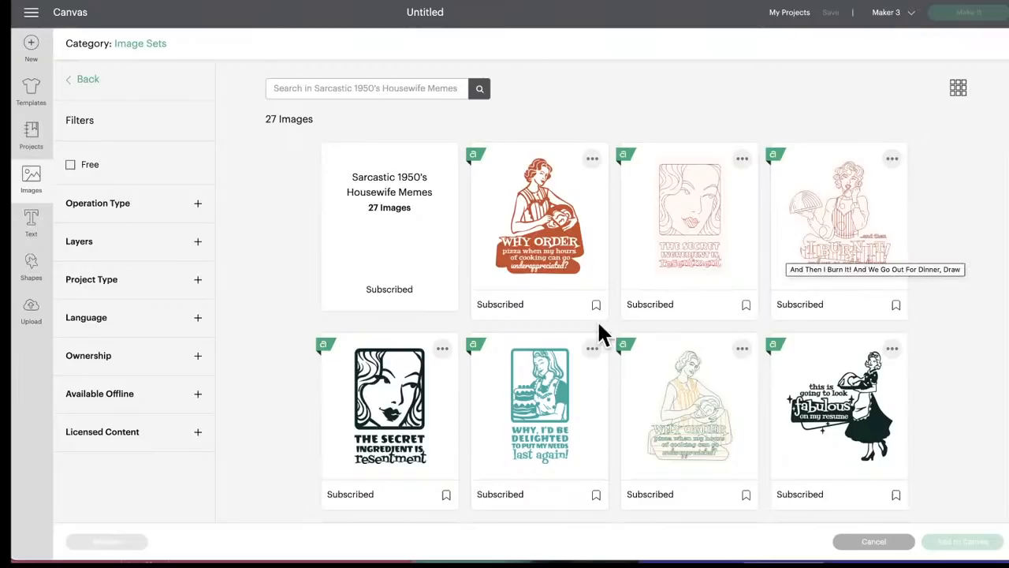
- Scroll through the 27 Sarcastic 1950's Housewife Memes images
{"action": "scroll", "scroll_direction": "down", "scroll_amount": 3}
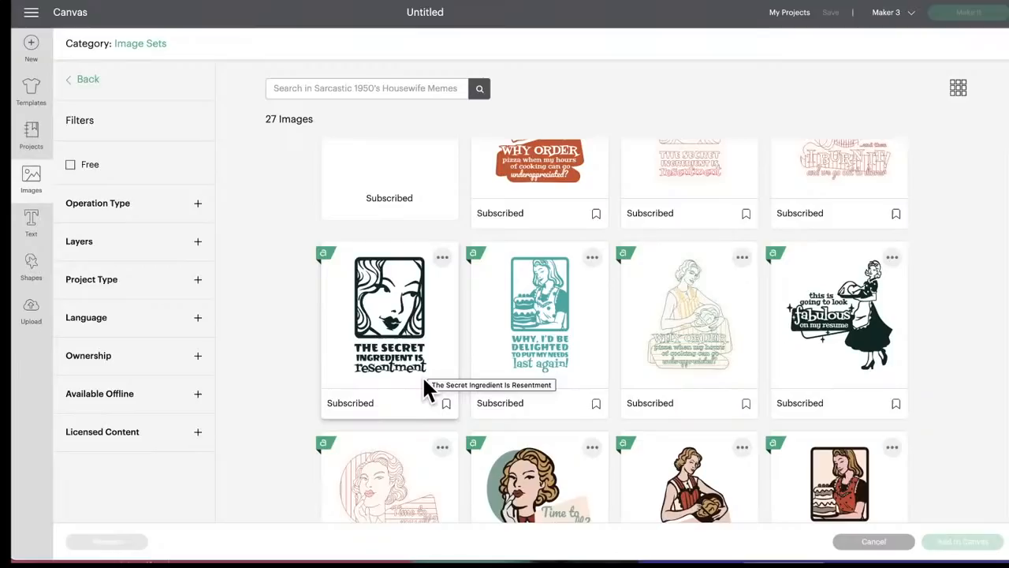
{"action": "mouse_move", "coordinate": [587, 341]}
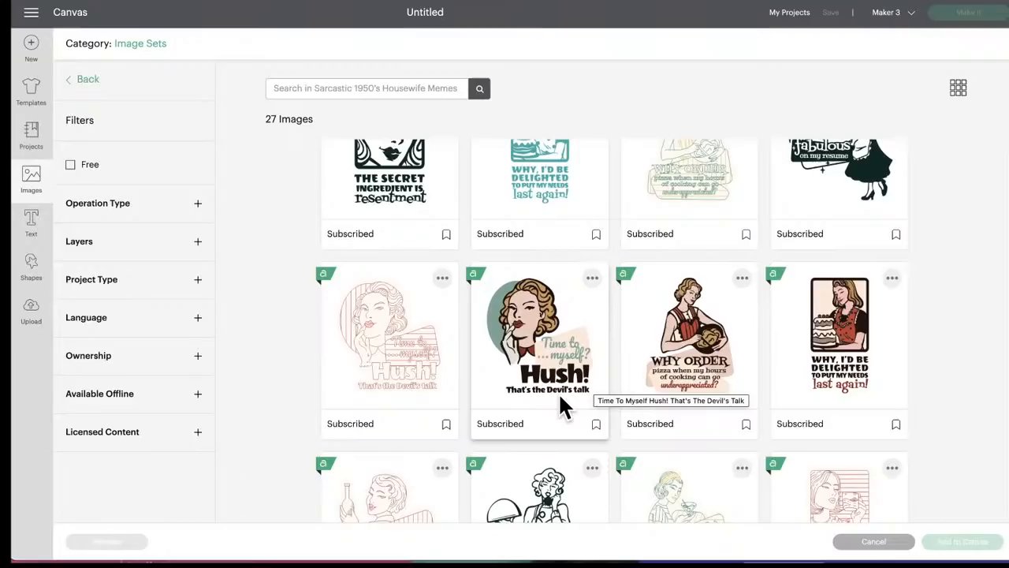
{"action": "scroll", "scroll_direction": "down", "scroll_amount": 3}
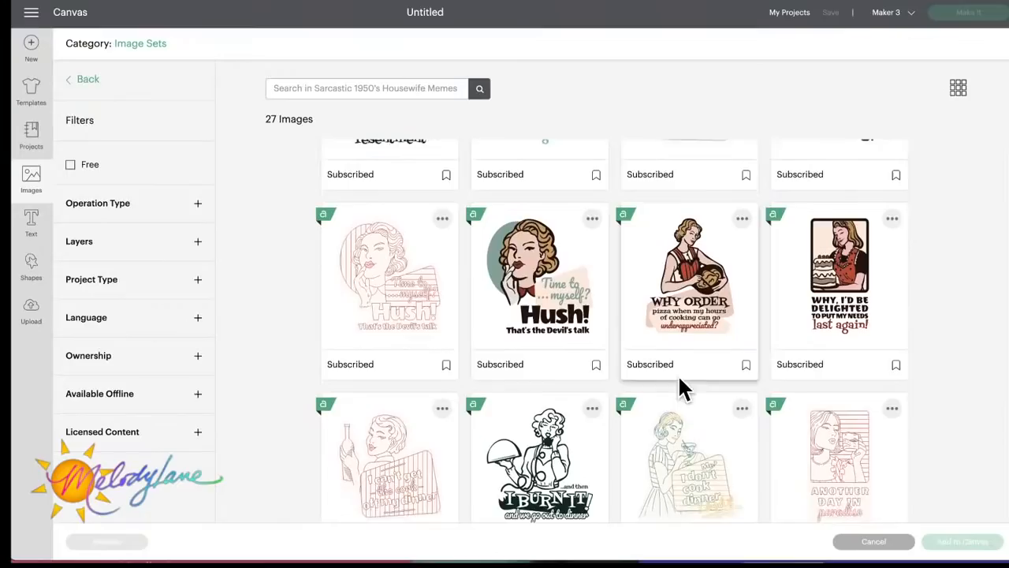
{"action": "scroll", "scroll_direction": "down", "scroll_amount": 3}
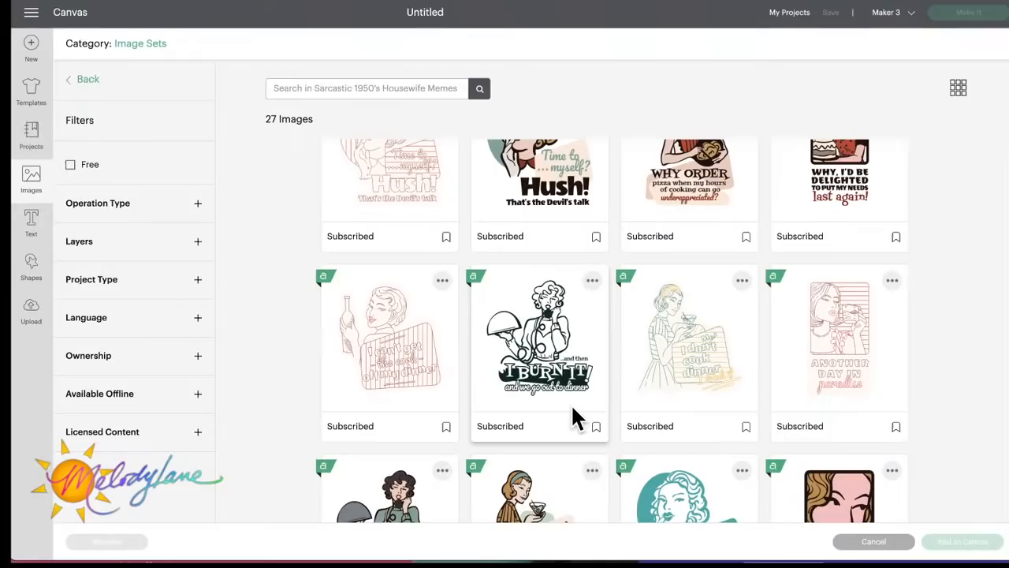
{"action": "scroll", "scroll_direction": "down", "scroll_amount": 3}
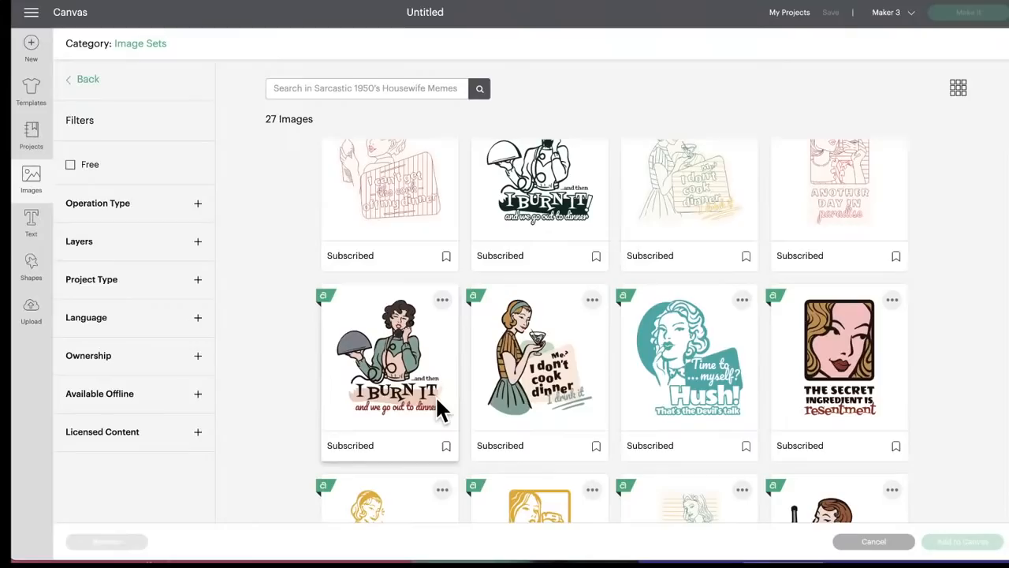
{"action": "scroll", "scroll_direction": "down", "scroll_amount": 3}
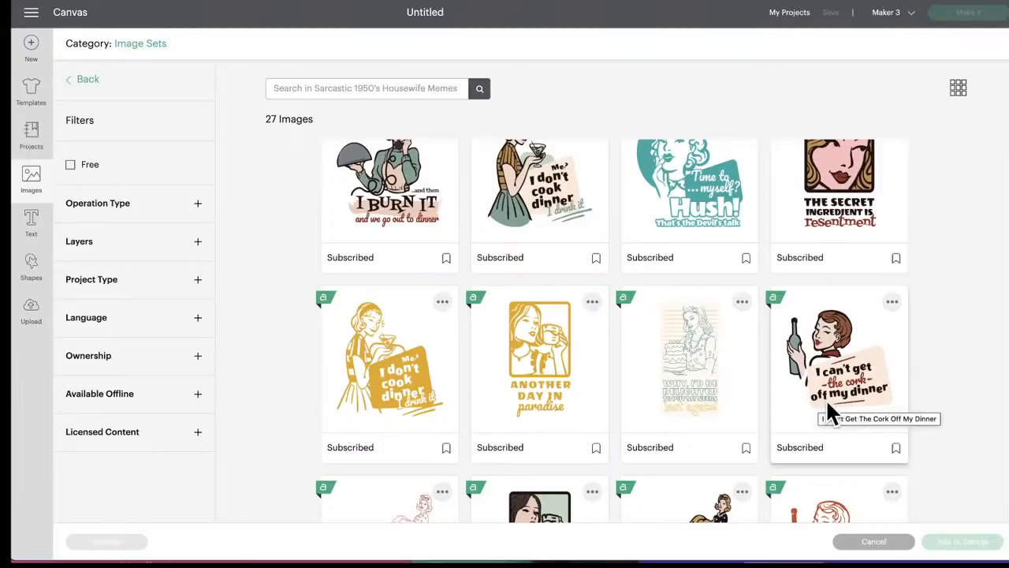
{"action": "scroll", "scroll_direction": "down", "scroll_amount": 3}
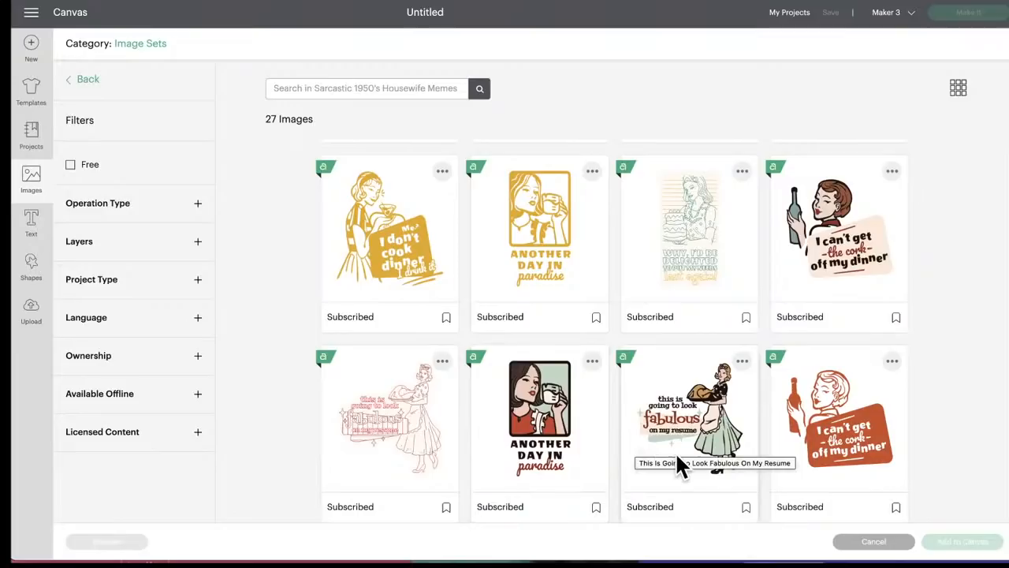
{"action": "scroll", "scroll_direction": "down", "scroll_amount": 3}
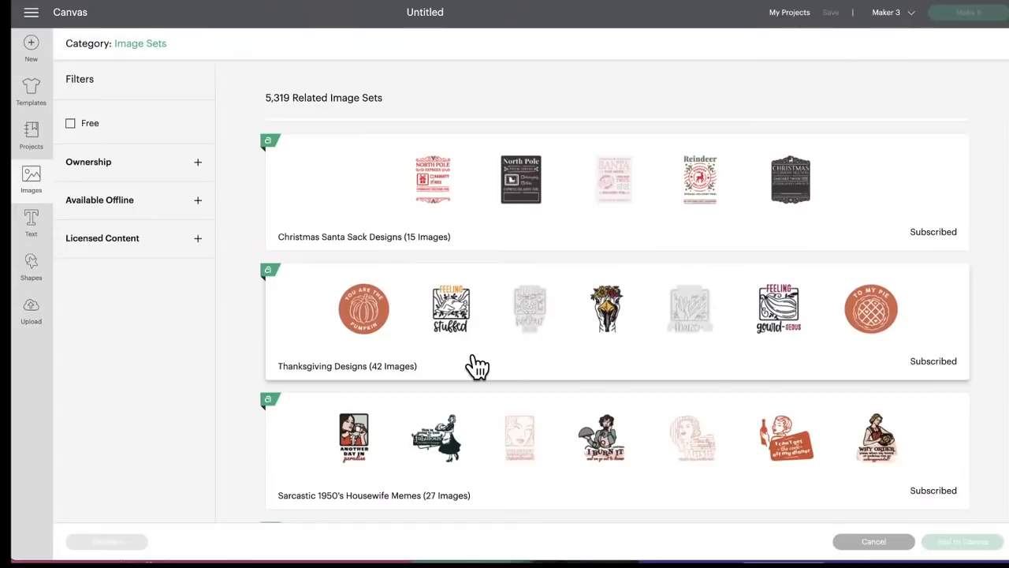
- Browse the 15-image Christmas Santa Sack Designs set and return to the related sets list
{"action": "left_click", "coordinate": [432, 180]}
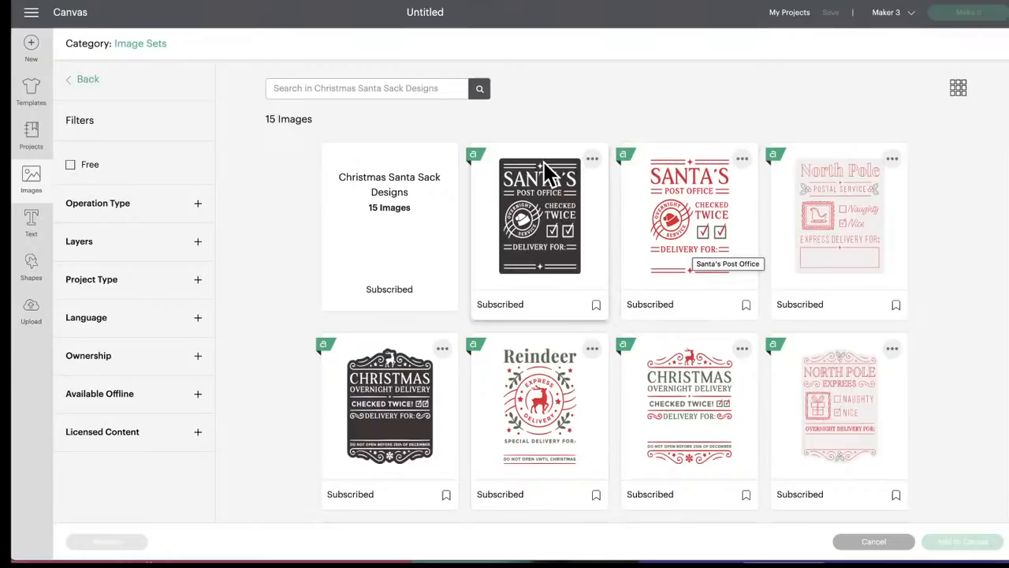
{"action": "mouse_move", "coordinate": [586, 209]}
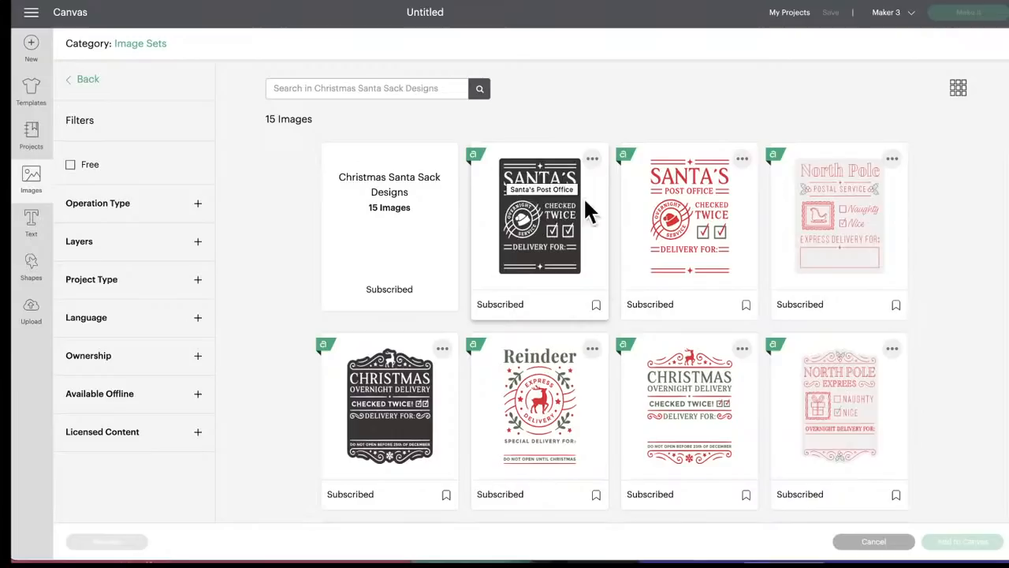
{"action": "mouse_move", "coordinate": [848, 261]}
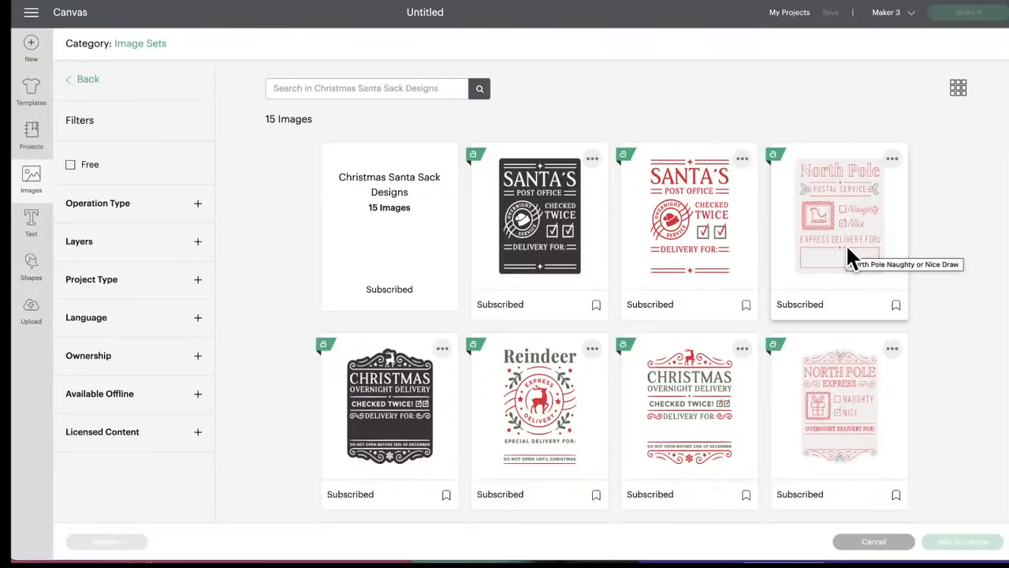
{"action": "mouse_move", "coordinate": [568, 426]}
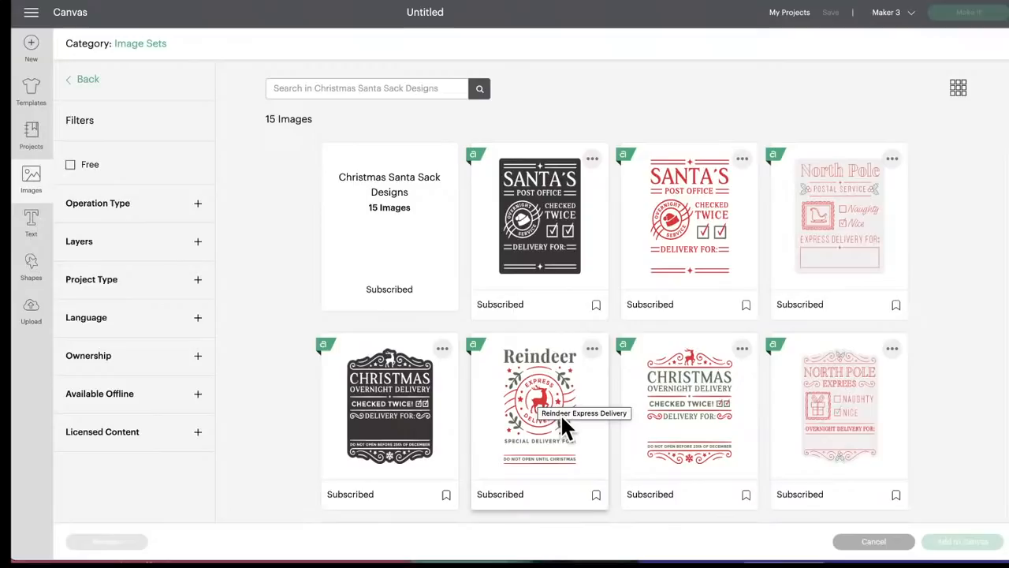
{"action": "mouse_move", "coordinate": [725, 407]}
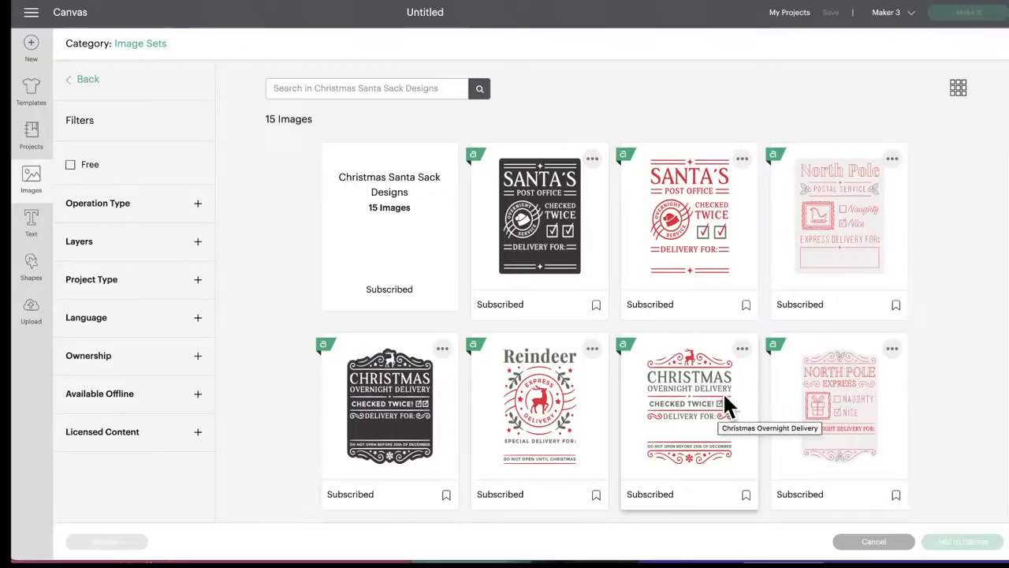
{"action": "scroll", "scroll_direction": "down", "scroll_amount": 3}
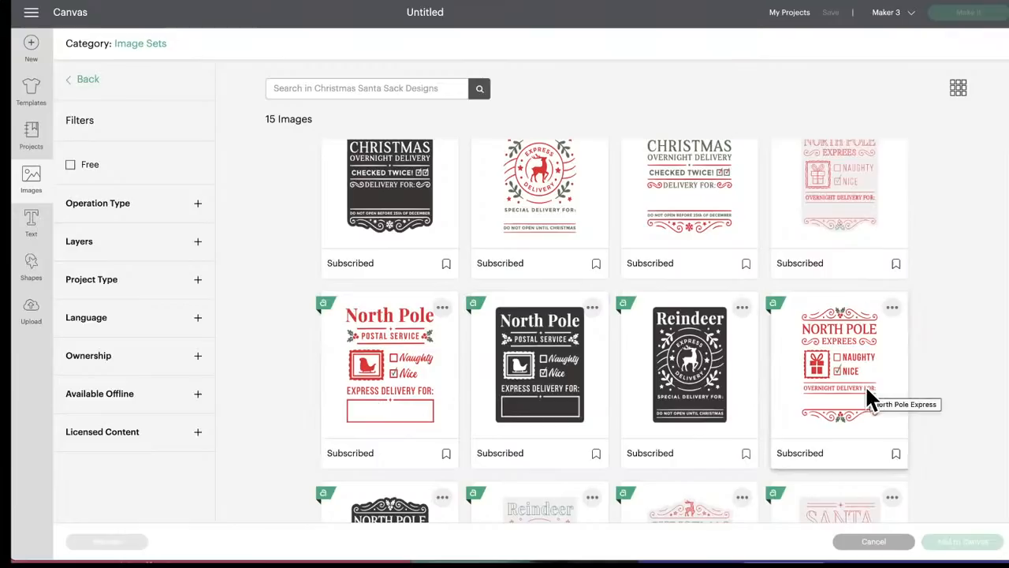
{"action": "scroll", "scroll_direction": "down", "scroll_amount": 3}
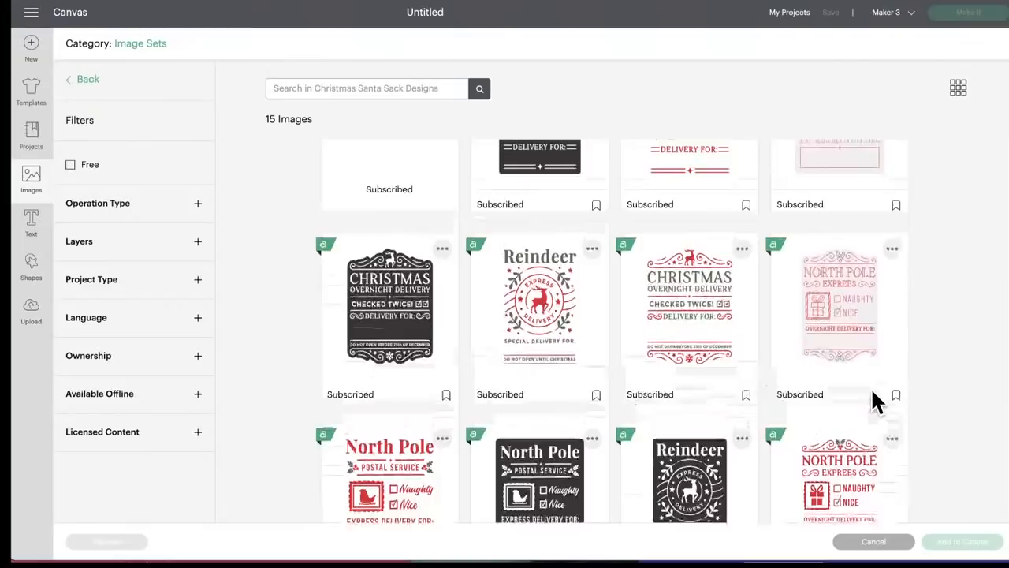
{"action": "left_click", "coordinate": [82, 79]}
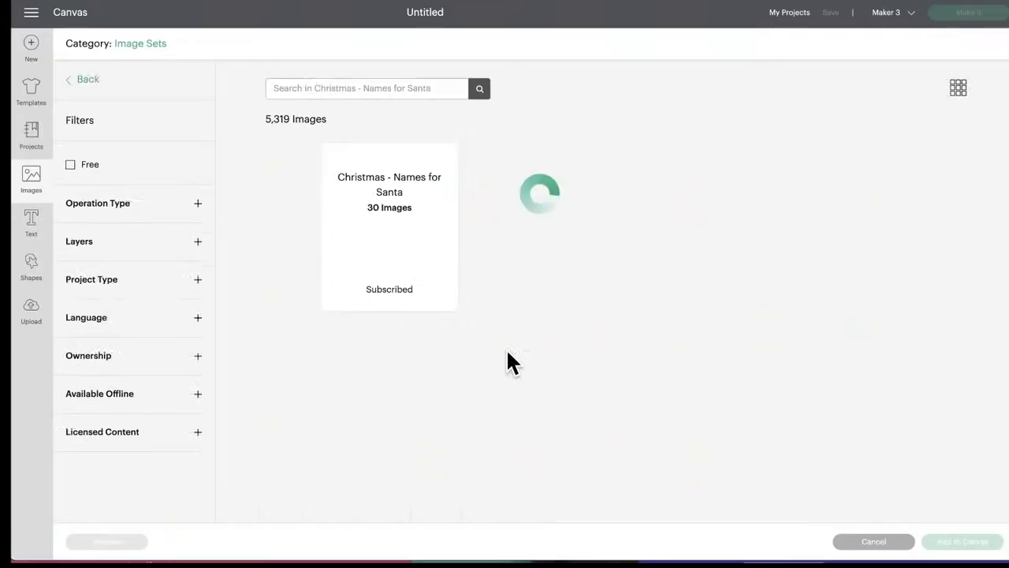
- Open Christmas - Names for Santa and scroll through its 30 images
{"action": "left_click", "coordinate": [388, 229]}
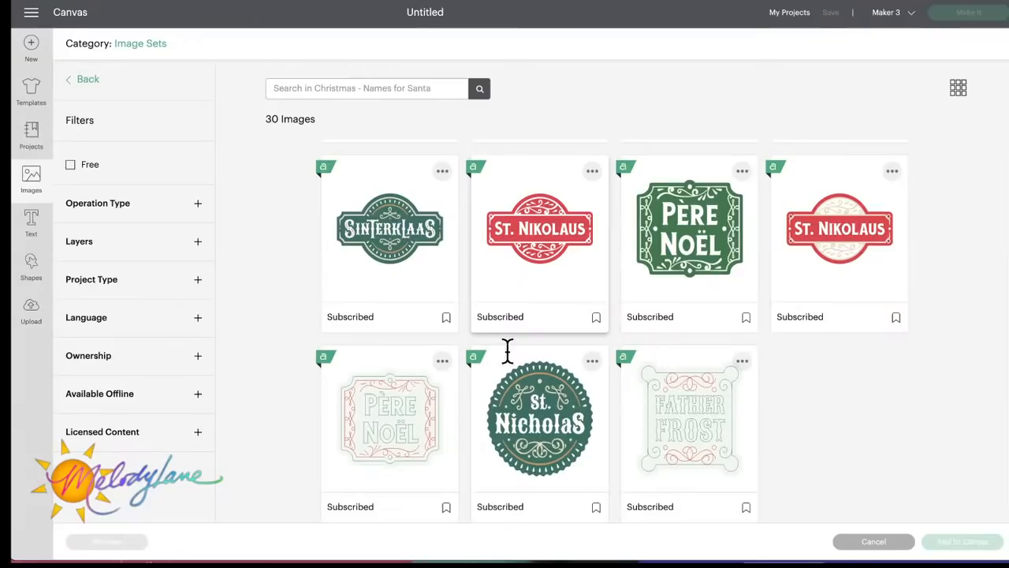
{"action": "scroll", "scroll_direction": "down", "scroll_amount": 3}
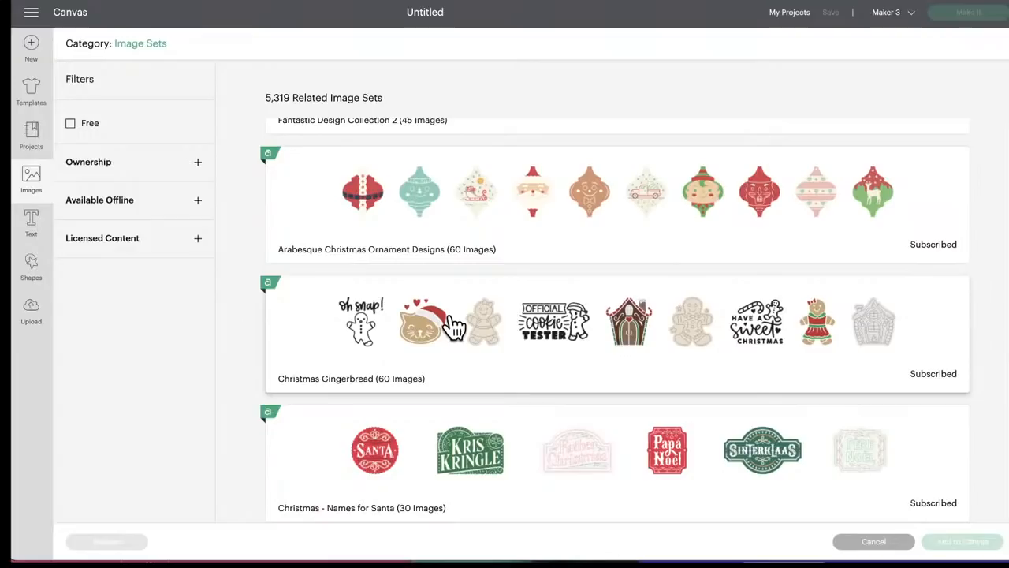
{"action": "mouse_move", "coordinate": [442, 355]}
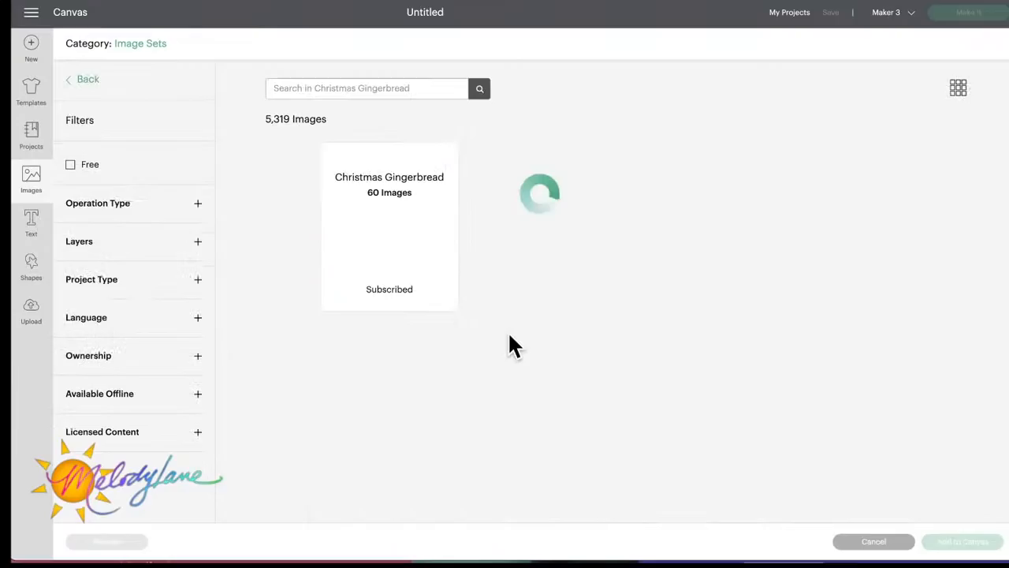
- Open Christmas Gingerbread and scroll its 60 images to the end
{"action": "left_click", "coordinate": [388, 229]}
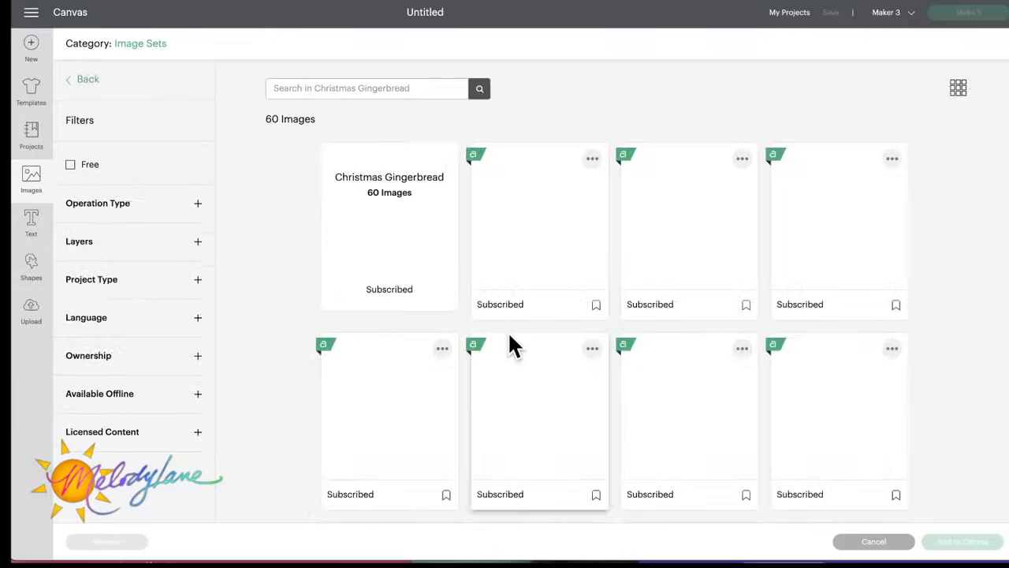
{"action": "scroll", "scroll_direction": "down", "scroll_amount": 3}
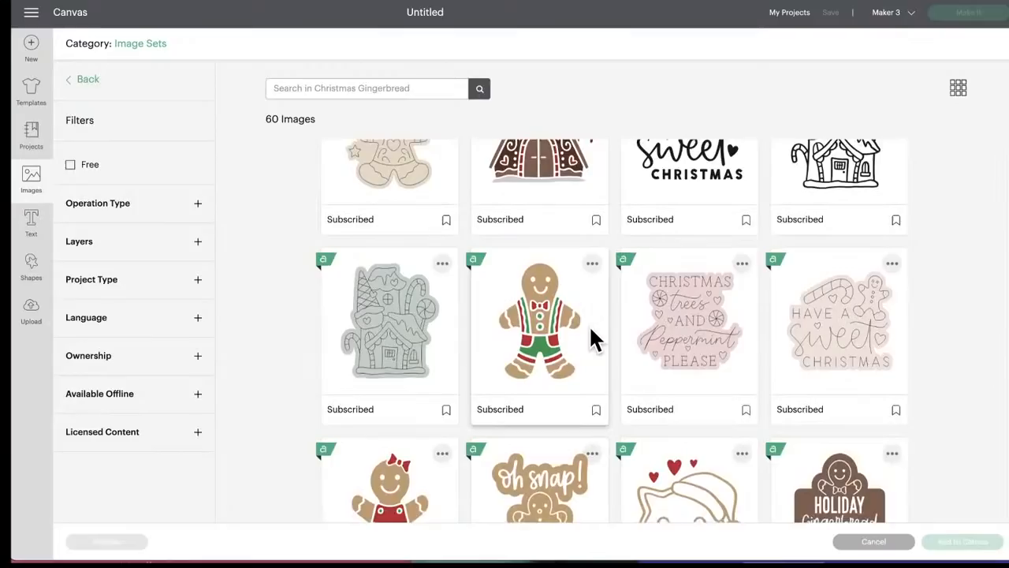
{"action": "scroll", "scroll_direction": "down", "scroll_amount": 3}
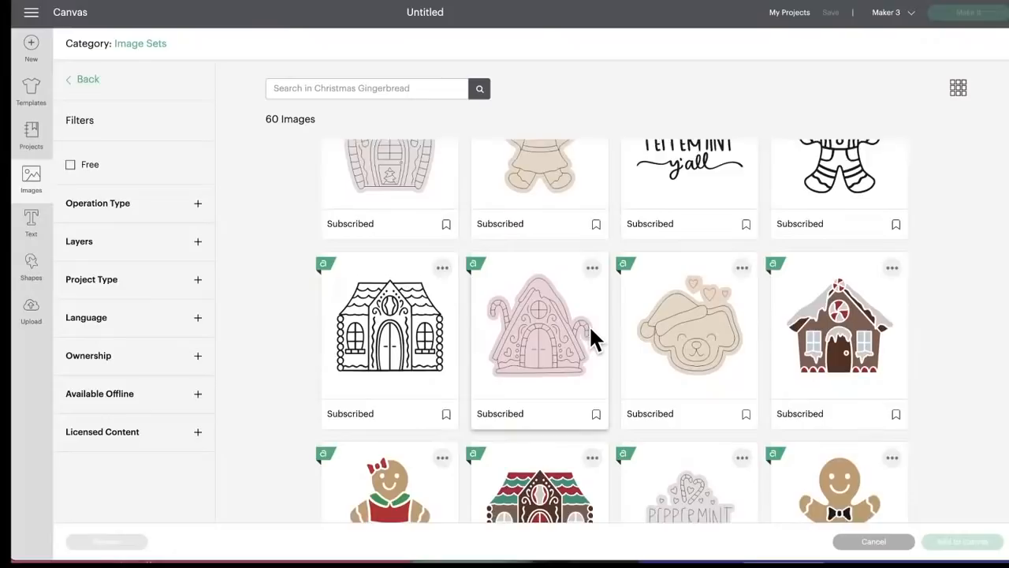
{"action": "scroll", "scroll_direction": "down", "scroll_amount": 3}
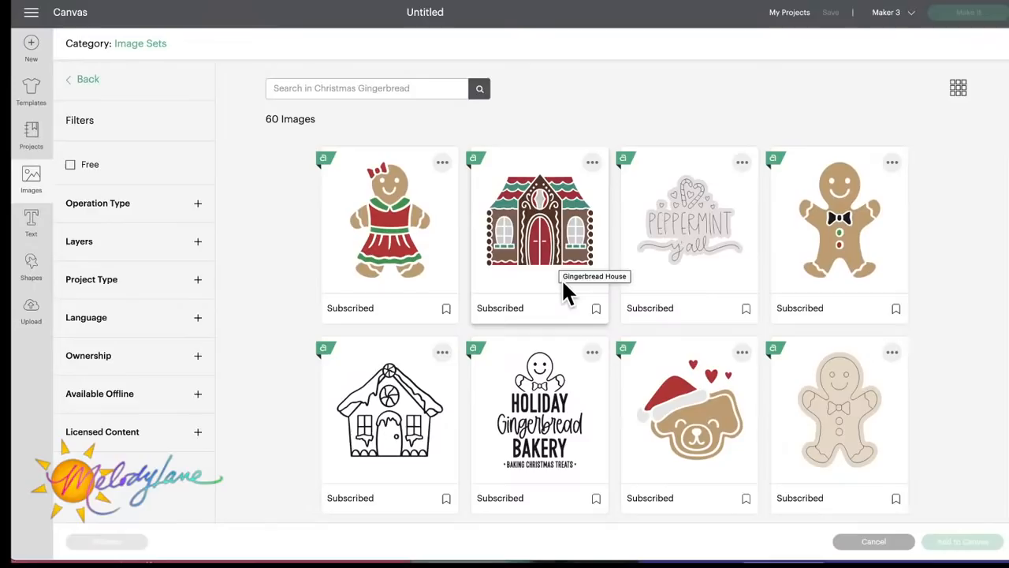
{"action": "scroll", "scroll_direction": "down", "scroll_amount": 3}
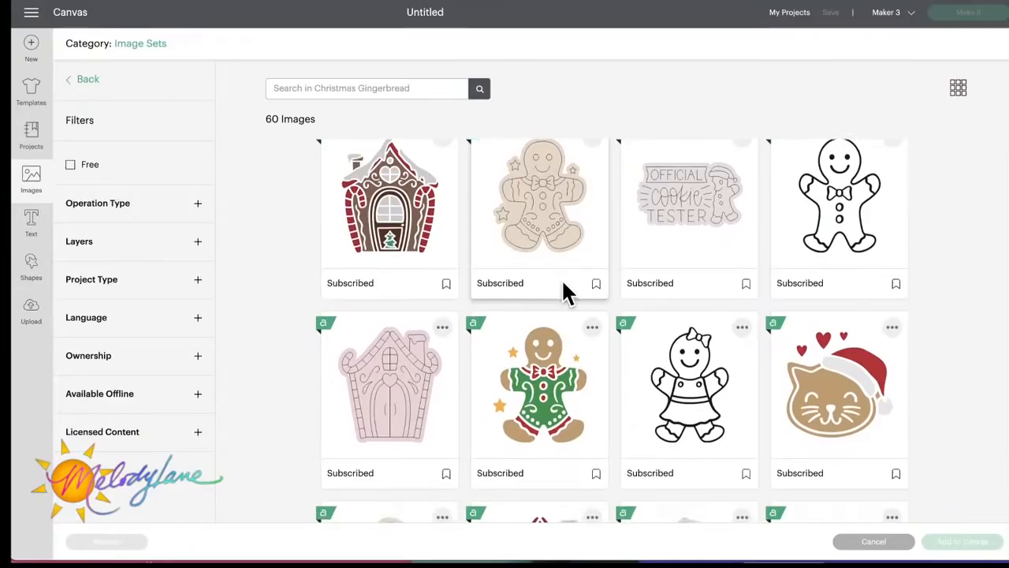
{"action": "scroll", "scroll_direction": "down", "scroll_amount": 3}
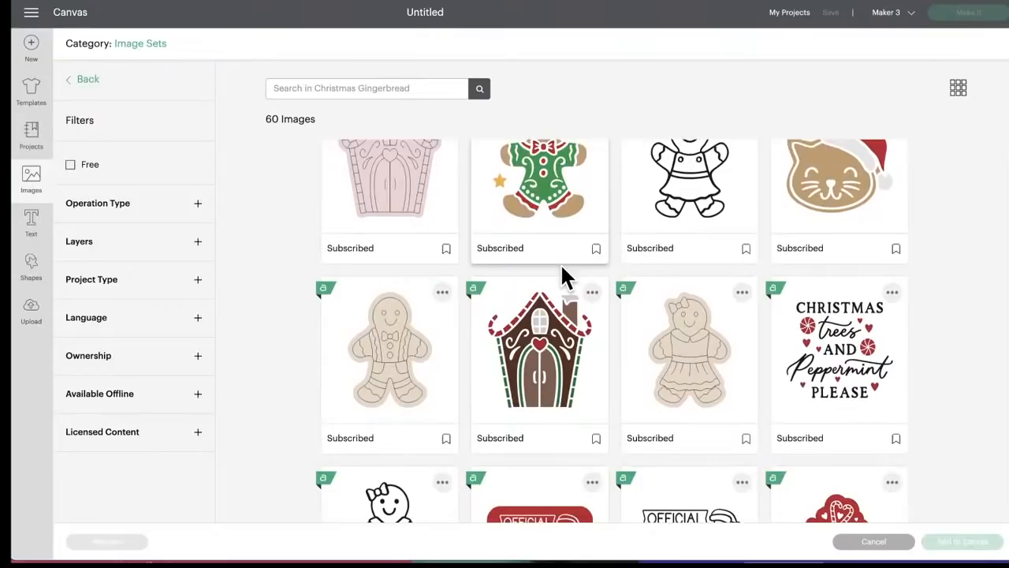
{"action": "scroll", "scroll_direction": "down", "scroll_amount": 3}
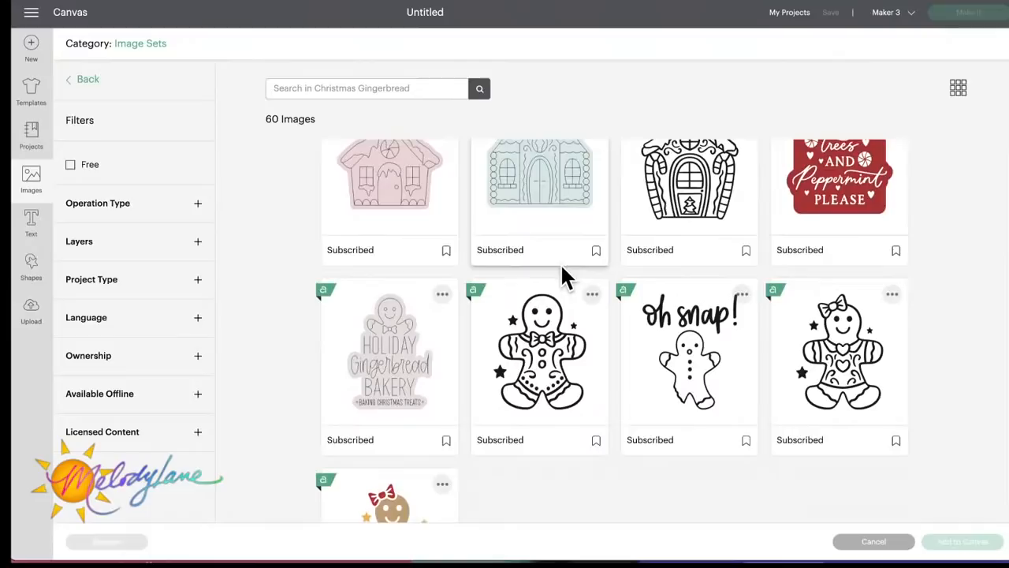
{"action": "scroll", "scroll_direction": "down", "scroll_amount": 3}
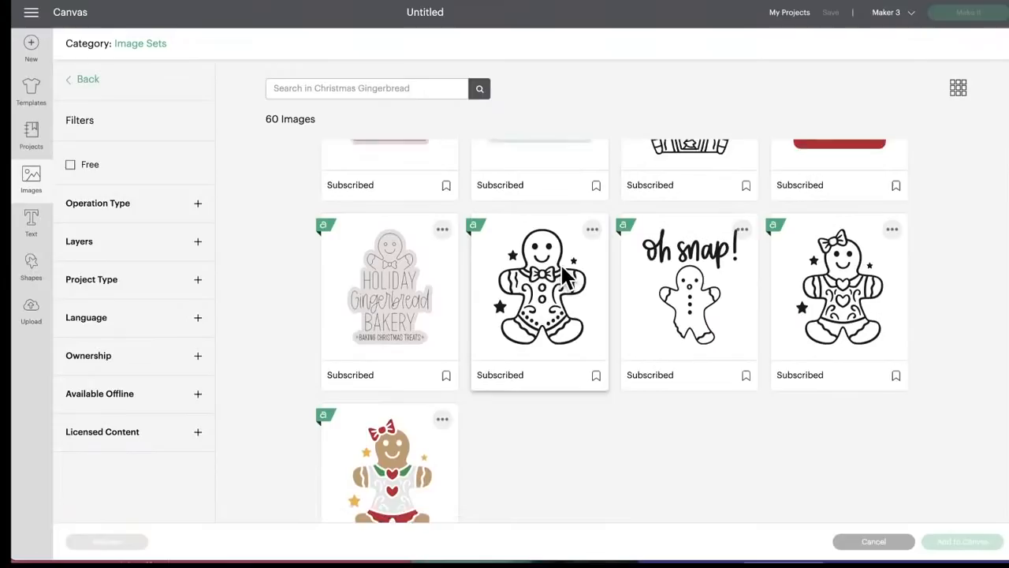
{"action": "scroll", "scroll_direction": "down", "scroll_amount": 3}
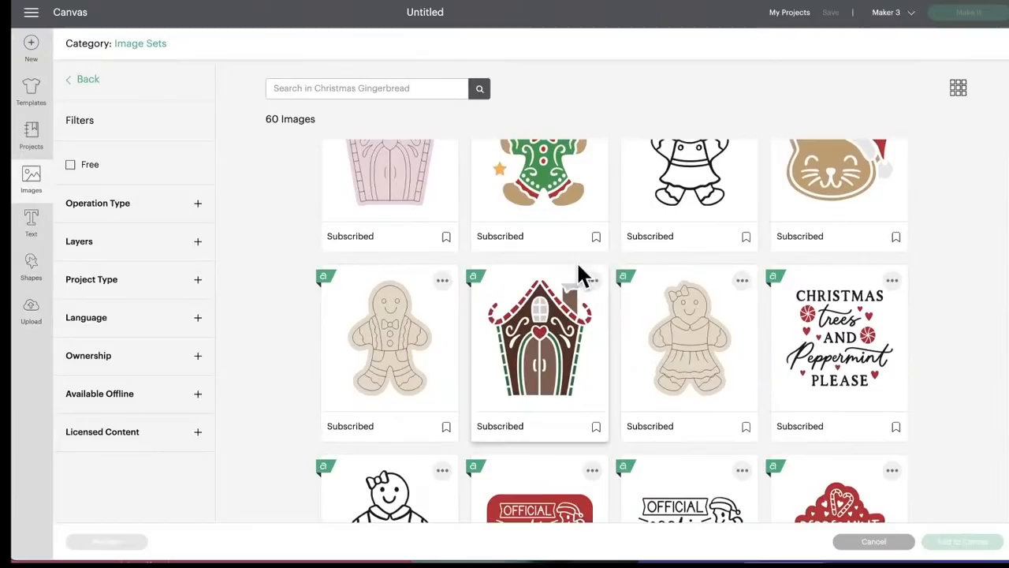
{"action": "scroll", "scroll_direction": "down", "scroll_amount": 3}
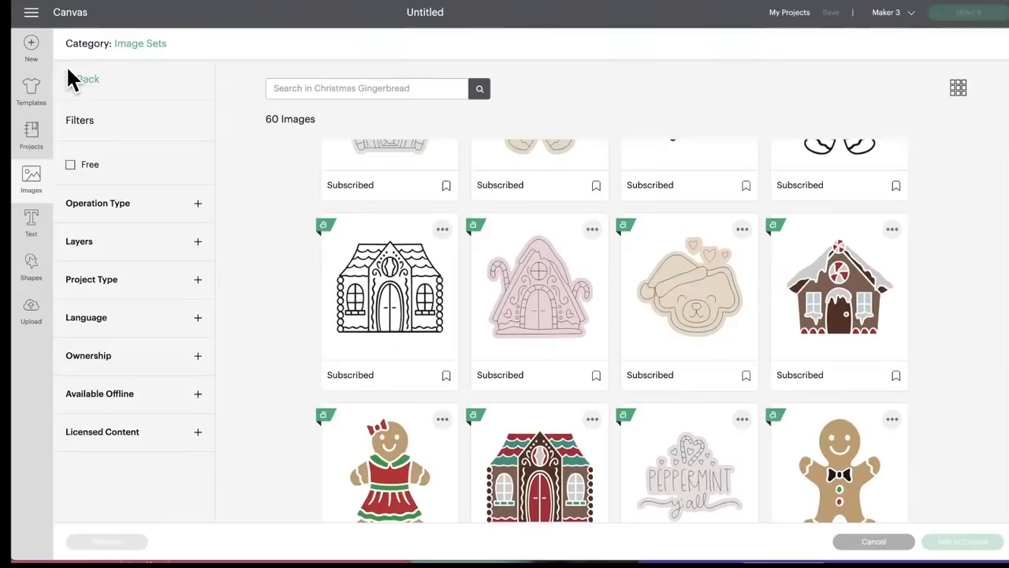
- Scroll through the 60-image Arabesque Christmas Ornament Designs set, then go back to the list
{"action": "left_click", "coordinate": [87, 79]}
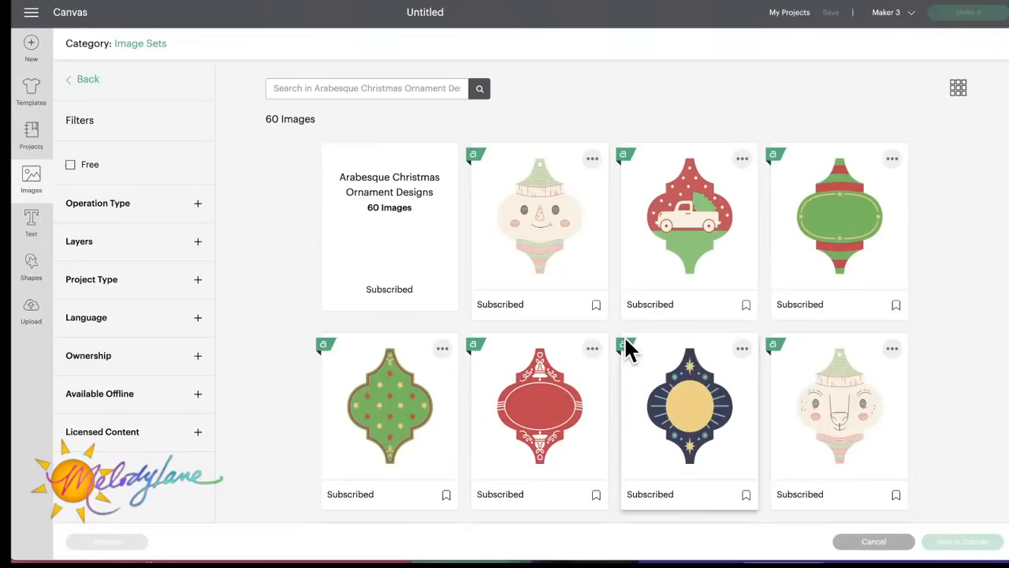
{"action": "mouse_move", "coordinate": [544, 237]}
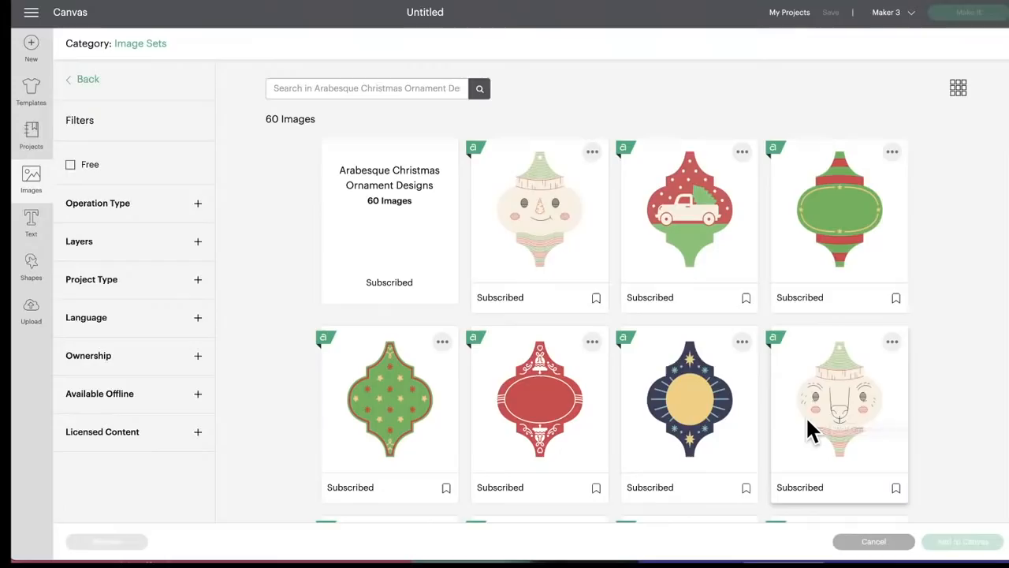
{"action": "scroll", "scroll_direction": "down", "scroll_amount": 3}
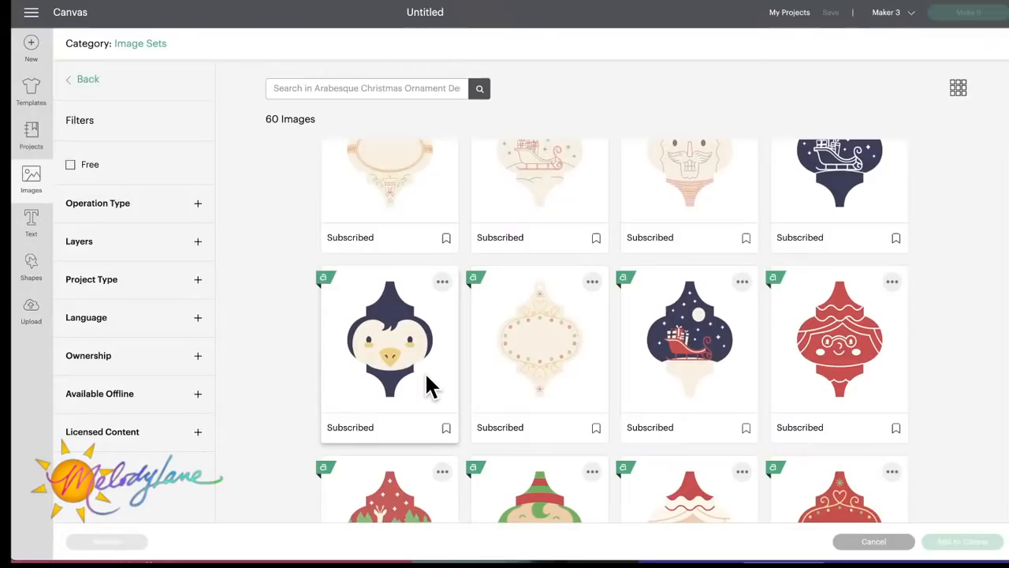
{"action": "scroll", "scroll_direction": "down", "scroll_amount": 3}
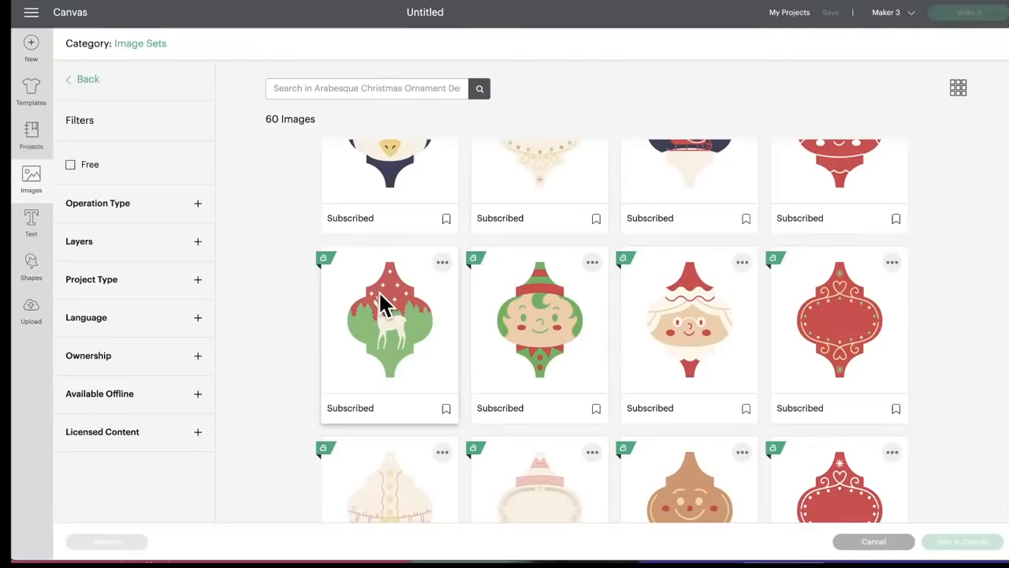
{"action": "scroll", "scroll_direction": "down", "scroll_amount": 3}
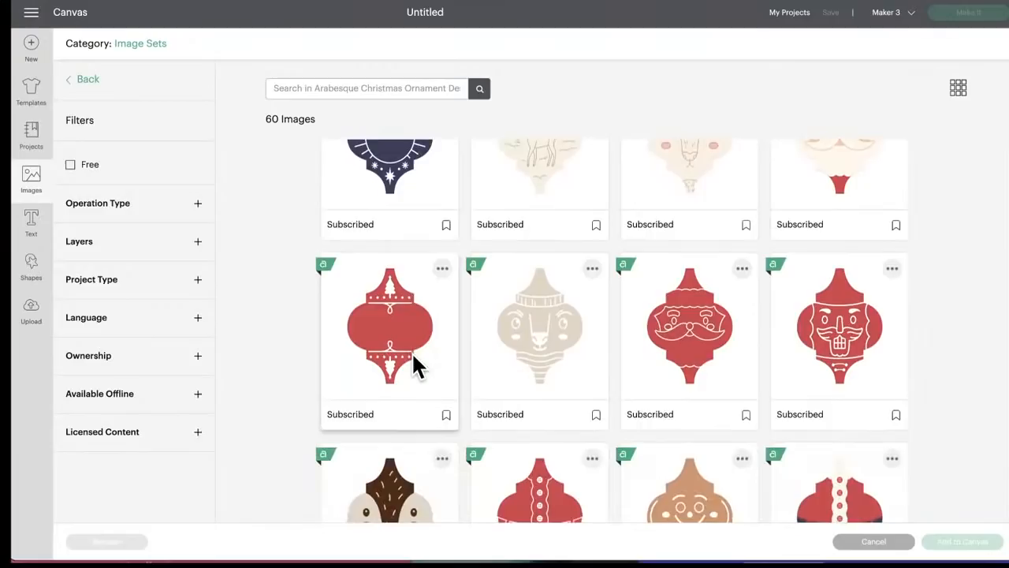
{"action": "scroll", "scroll_direction": "down", "scroll_amount": 3}
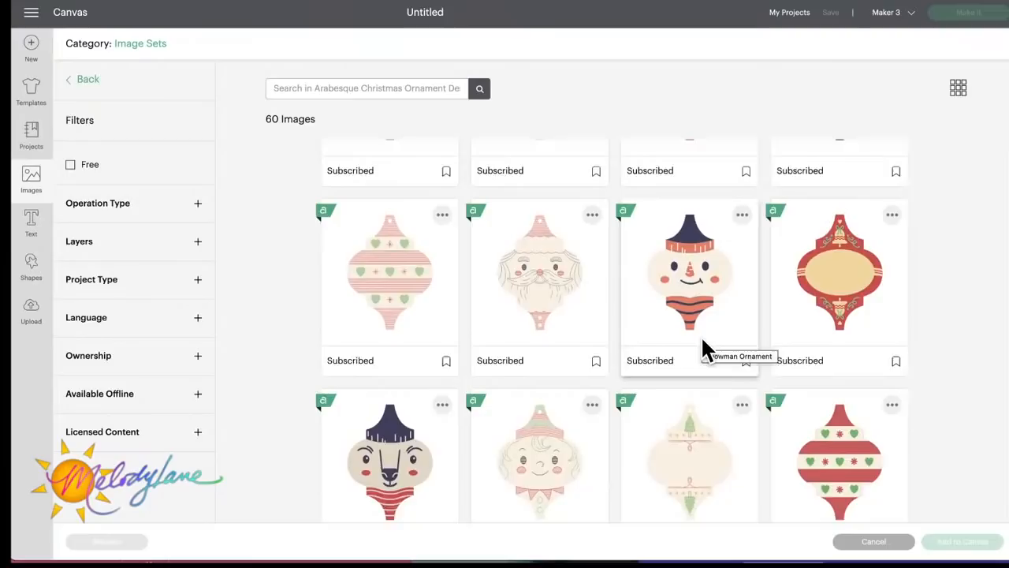
{"action": "scroll", "scroll_direction": "down", "scroll_amount": 3}
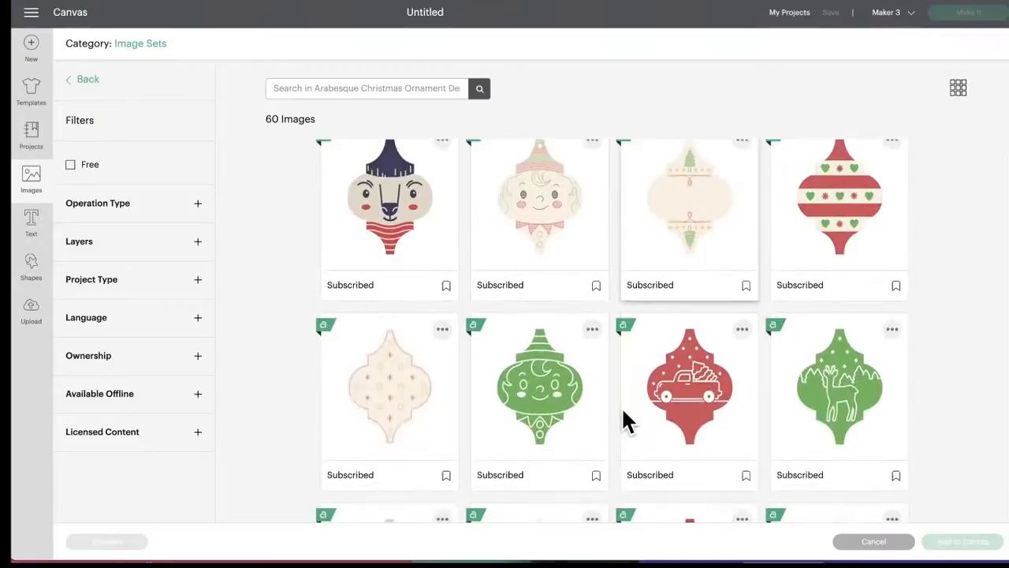
{"action": "scroll", "scroll_direction": "down", "scroll_amount": 3}
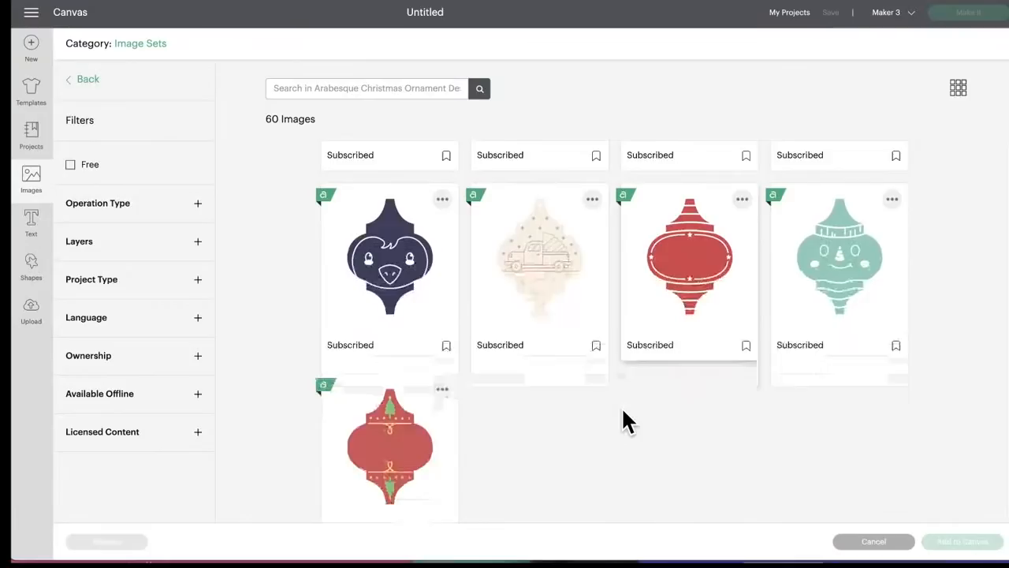
{"action": "left_click", "coordinate": [82, 79]}
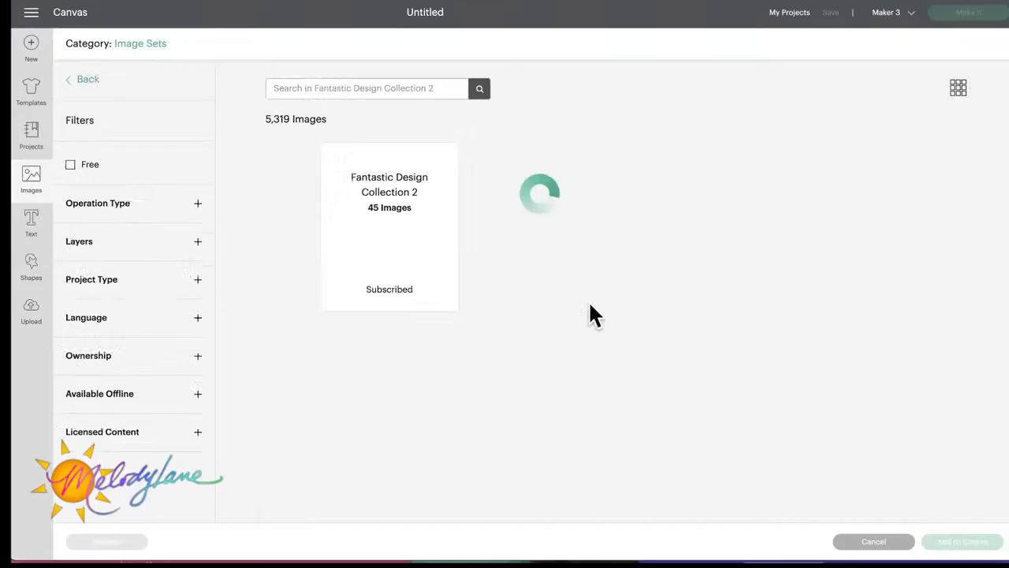
- Open Fantastic Design Collection 2 and scroll through its 45 images
{"action": "left_click", "coordinate": [388, 221]}
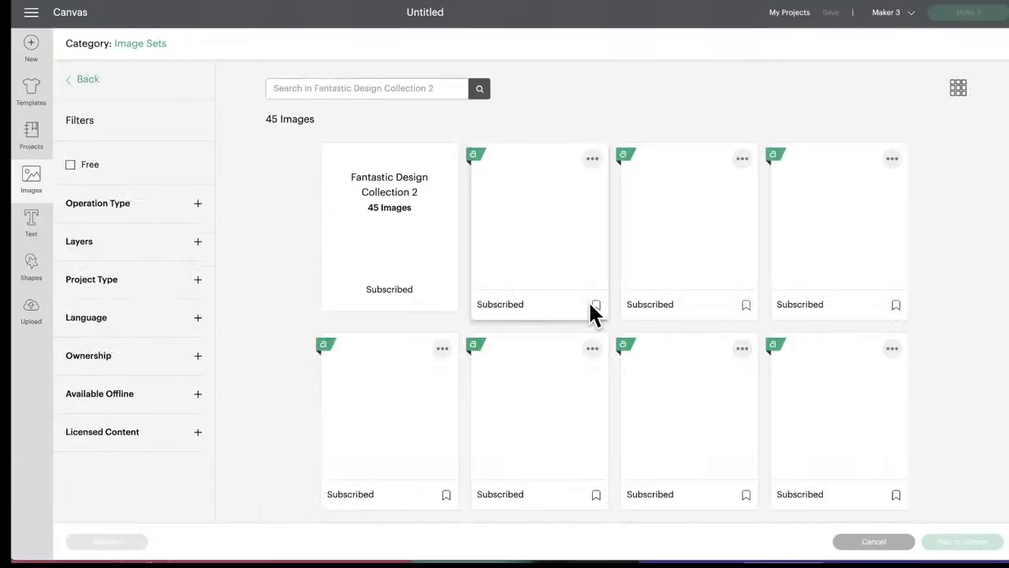
{"action": "scroll", "scroll_direction": "down", "scroll_amount": 3}
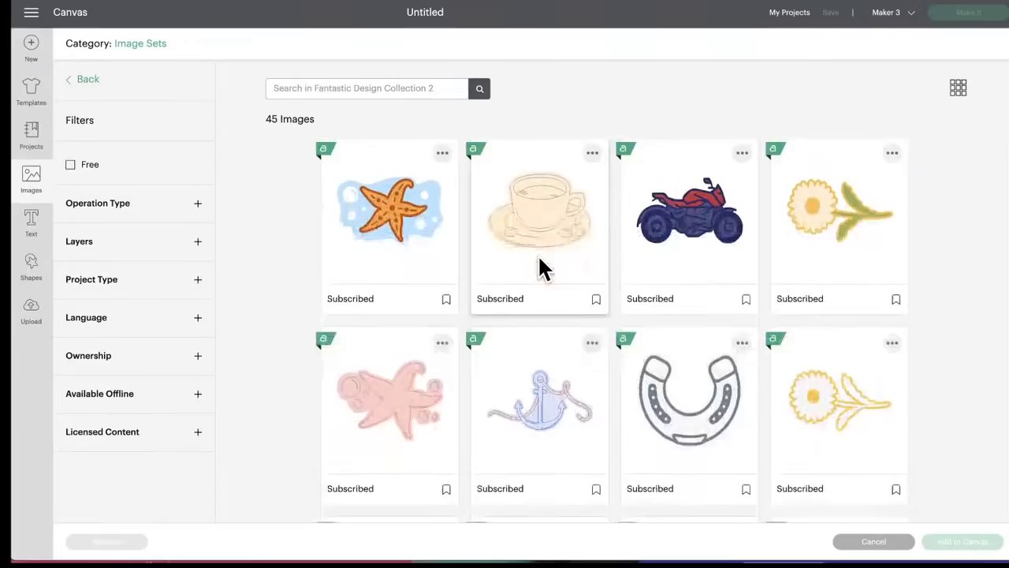
{"action": "scroll", "scroll_direction": "down", "scroll_amount": 3}
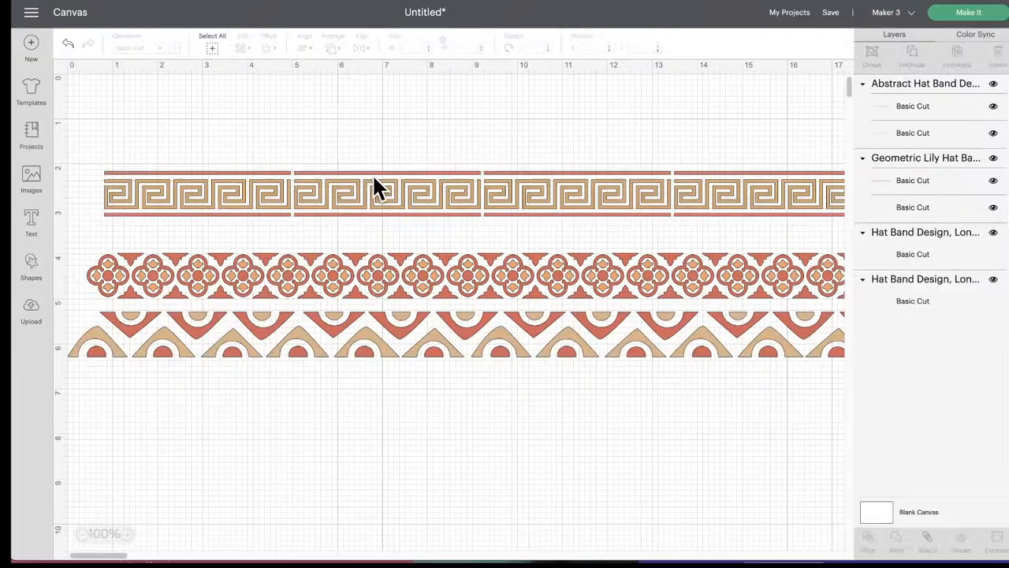
- Select the Greek key hat band, then the floral medallion hat band to inspect them
{"action": "left_click", "coordinate": [387, 192]}
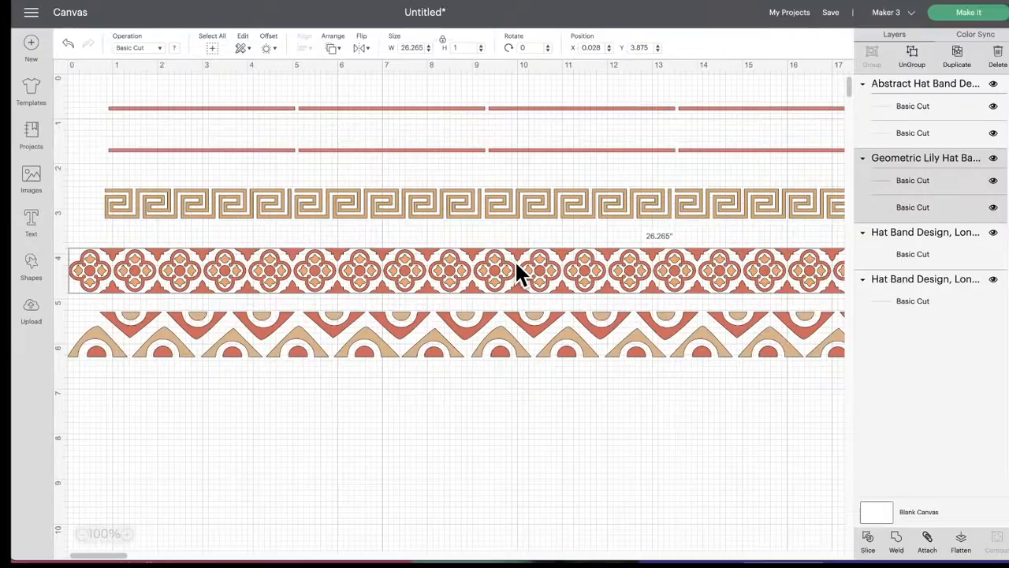
{"action": "left_click", "coordinate": [31, 176]}
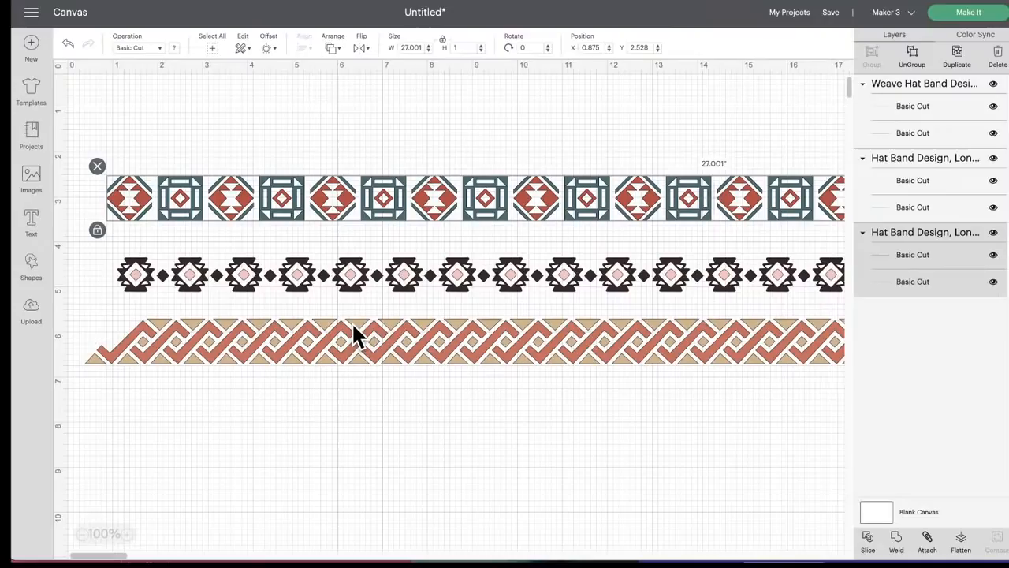
- Pan across the geometric hat bands and return to the Images library
{"action": "scroll", "scroll_direction": "right", "scroll_amount": 3}
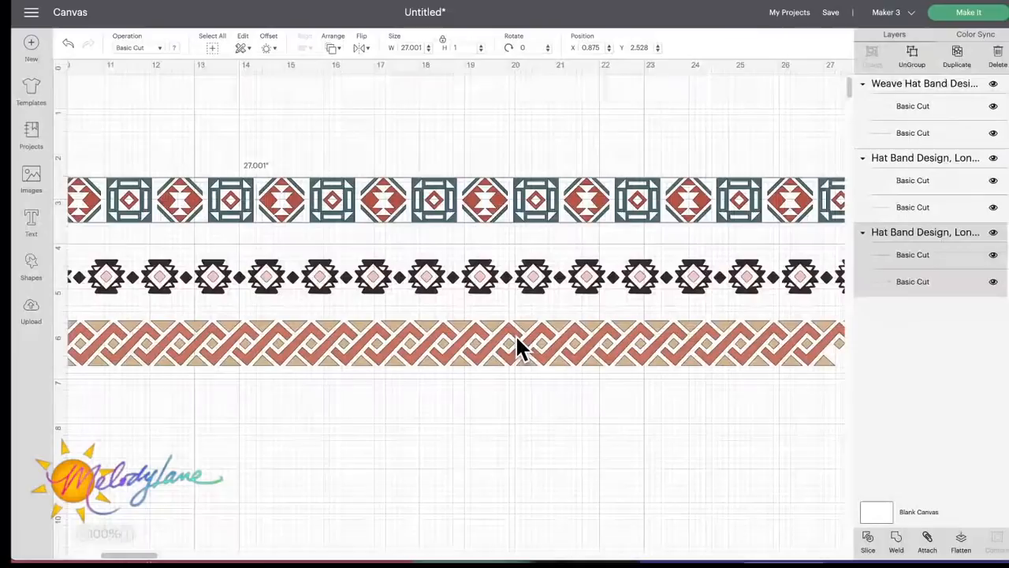
{"action": "left_click", "coordinate": [32, 177]}
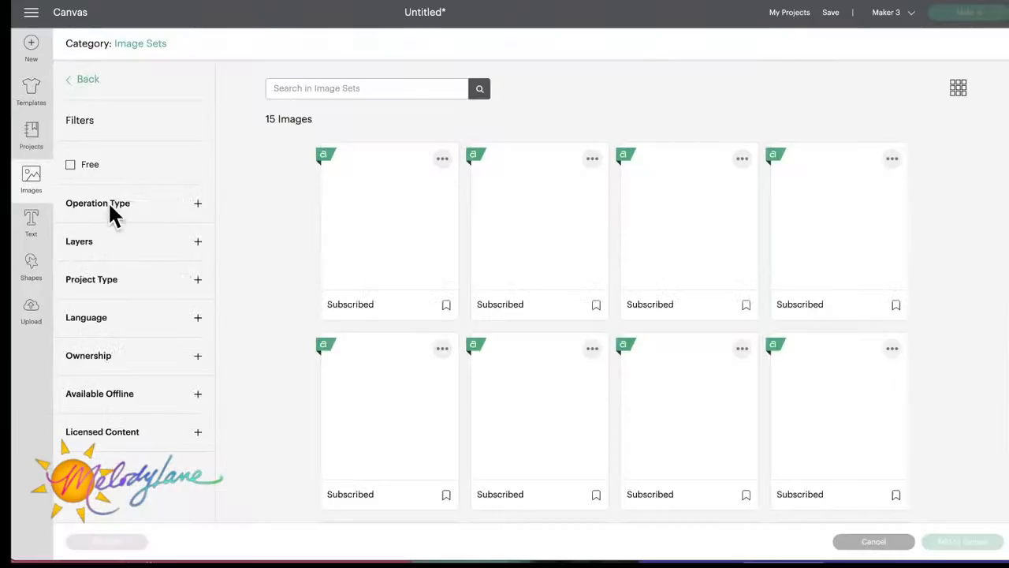
- Insert the floral, flourish and leaf hat bands, then return to the Images library
{"action": "left_click", "coordinate": [873, 543]}
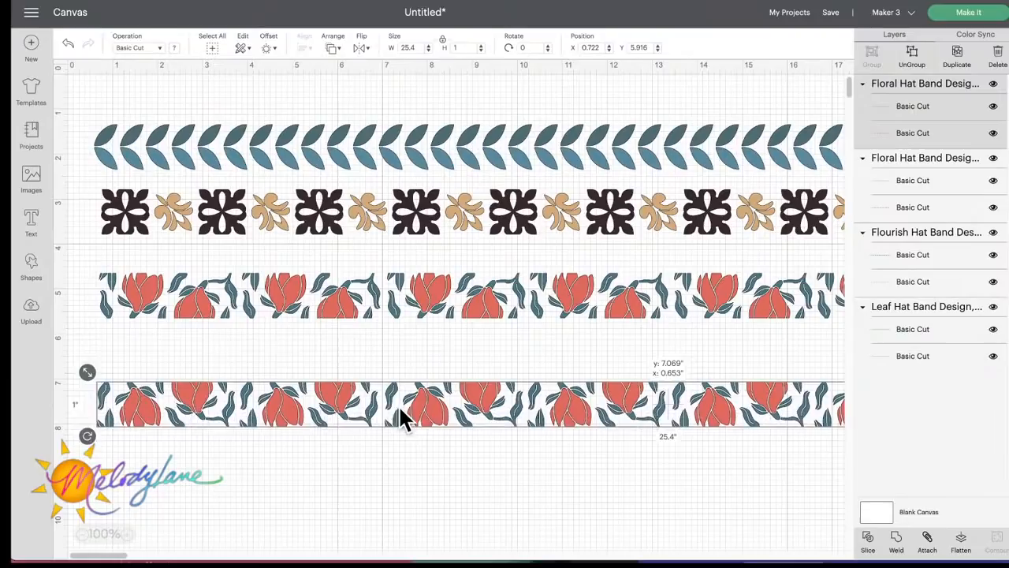
{"action": "left_click", "coordinate": [31, 176]}
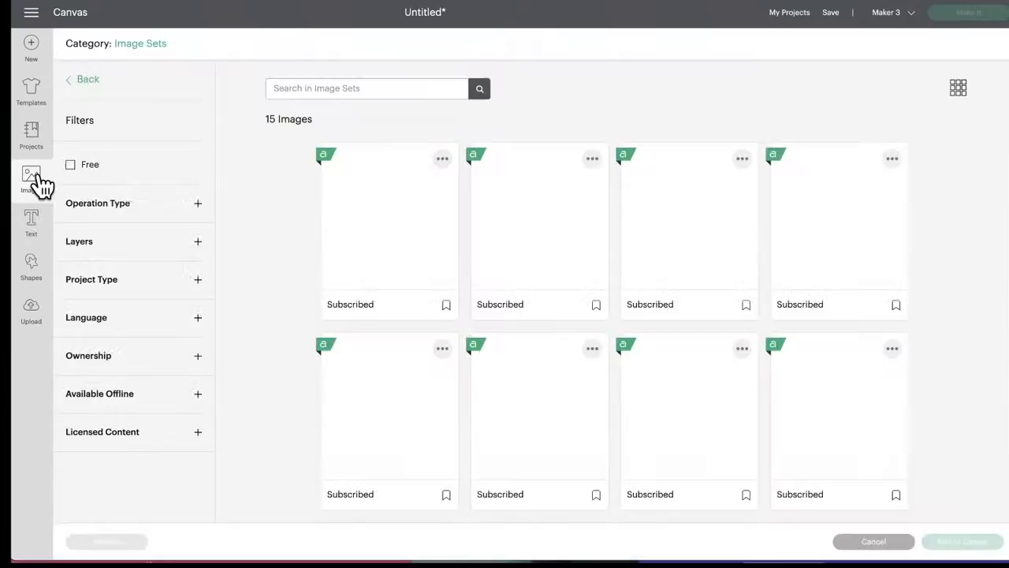
- Move the dark zigzag pattern onto the tan band and attach them into one design
{"action": "scroll", "scroll_direction": "down", "scroll_amount": 3}
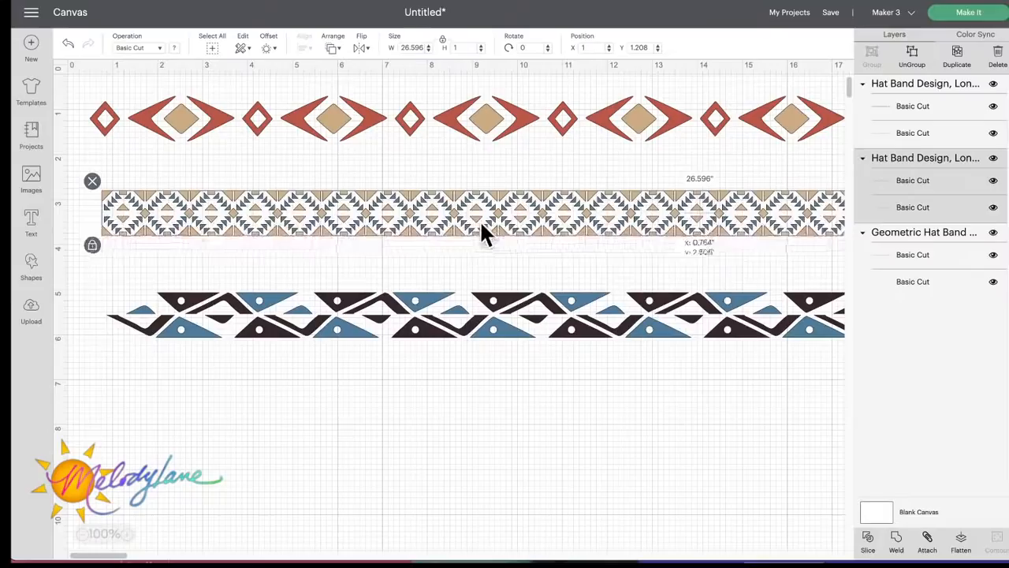
{"action": "left_click_drag", "start_coordinate": [481, 233], "coordinate": [407, 318]}
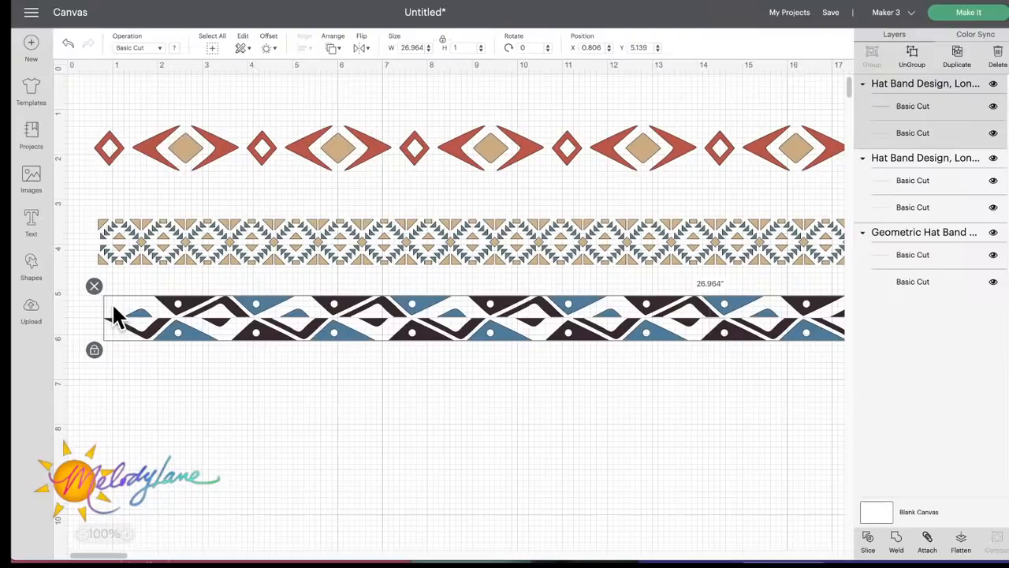
{"action": "mouse_move", "coordinate": [665, 318]}
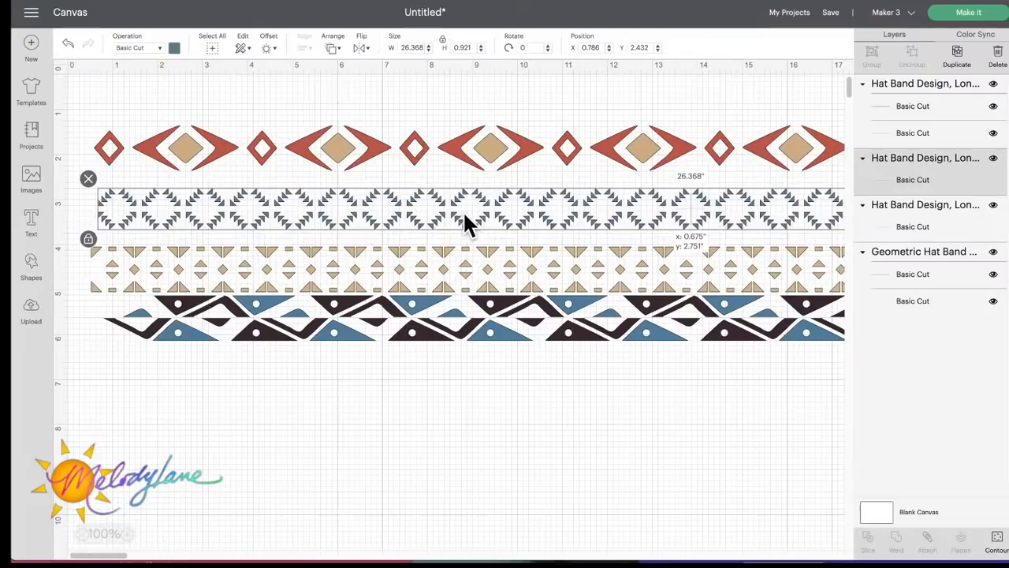
{"action": "left_click_drag", "start_coordinate": [465, 208], "coordinate": [465, 271]}
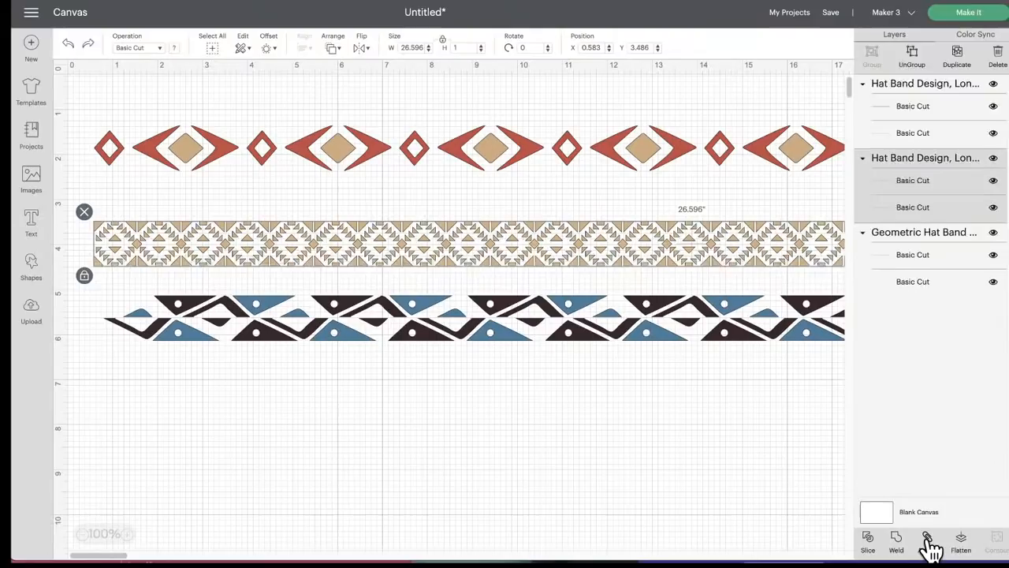
{"action": "left_click", "coordinate": [927, 542]}
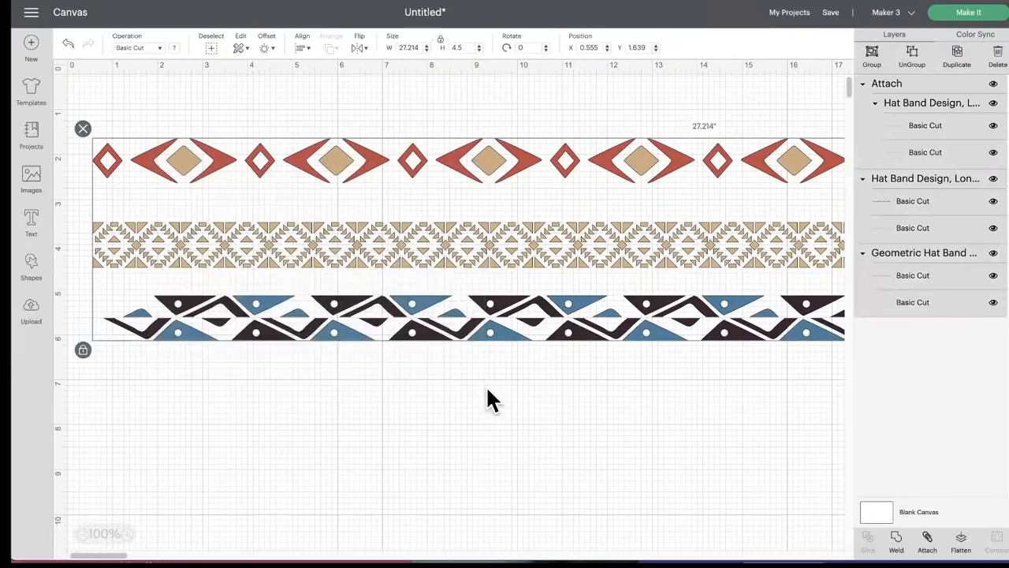
{"action": "left_click", "coordinate": [31, 177]}
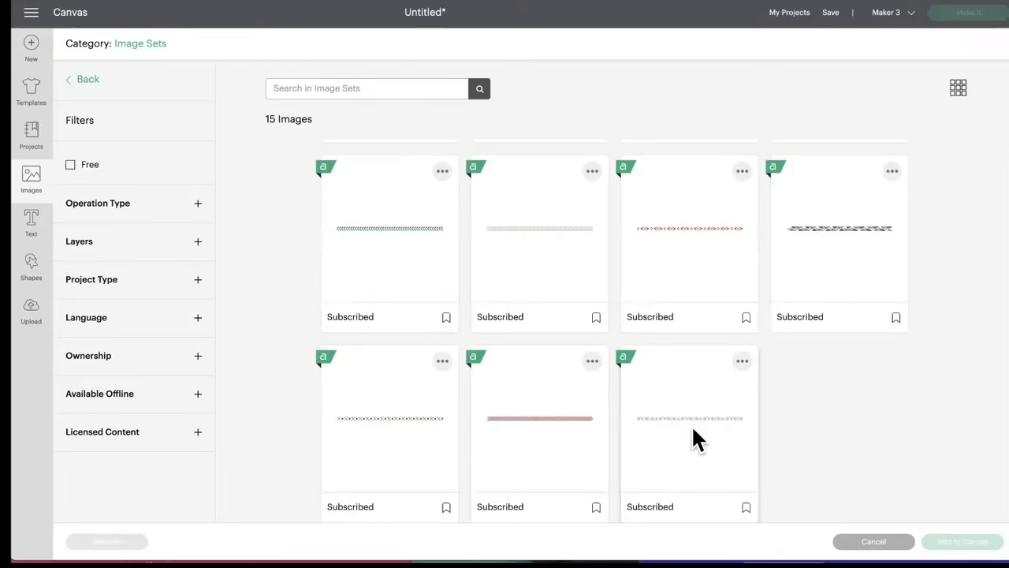
- Pick a hat band design from the 15-image hat band set
{"action": "left_click", "coordinate": [874, 543]}
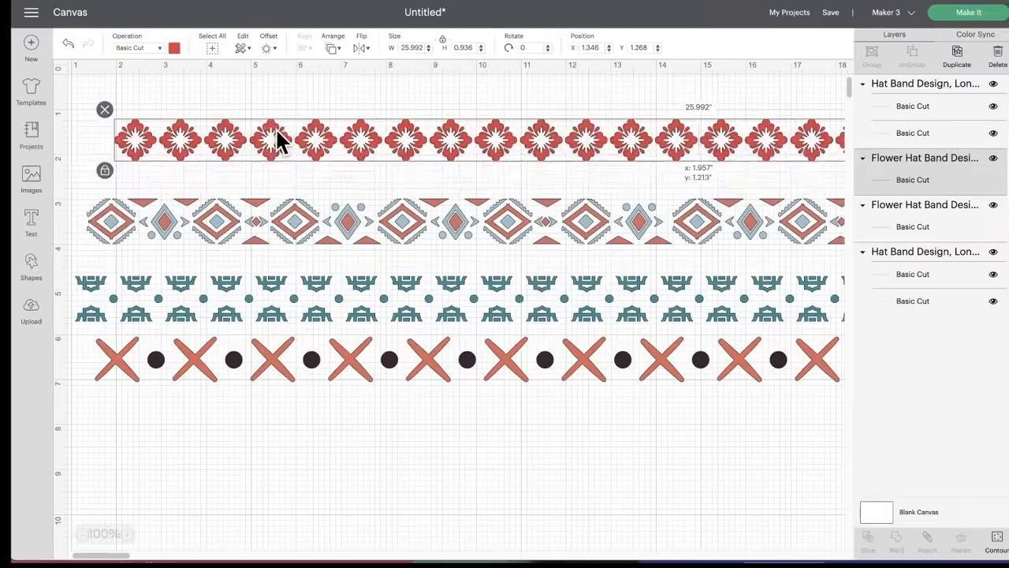
- Drag the flower strip down over the teal band, then undo the move
{"action": "left_click_drag", "start_coordinate": [276, 140], "coordinate": [261, 298]}
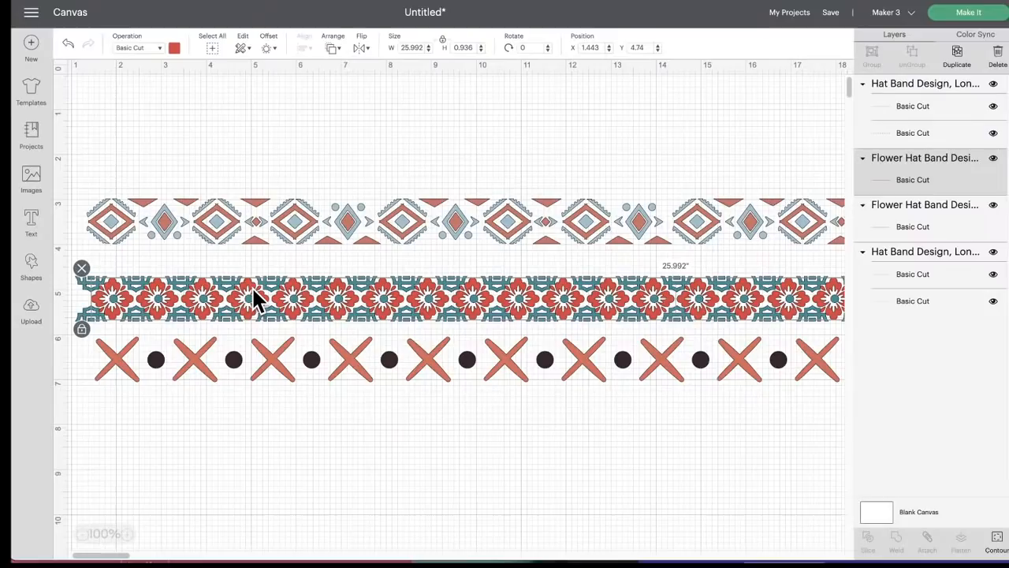
{"action": "mouse_move", "coordinate": [328, 139]}
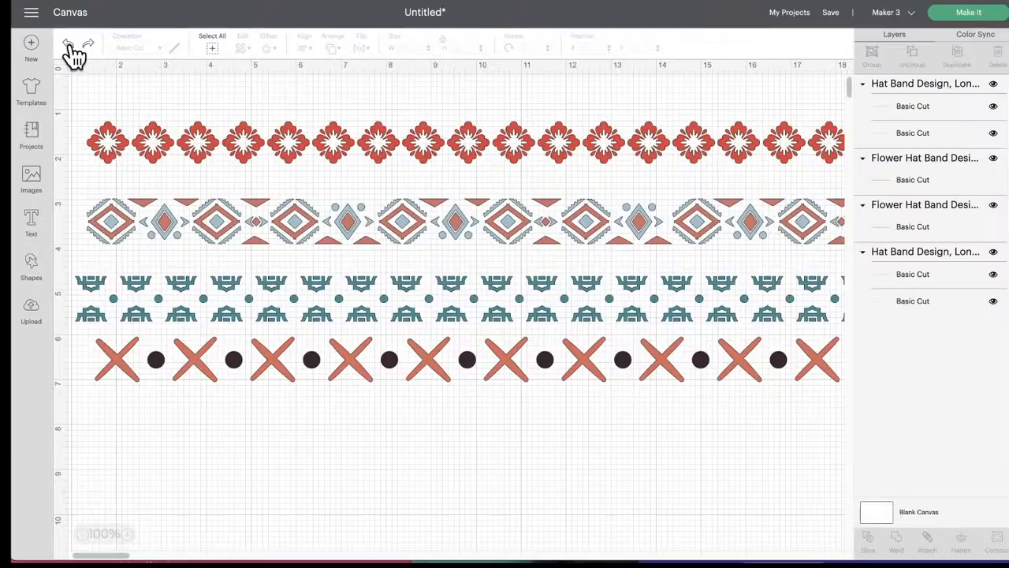
{"action": "left_click", "coordinate": [31, 176]}
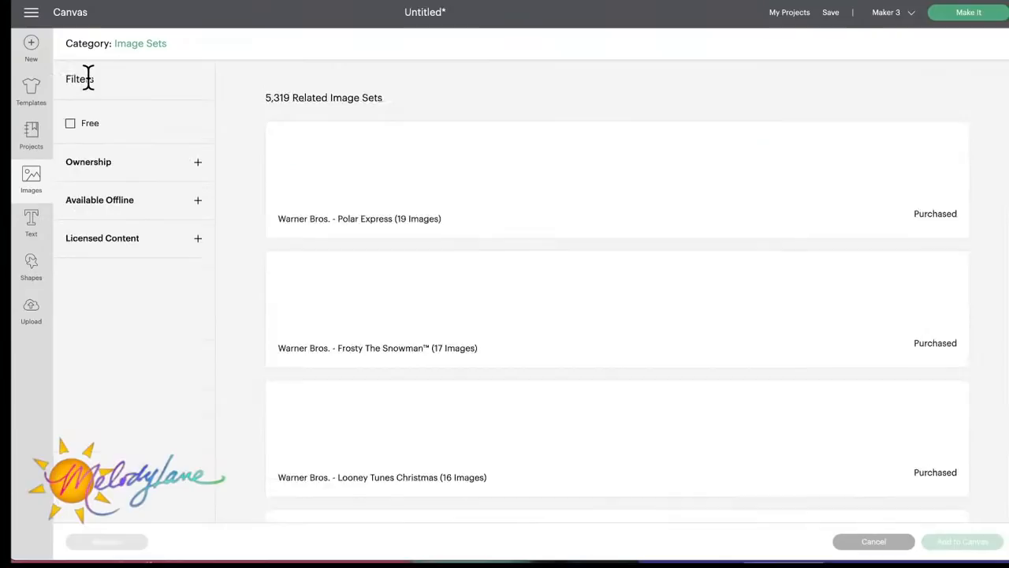
- Scroll the related Image Sets list and open Classic Decal Typography
{"action": "scroll", "scroll_direction": "down", "scroll_amount": 3}
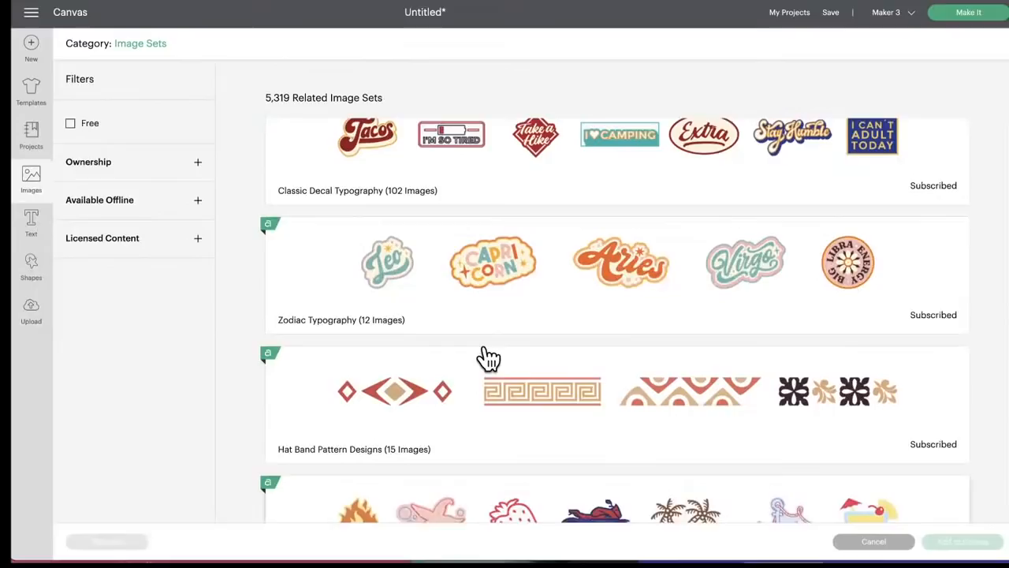
{"action": "left_click", "coordinate": [357, 189]}
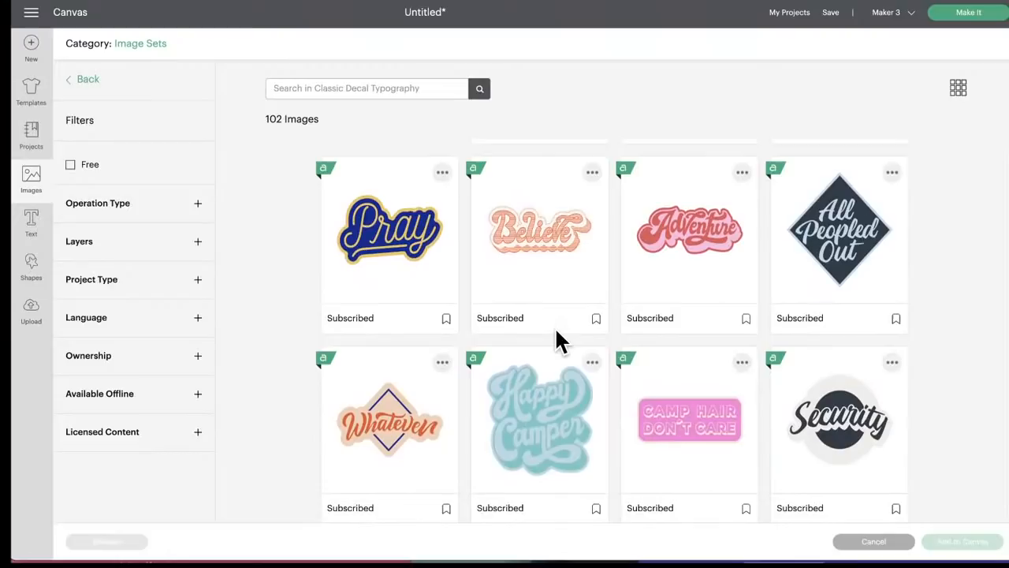
- Scroll through the 102 Classic Decal Typography images such as Pray and Believe
{"action": "scroll", "scroll_direction": "down", "scroll_amount": 3}
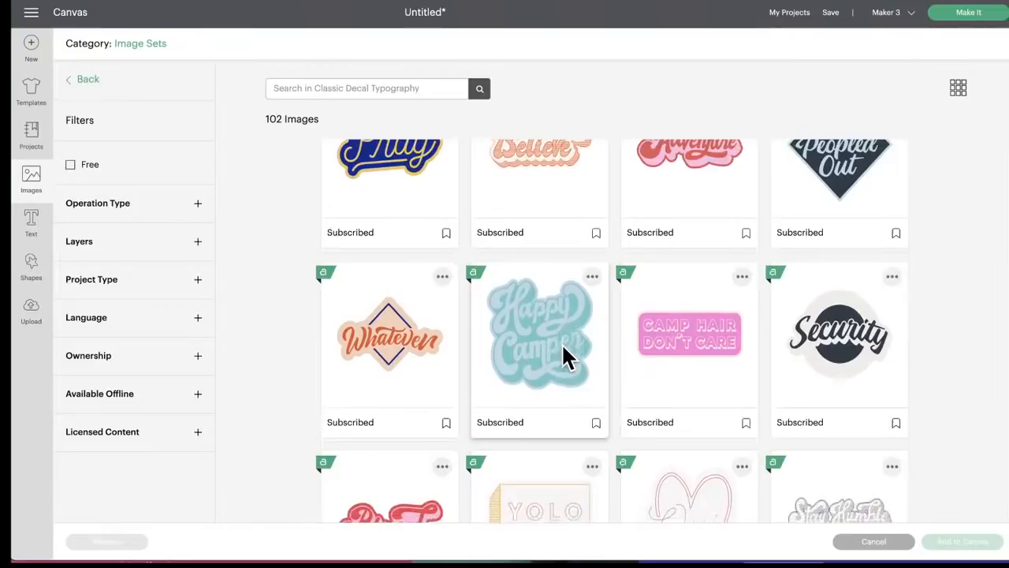
{"action": "scroll", "scroll_direction": "down", "scroll_amount": 3}
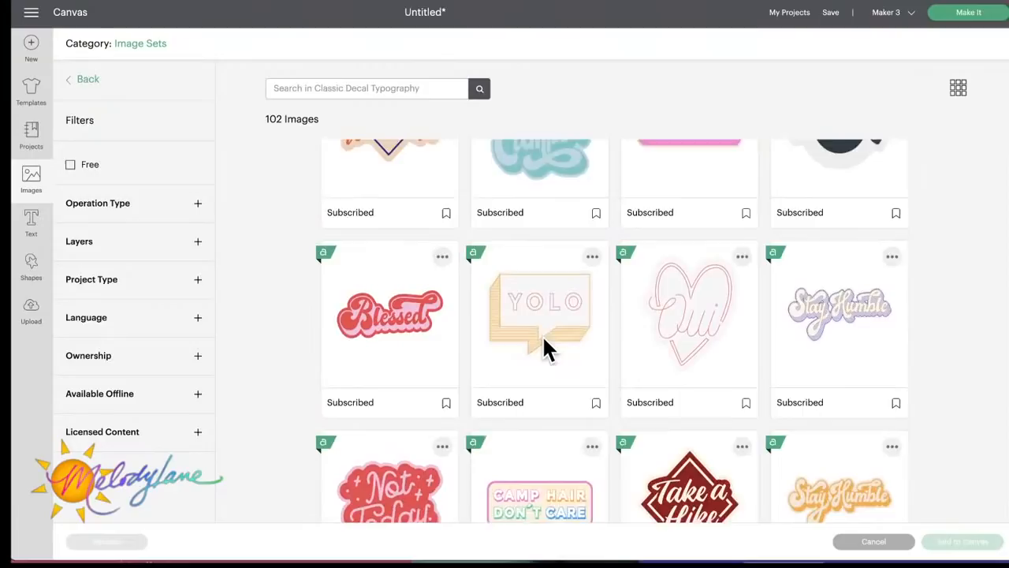
{"action": "scroll", "scroll_direction": "down", "scroll_amount": 3}
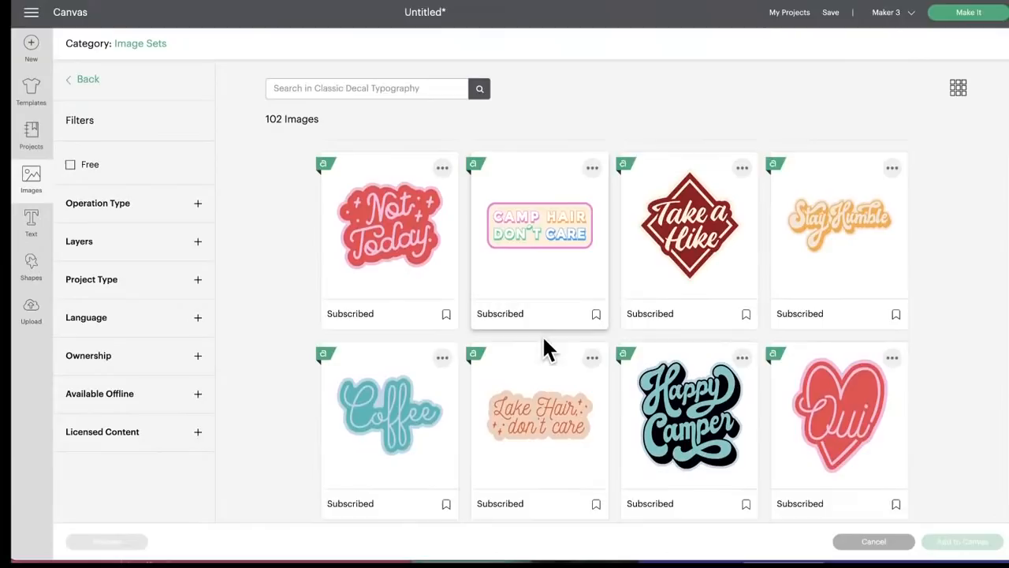
{"action": "scroll", "scroll_direction": "down", "scroll_amount": 3}
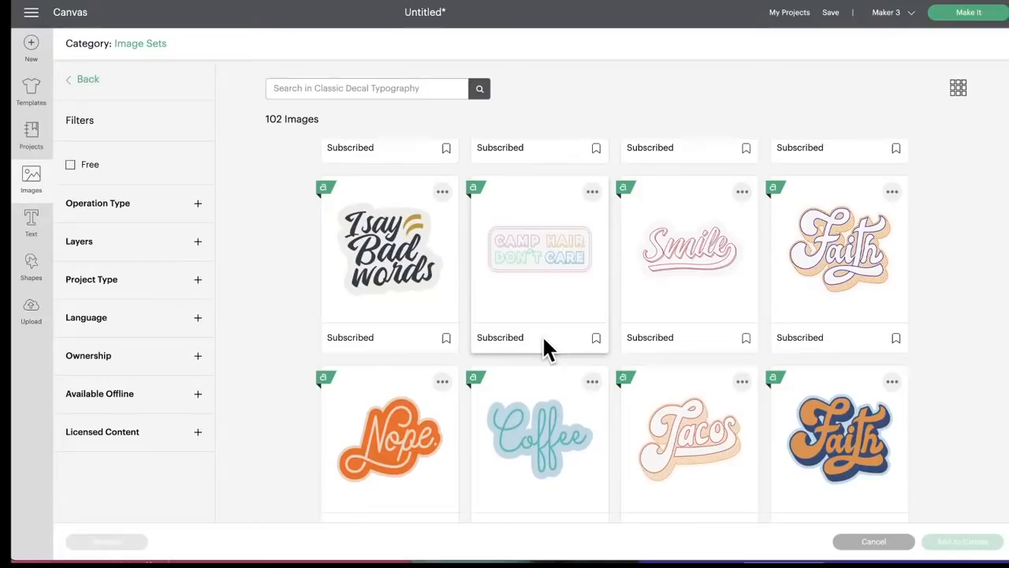
{"action": "scroll", "scroll_direction": "down", "scroll_amount": 3}
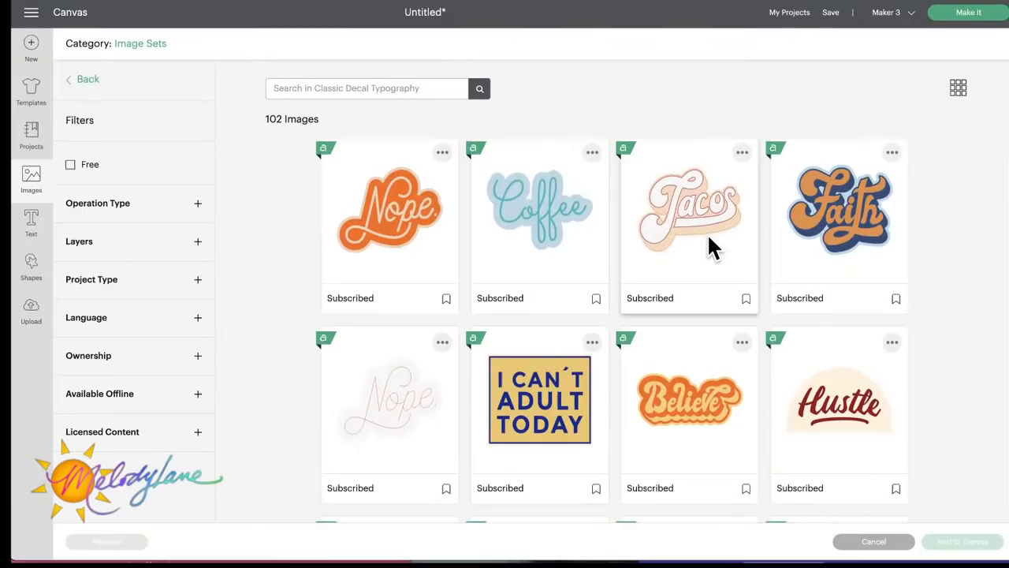
{"action": "scroll", "scroll_direction": "down", "scroll_amount": 3}
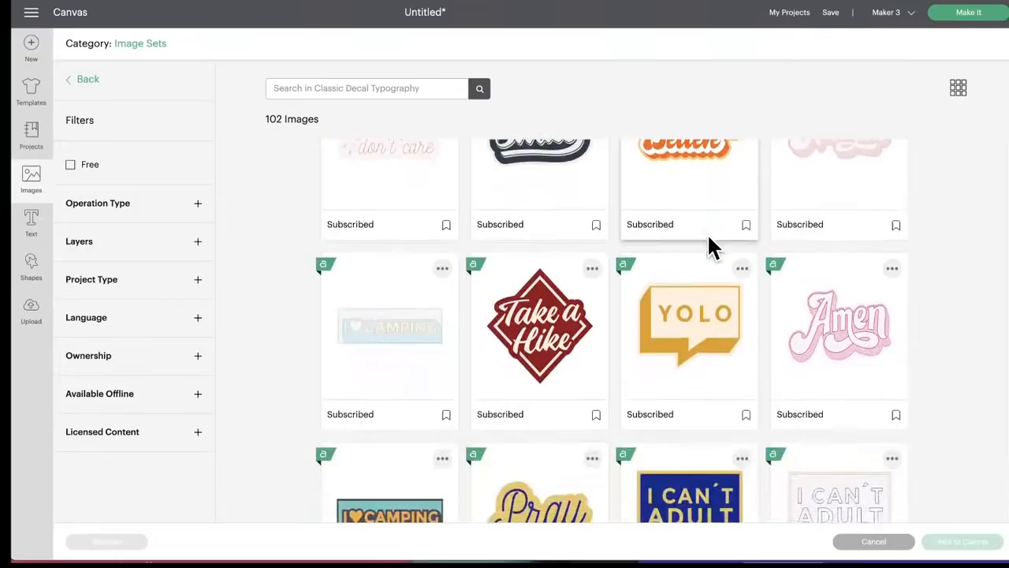
{"action": "scroll", "scroll_direction": "down", "scroll_amount": 3}
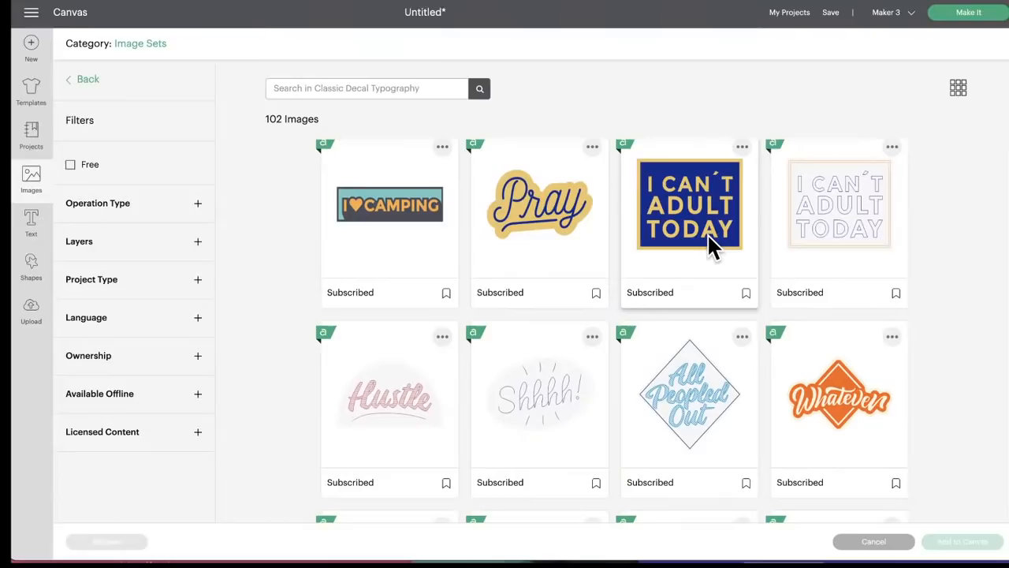
{"action": "scroll", "scroll_direction": "down", "scroll_amount": 3}
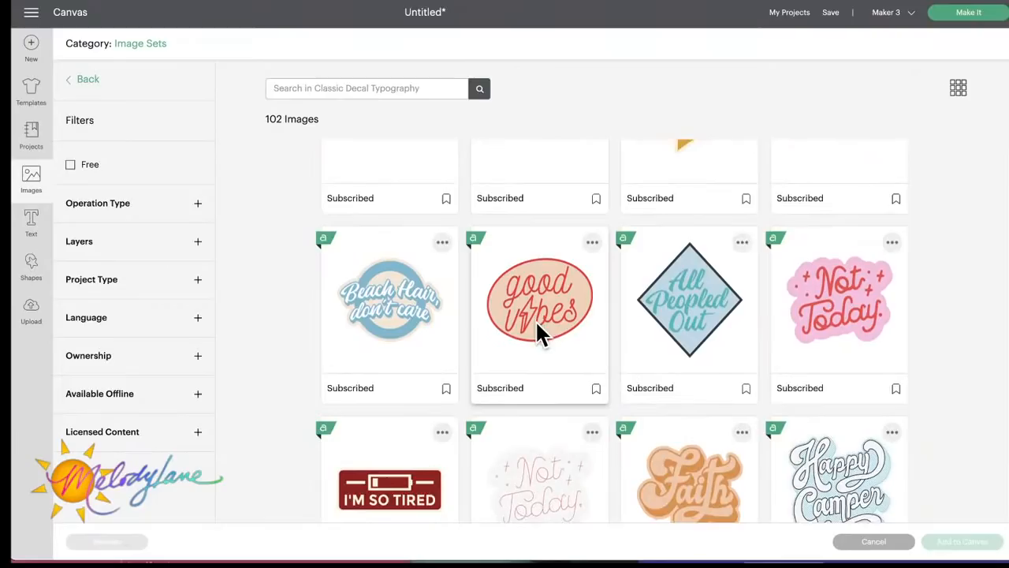
{"action": "scroll", "scroll_direction": "down", "scroll_amount": 3}
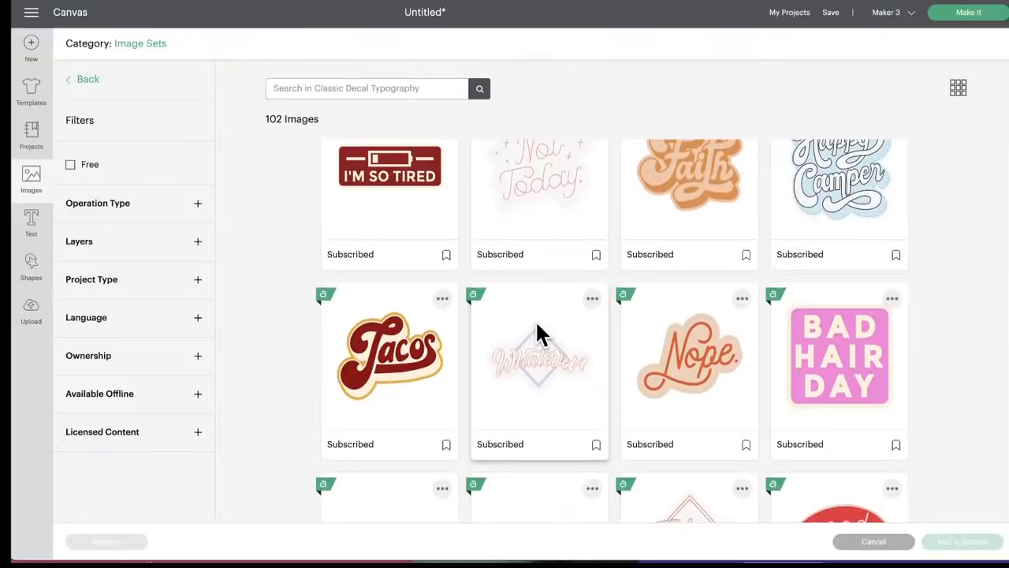
{"action": "scroll", "scroll_direction": "down", "scroll_amount": 3}
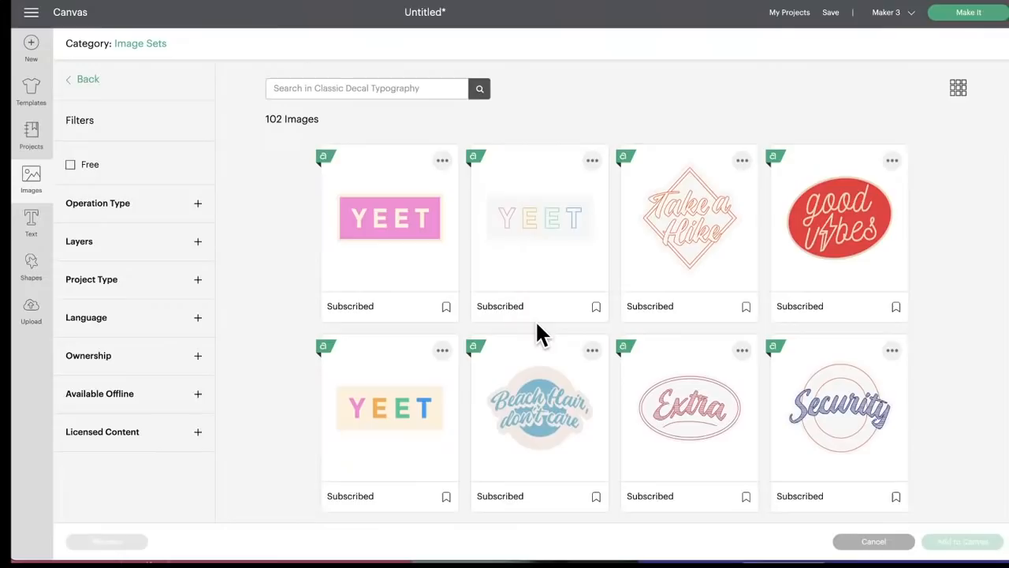
{"action": "scroll", "scroll_direction": "down", "scroll_amount": 3}
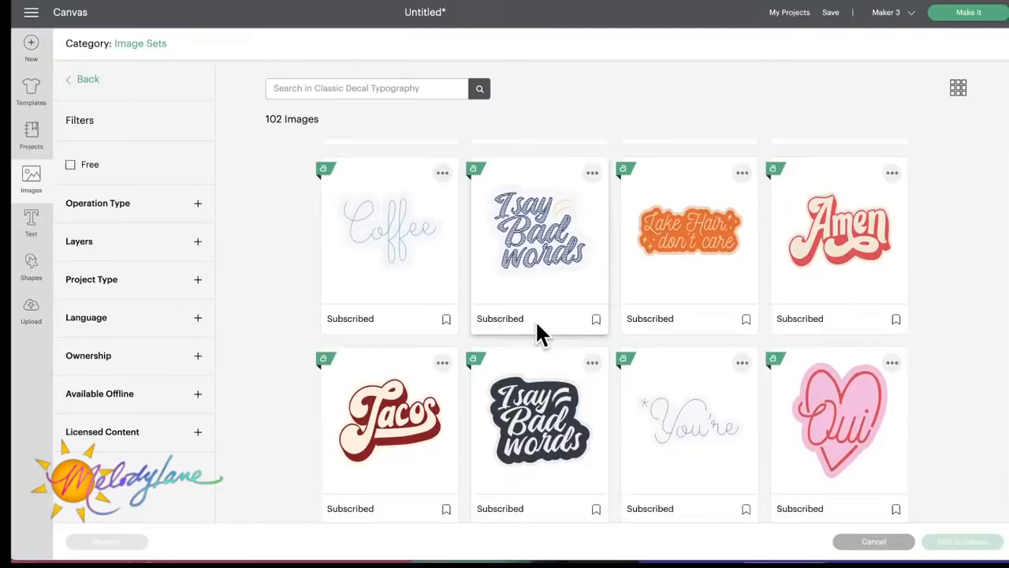
{"action": "scroll", "scroll_direction": "down", "scroll_amount": 3}
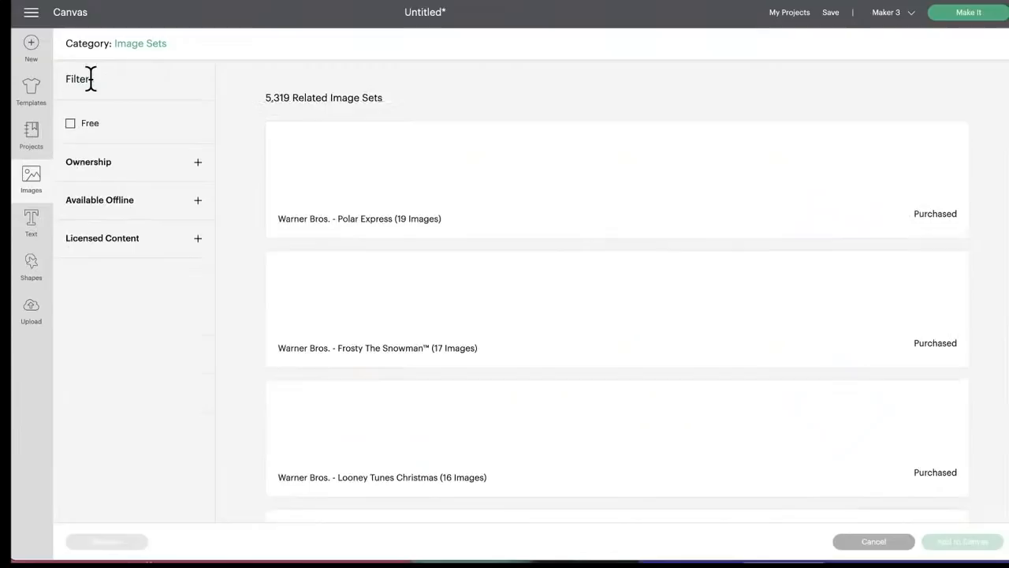
{"action": "scroll", "scroll_direction": "down", "scroll_amount": 3}
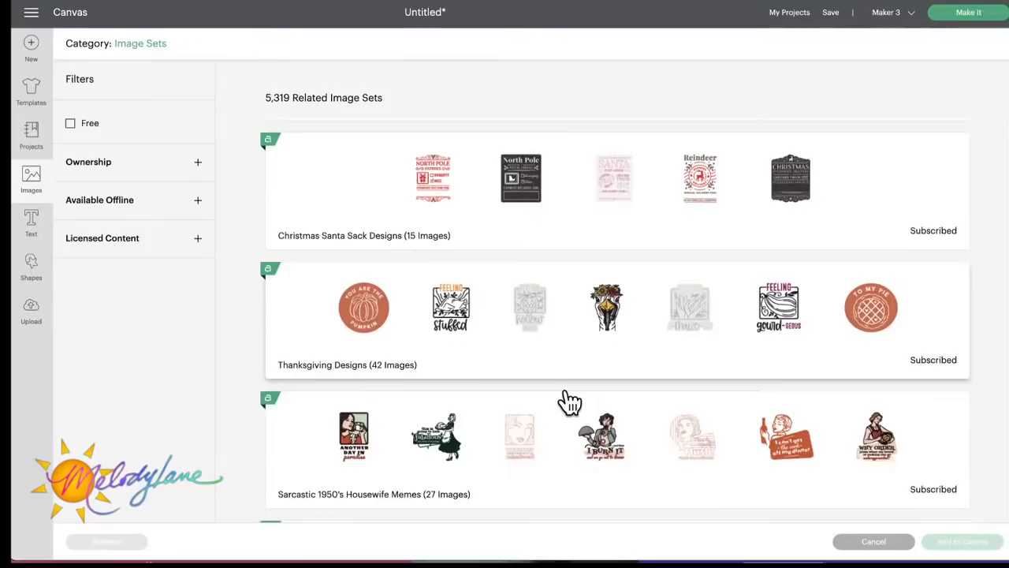
{"action": "scroll", "scroll_direction": "down", "scroll_amount": 3}
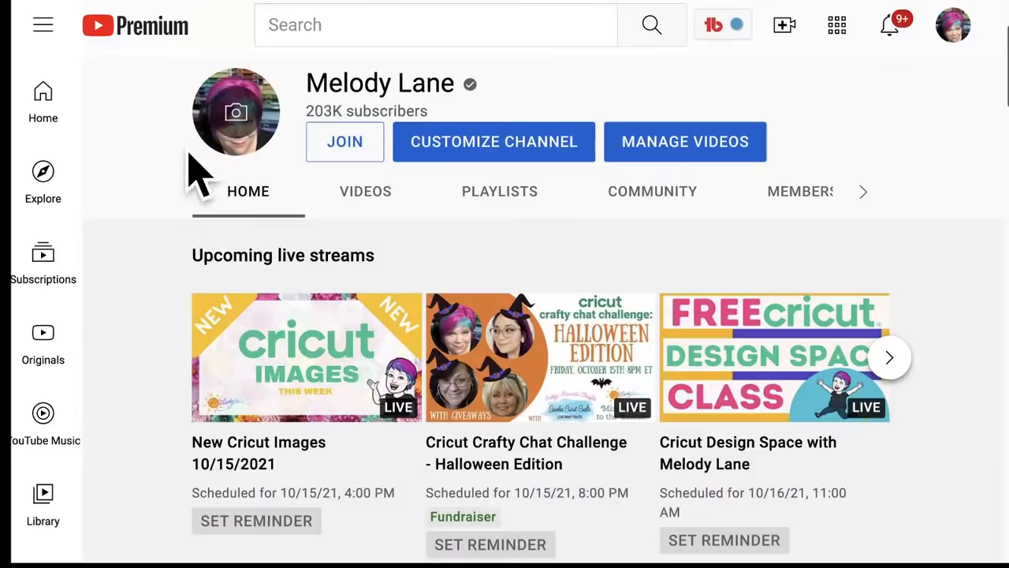
{"action": "scroll", "scroll_direction": "down", "scroll_amount": 3}
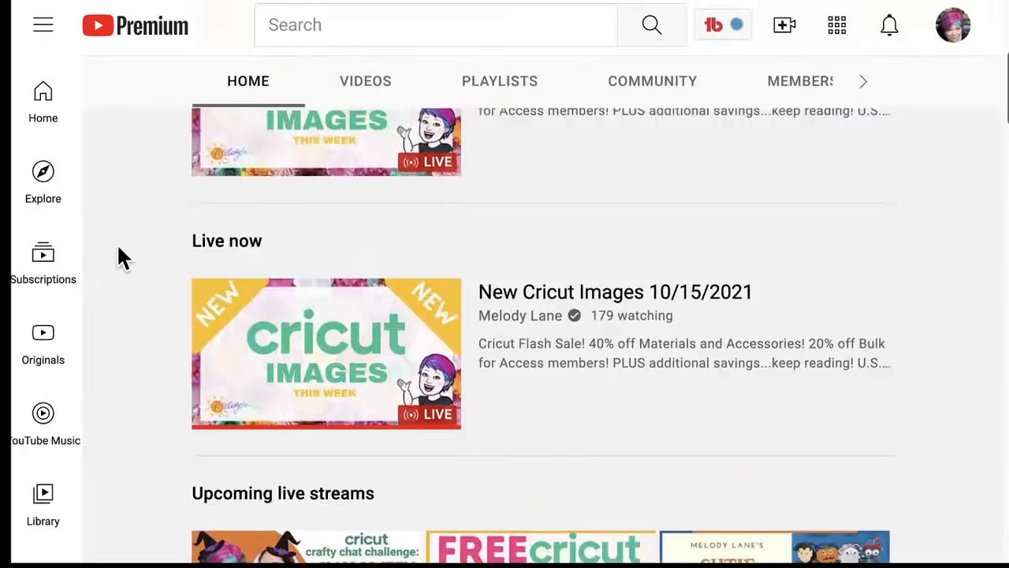
{"action": "scroll", "scroll_direction": "down", "scroll_amount": 3}
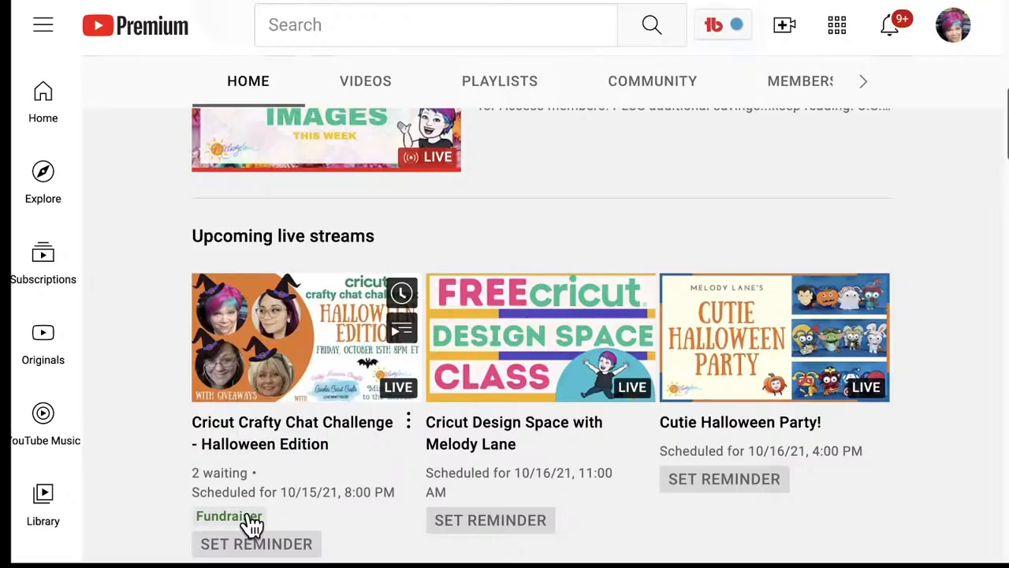
{"action": "mouse_move", "coordinate": [797, 410]}
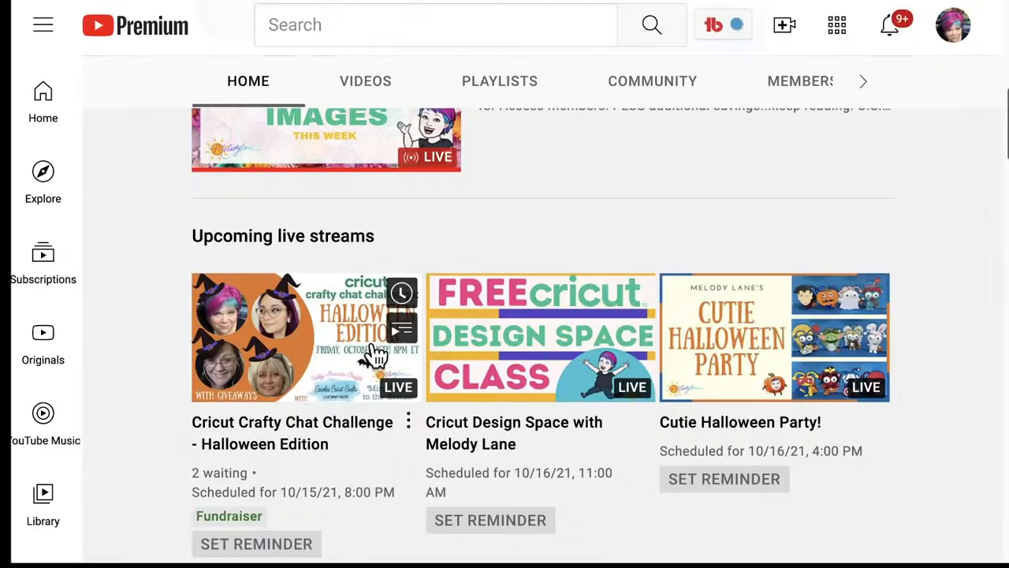
{"action": "mouse_move", "coordinate": [724, 384]}
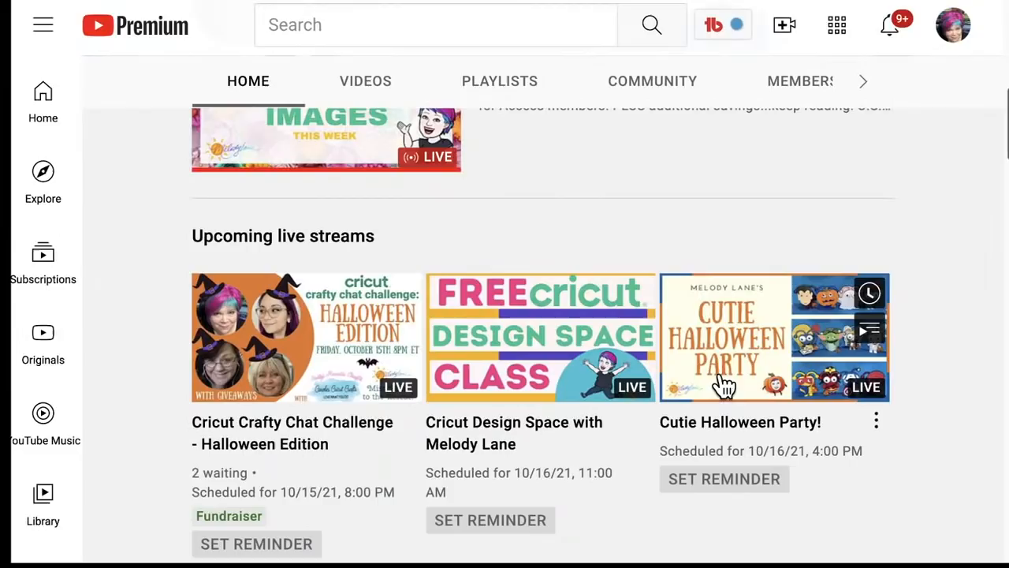
{"action": "mouse_move", "coordinate": [724, 479]}
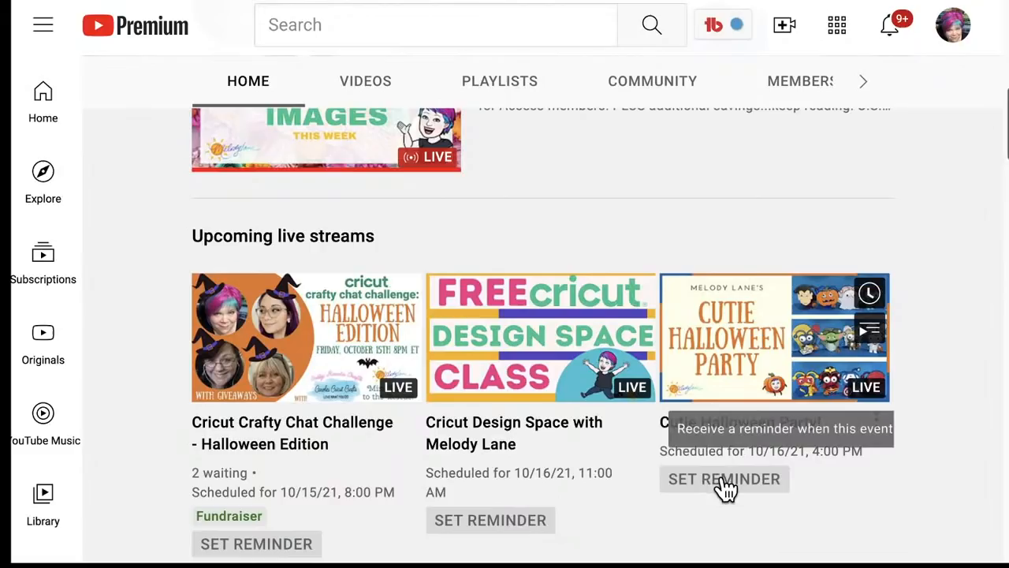
{"action": "mouse_move", "coordinate": [725, 387]}
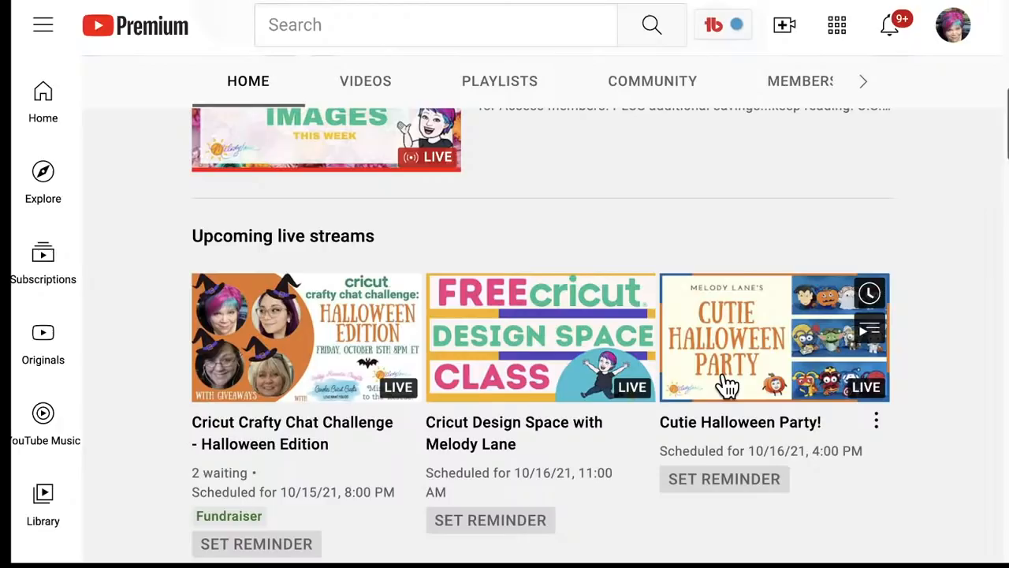
{"action": "scroll", "scroll_direction": "down", "scroll_amount": 3}
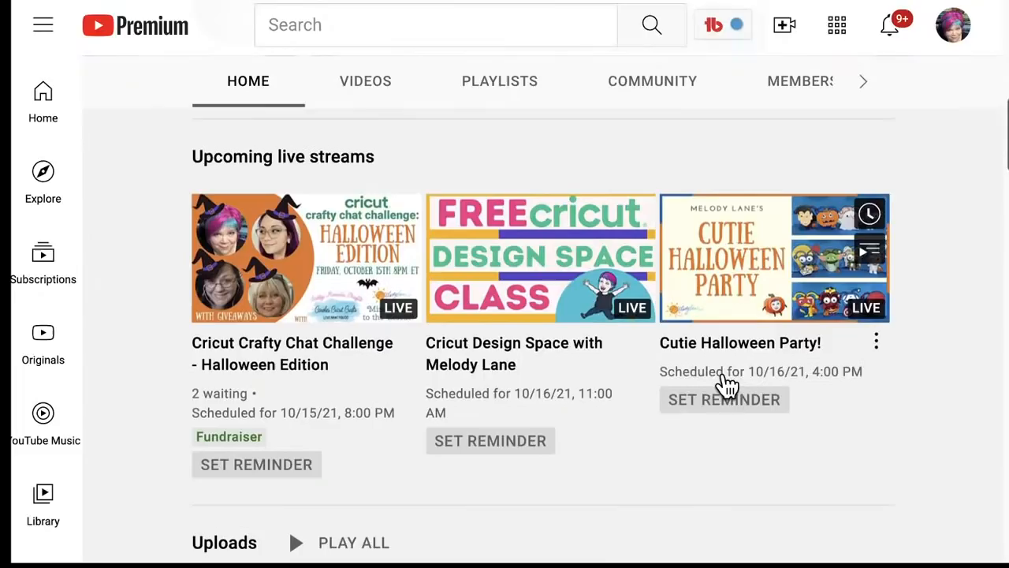
{"action": "scroll", "scroll_direction": "down", "scroll_amount": 3}
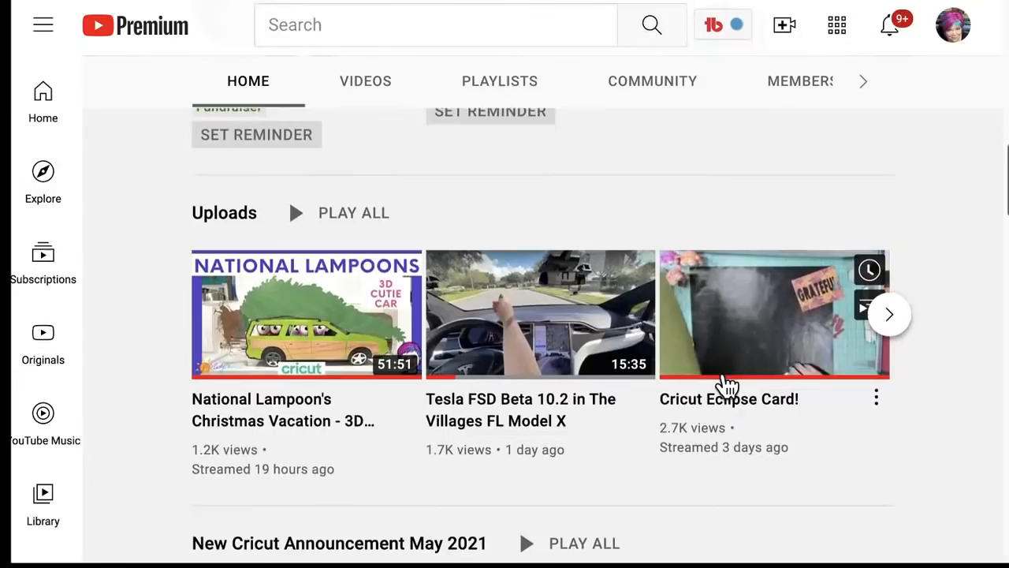
{"action": "left_click", "coordinate": [889, 314]}
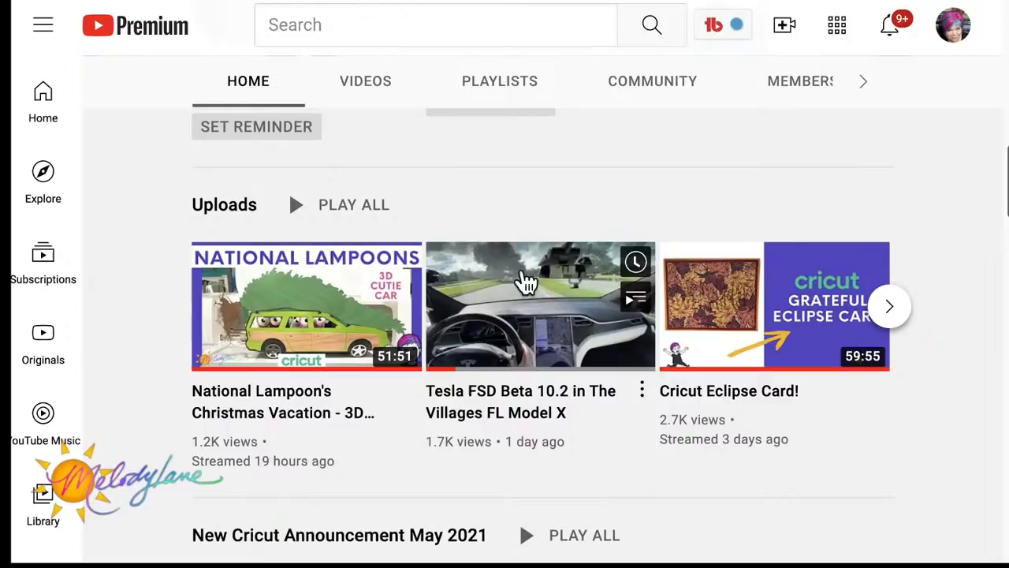
{"action": "left_click", "coordinate": [889, 306]}
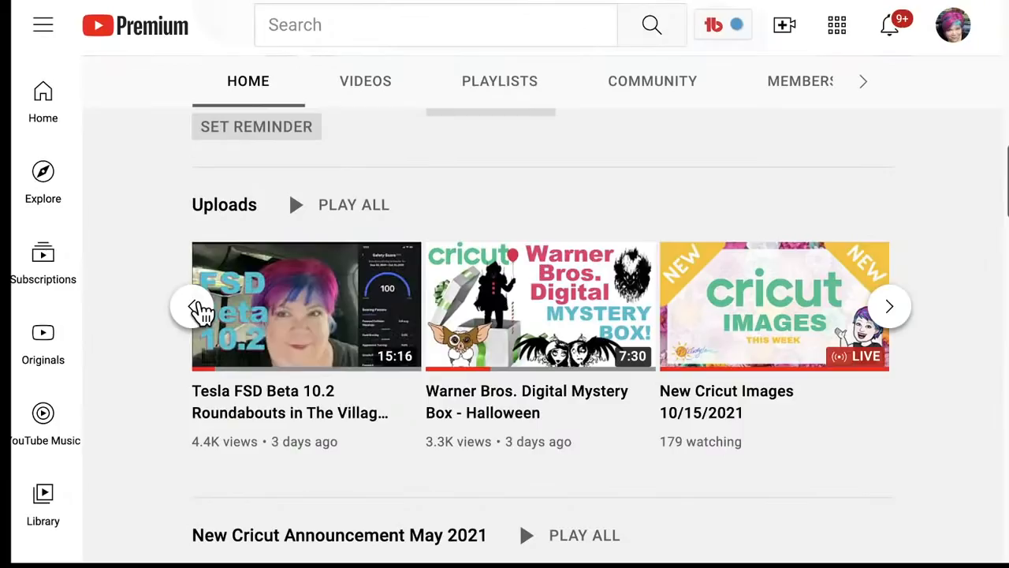
{"action": "left_click", "coordinate": [201, 306]}
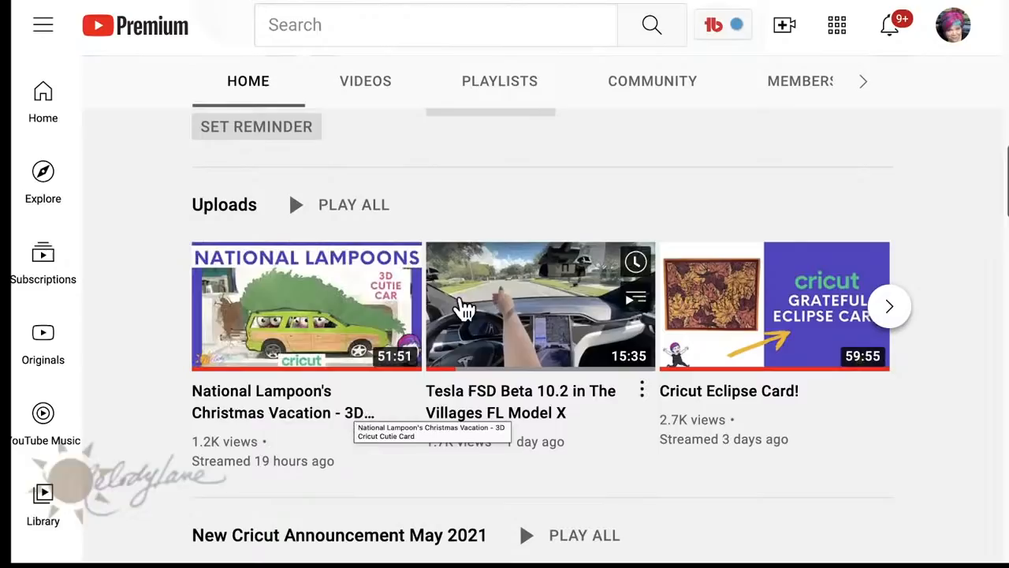
{"action": "mouse_move", "coordinate": [92, 308]}
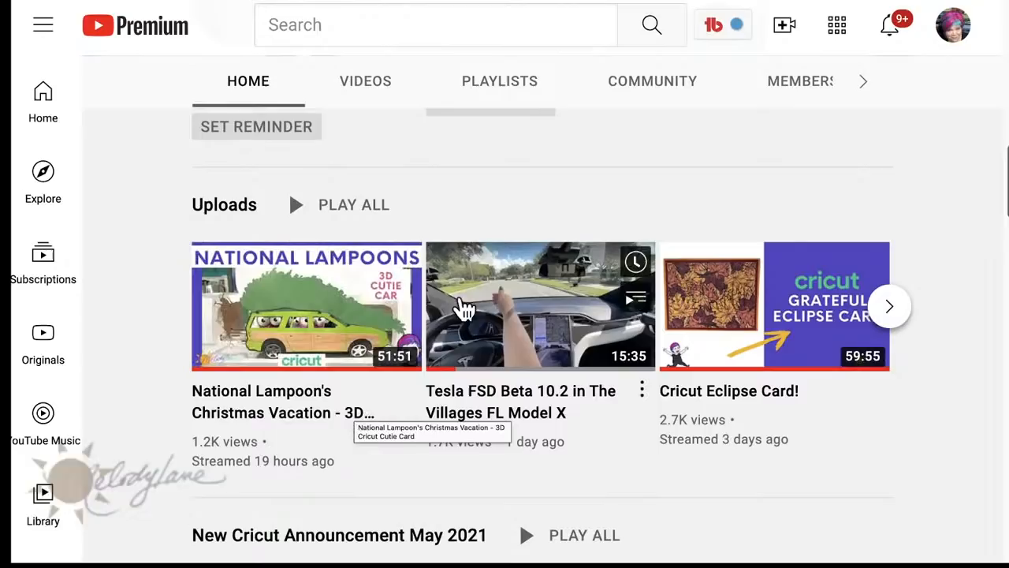